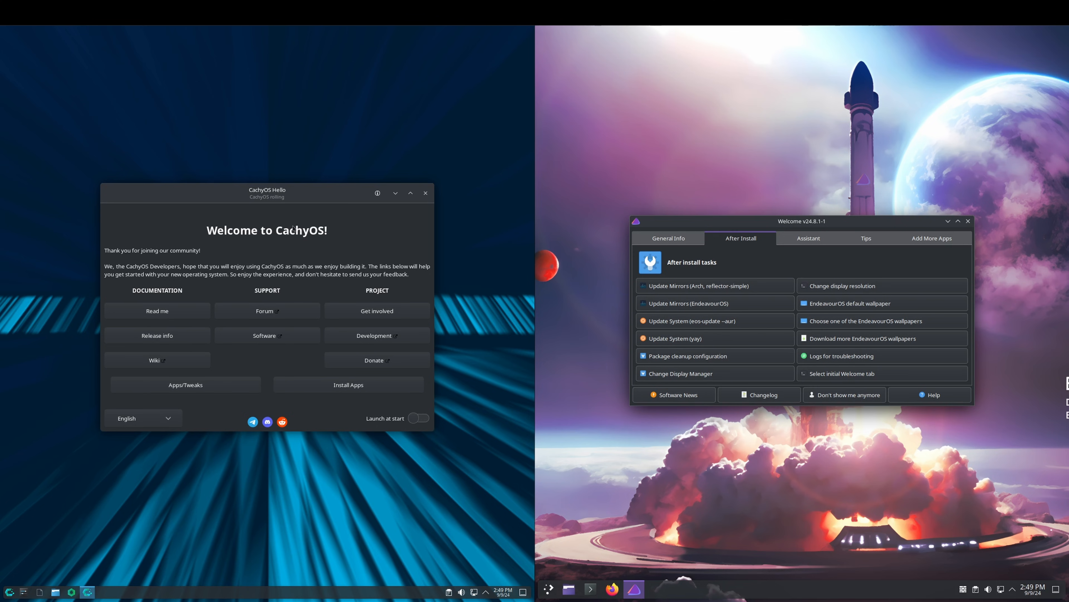
mouse_move(835, 271)
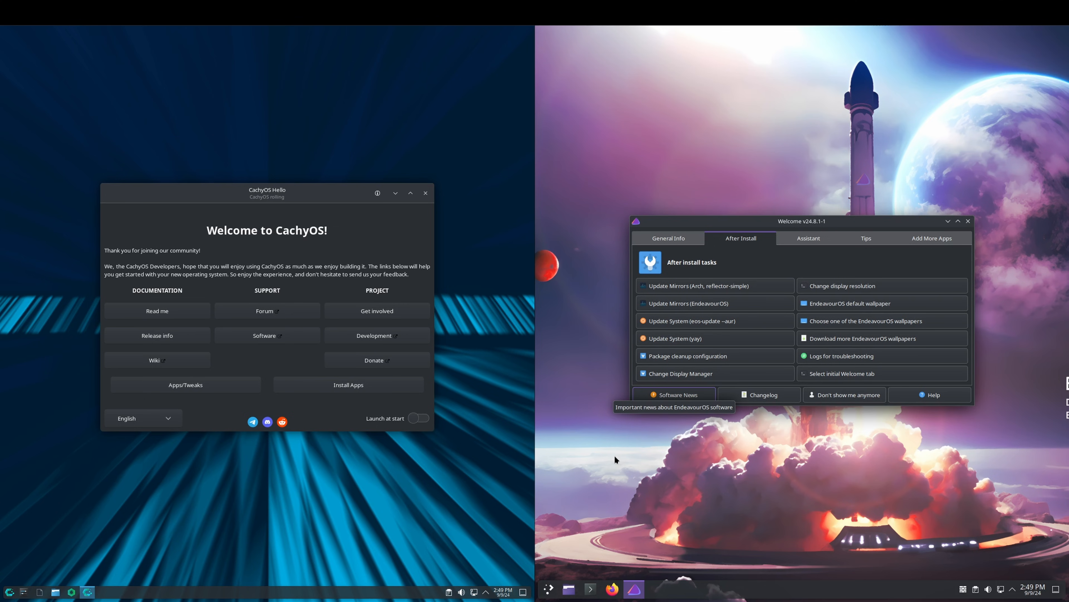
mouse_move(309, 253)
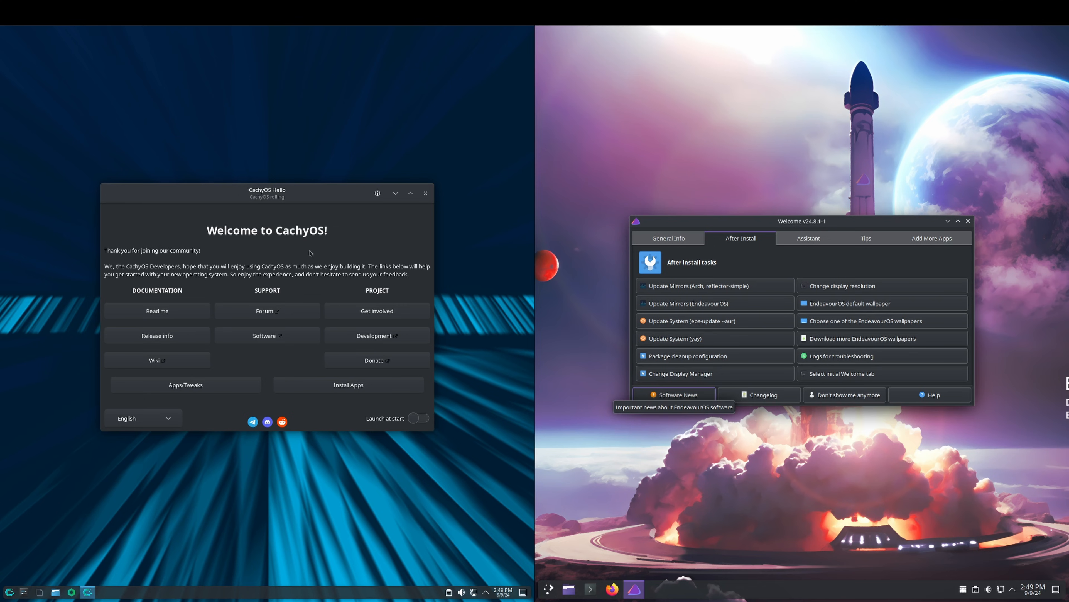
mouse_move(841, 274)
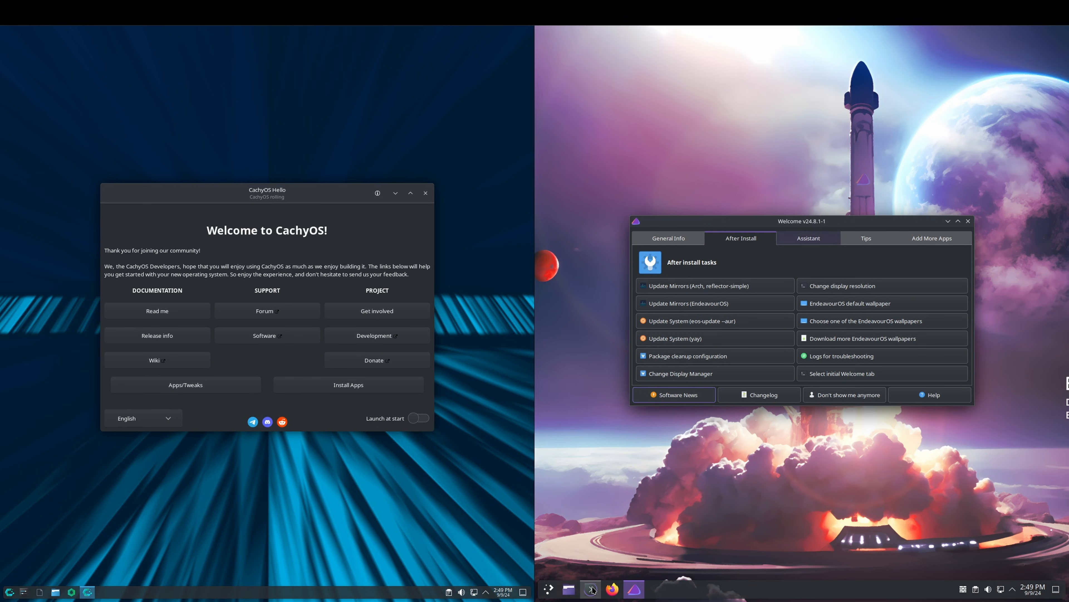
- Launch Konsole on EndeavourOS from the taskbar and on CachyOS via the launcher search 'kon'
left_click(589, 590)
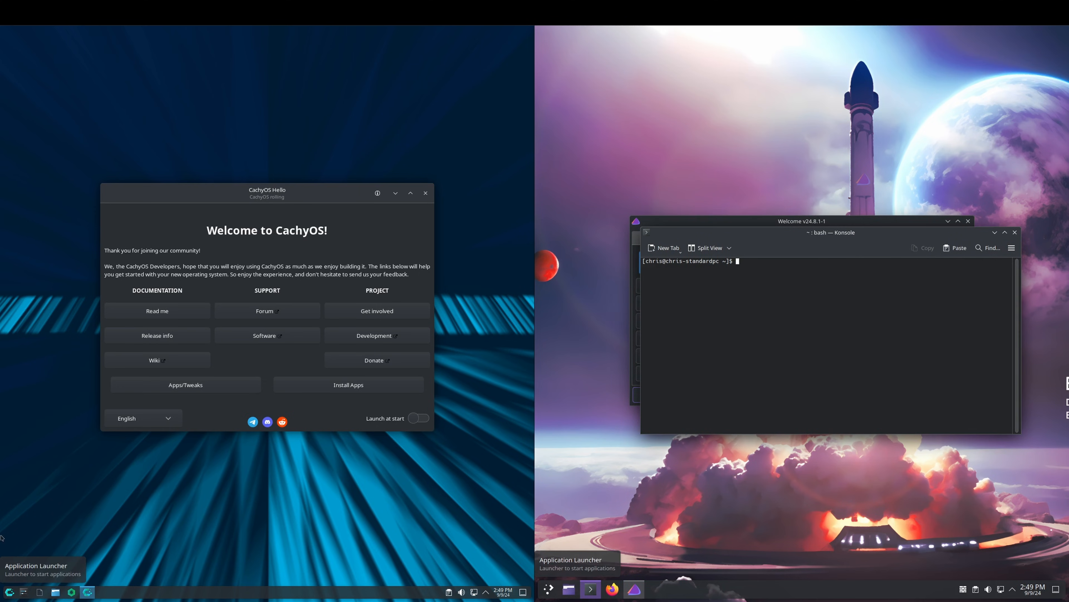
left_click(9, 592)
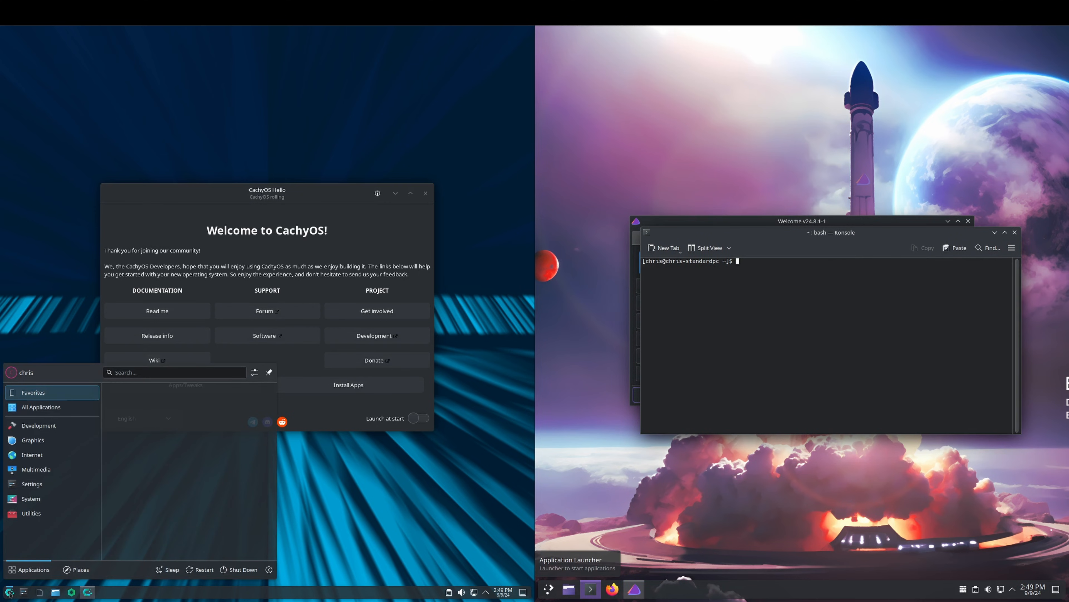
type("kon")
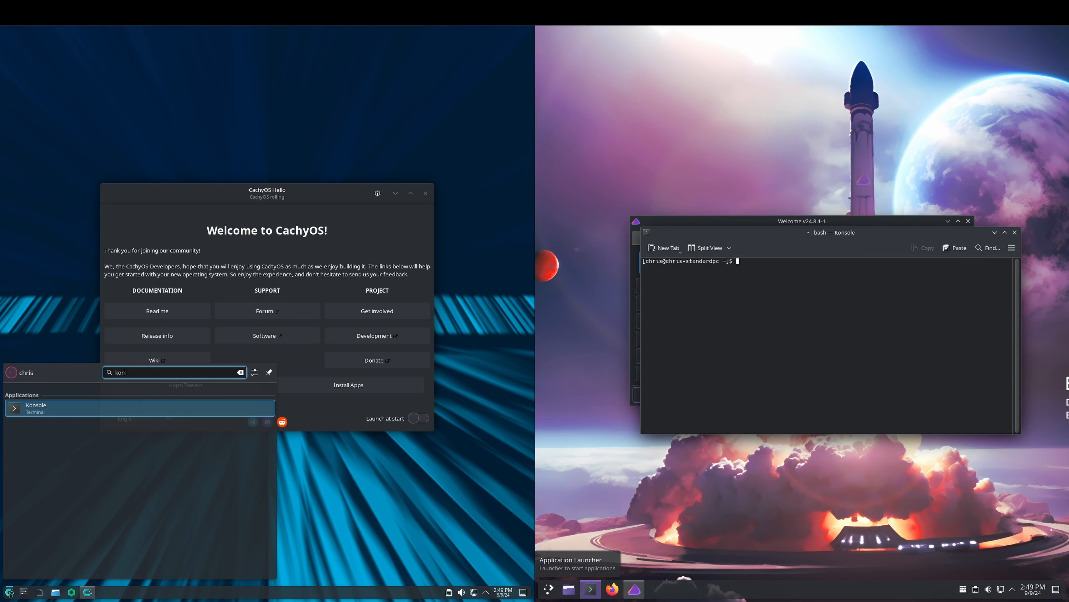
left_click(35, 408)
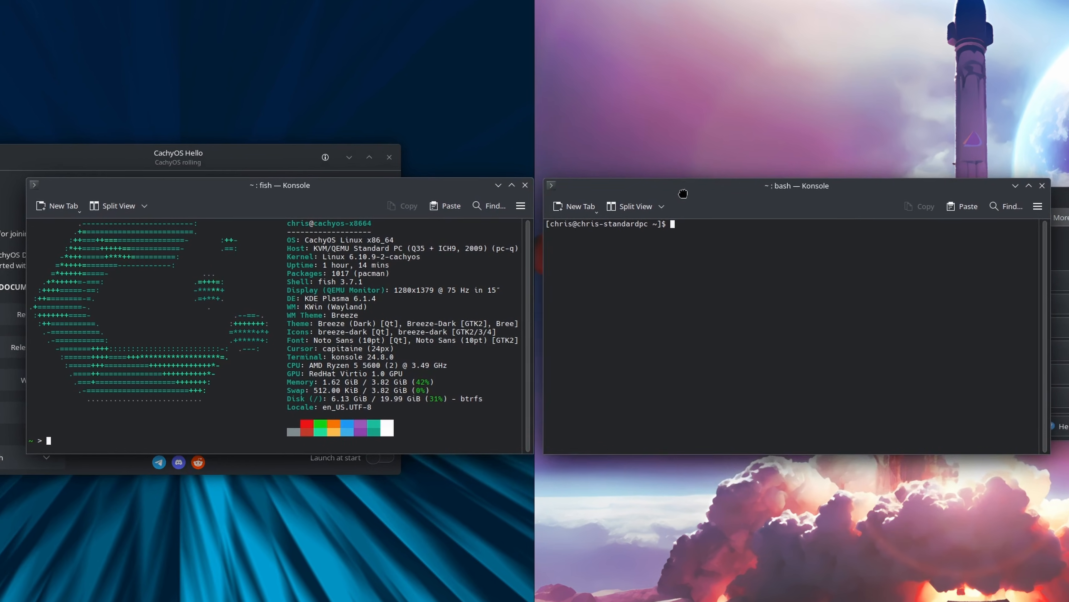
- Begin entering the sudo pacman -Syu full upgrade command in the terminals
type("s")
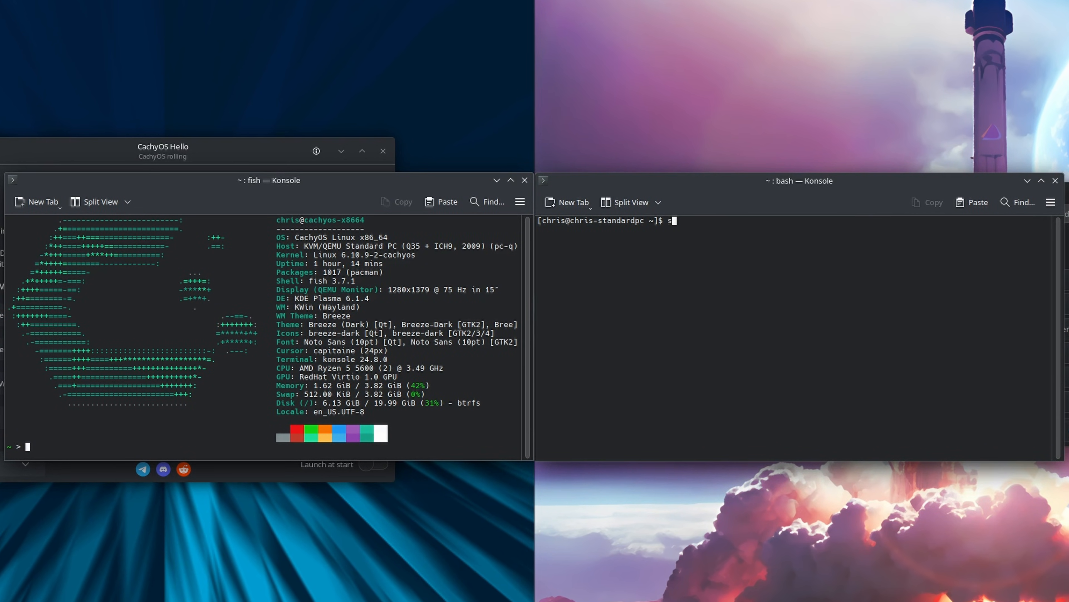
type("udo pacman -Syu")
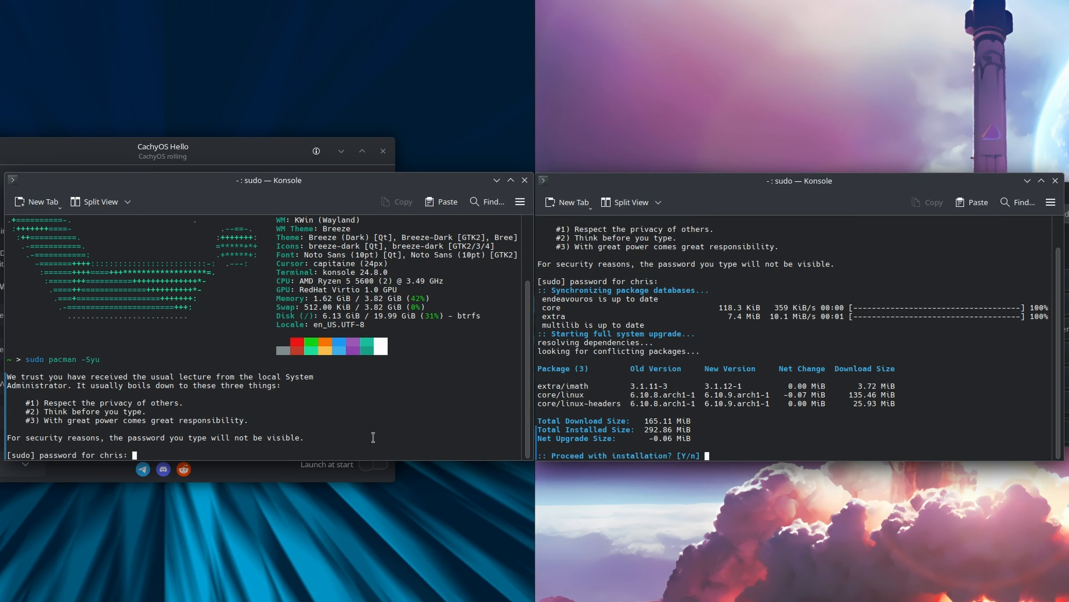
- Submit the sudo password so the CachyOS upgrade syncs and lists its firmware packages
key("Return")
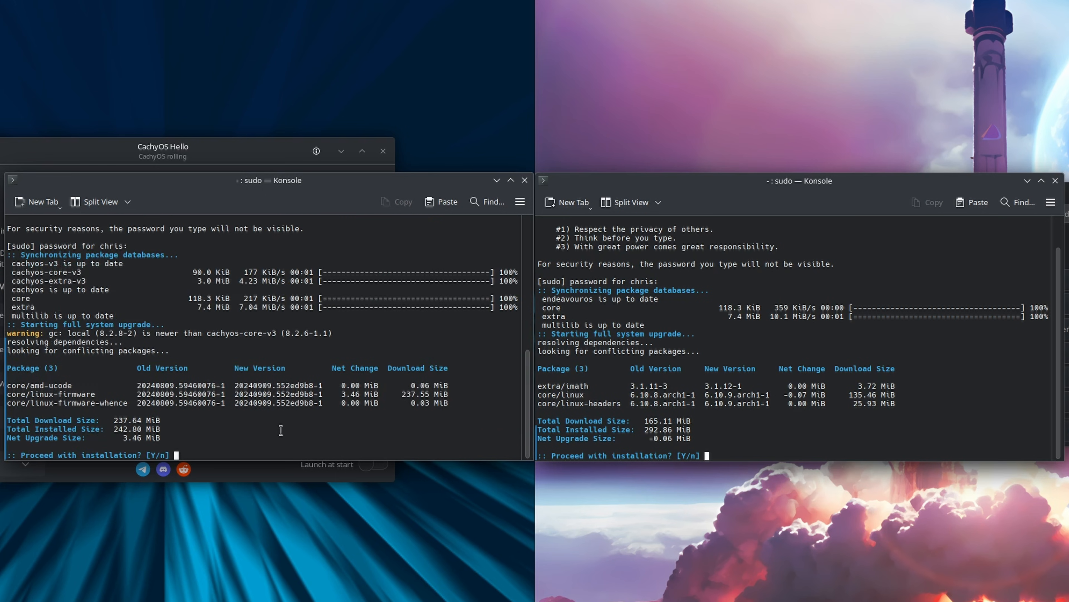
mouse_move(268, 441)
type("shutdown -r -t")
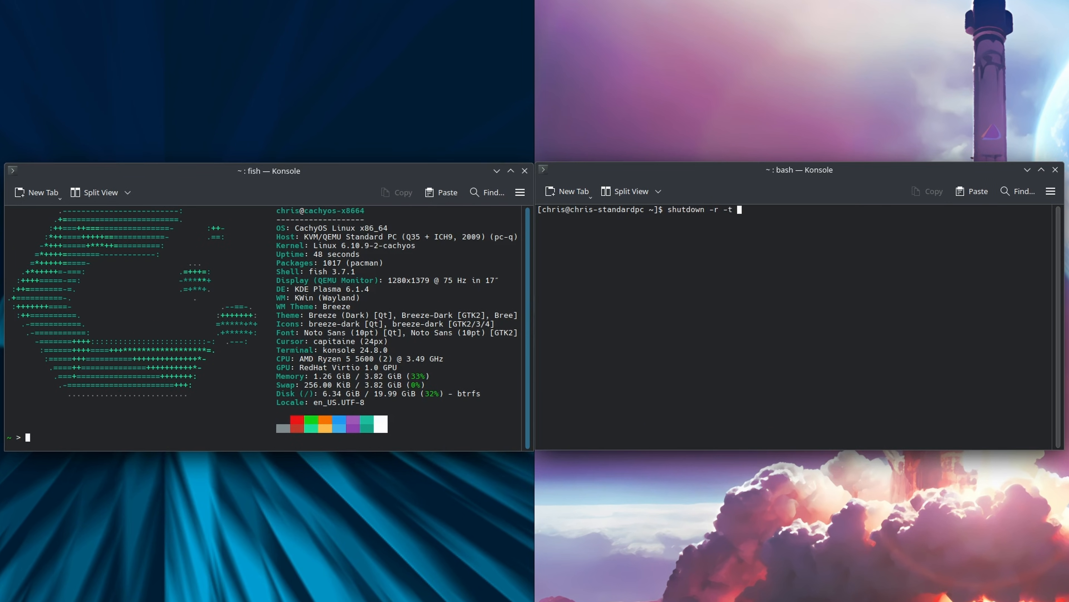
- Run shutdown -r at 2:55 to schedule the CachyOS reboot, matching the EndeavourOS command
type("2:")
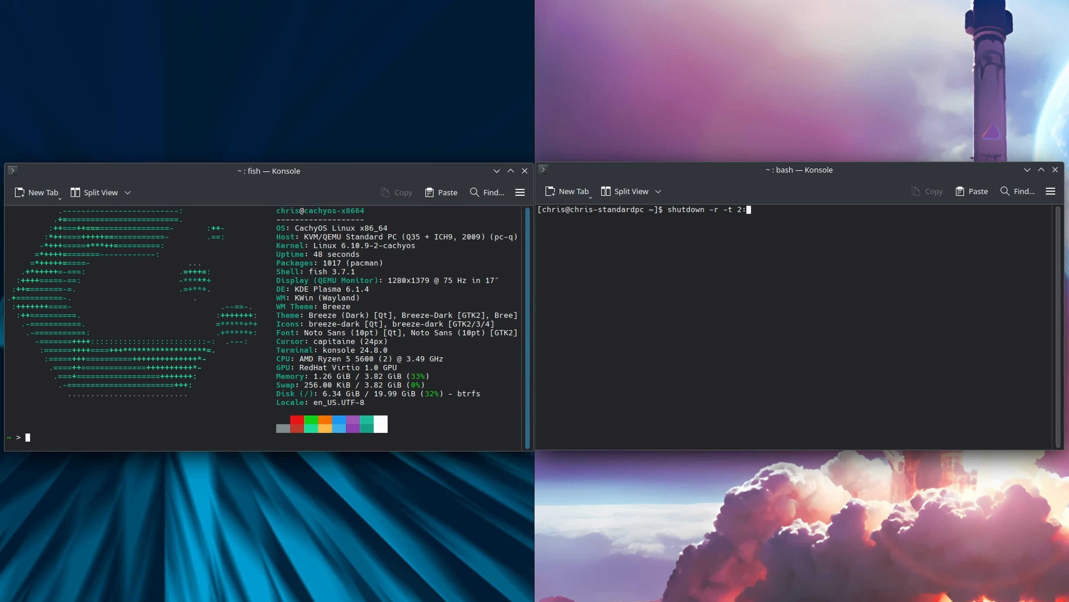
type("55")
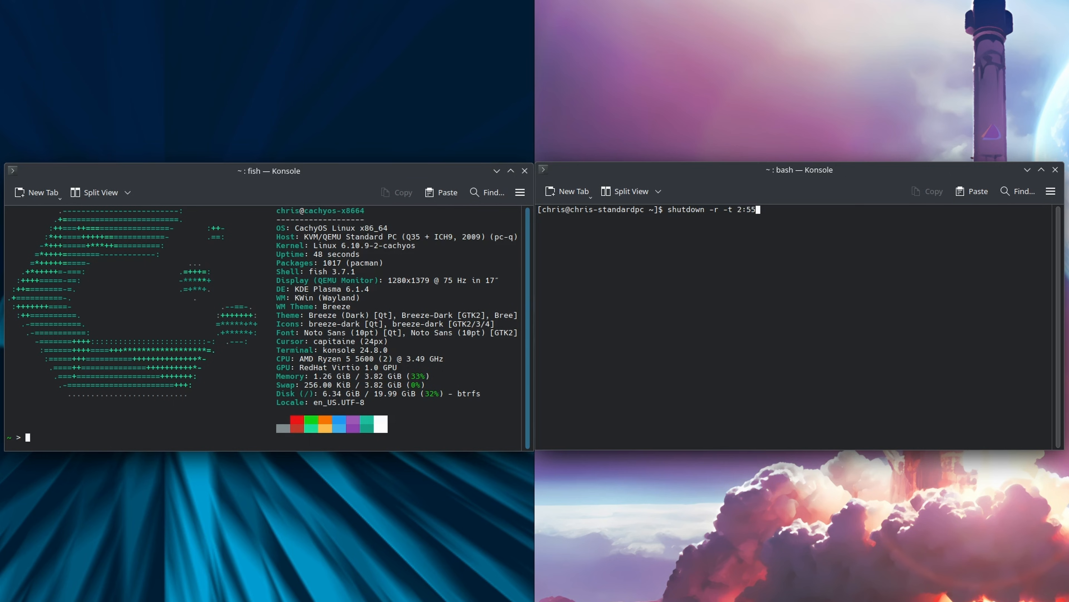
mouse_move(217, 438)
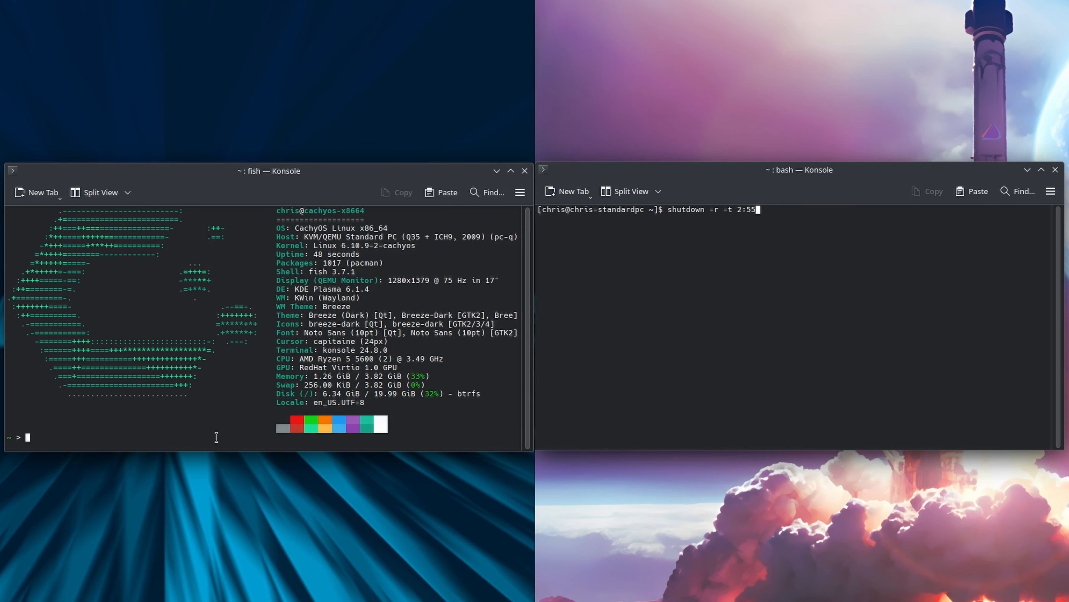
type("shutdown")
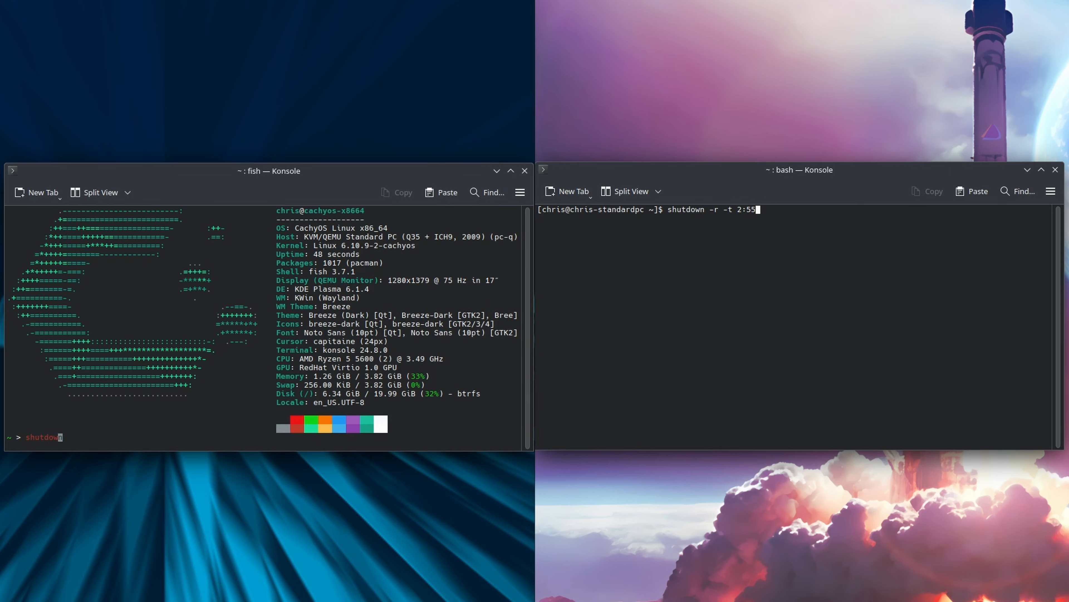
type("-r -t 2:55")
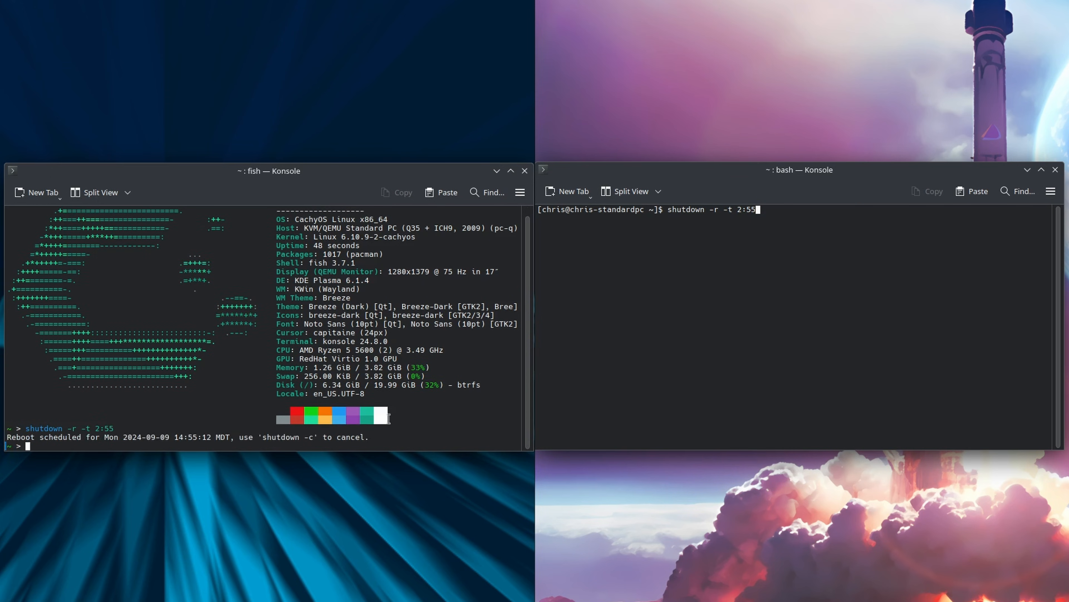
key("Return")
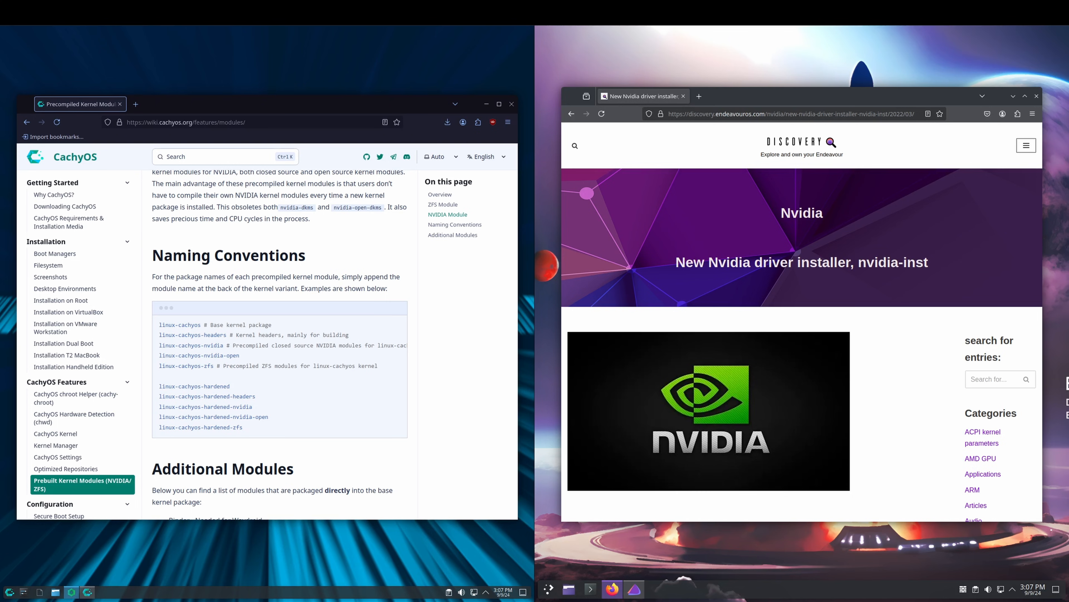
mouse_move(497, 373)
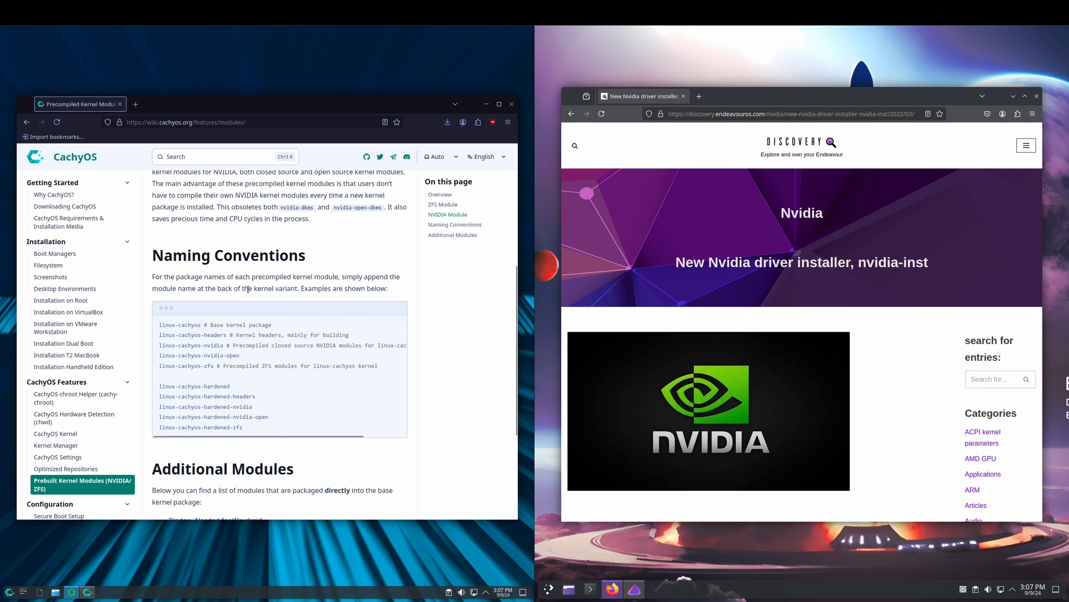
mouse_move(264, 332)
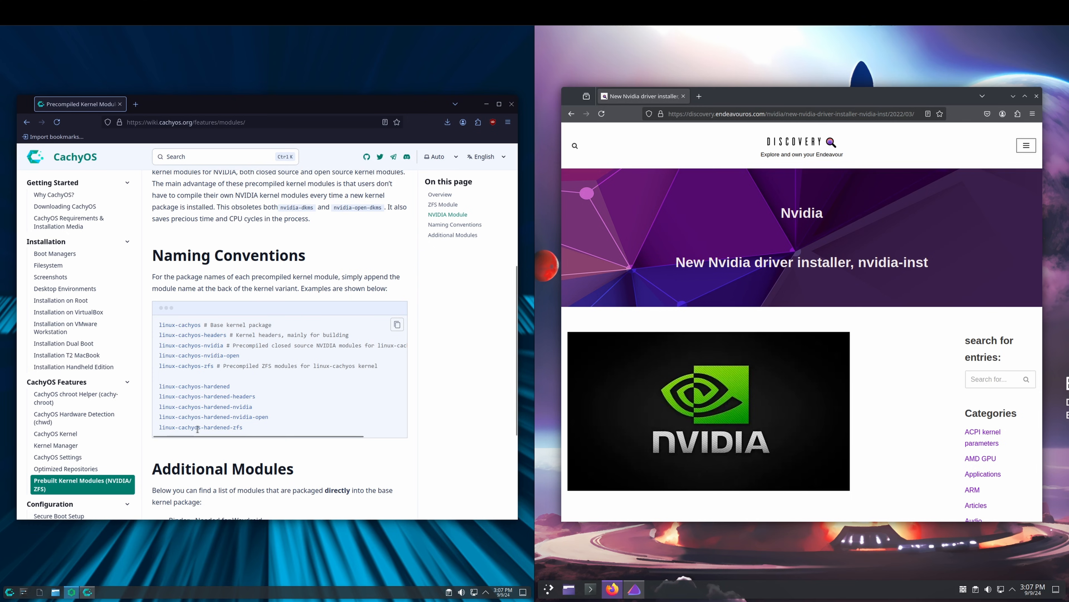
- Scroll the EndeavourOS nvidia-inst article down to its older-GPU warning and help options
scroll("down", 3)
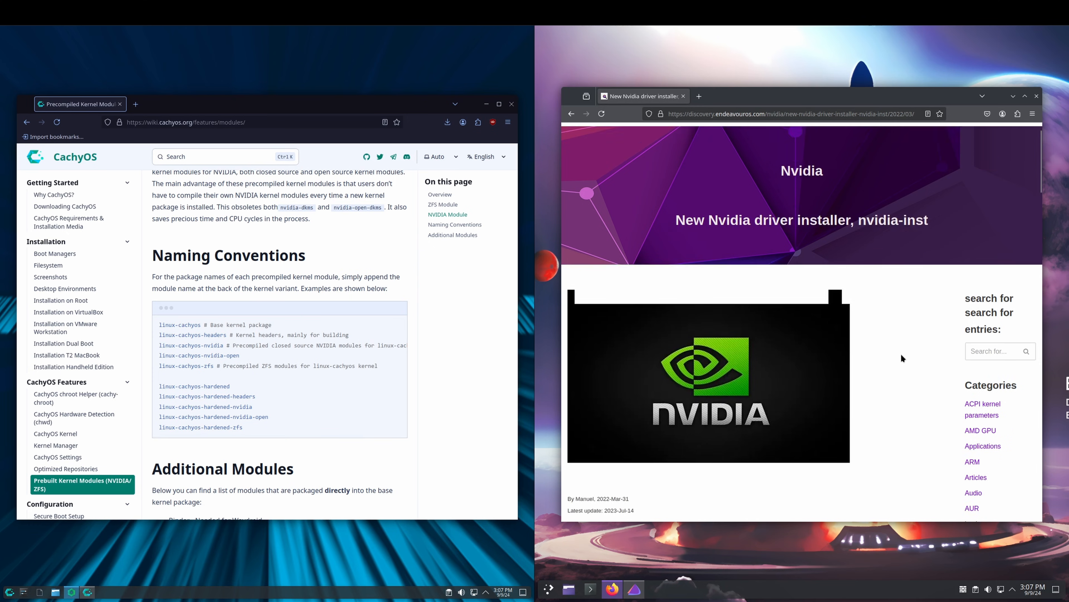
scroll("down", 3)
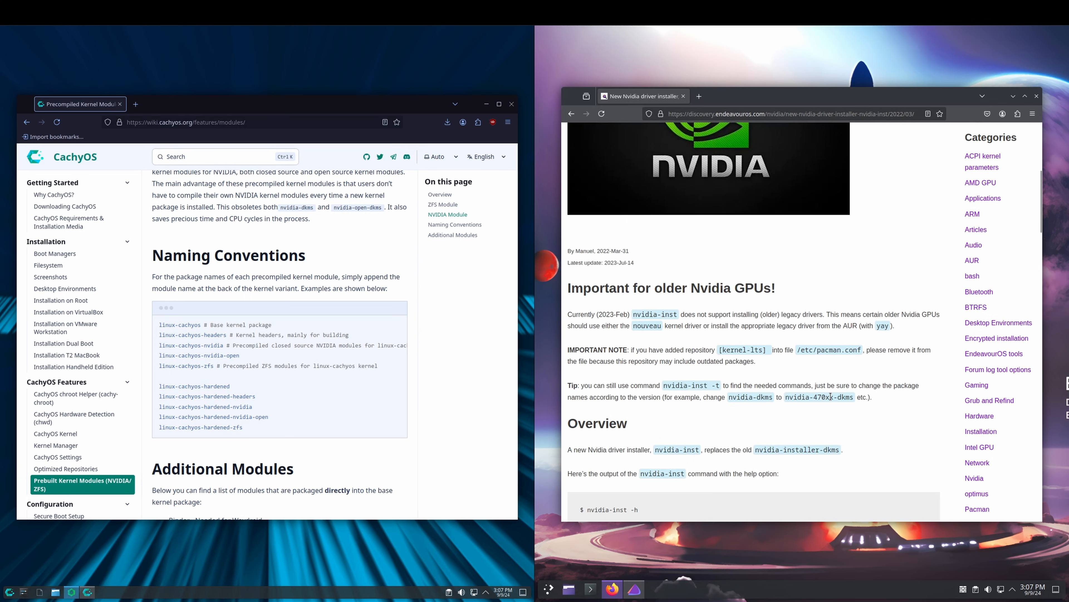
scroll("down", 3)
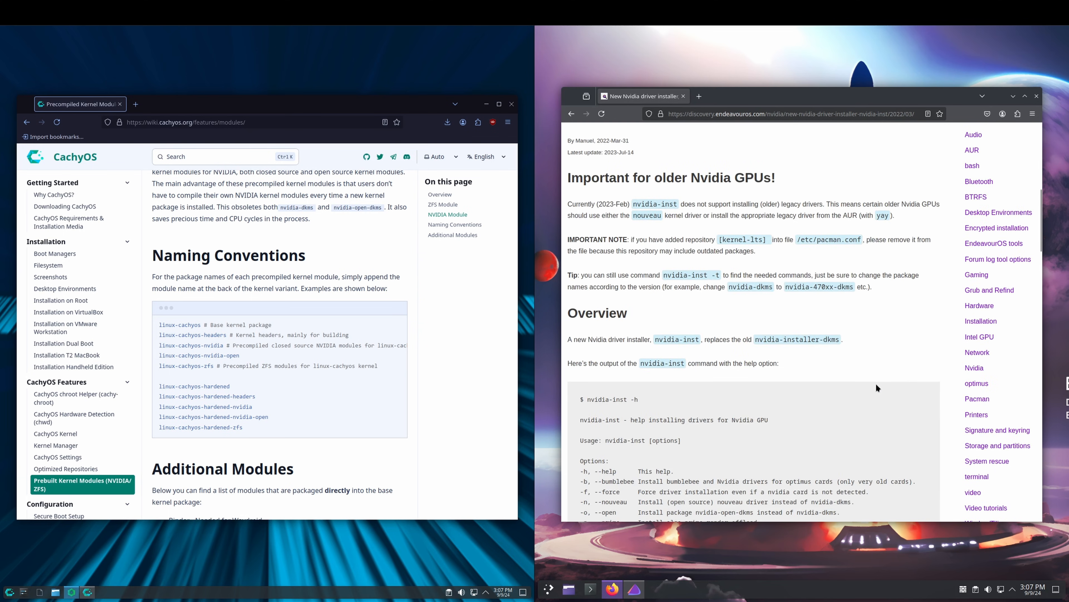
mouse_move(788, 391)
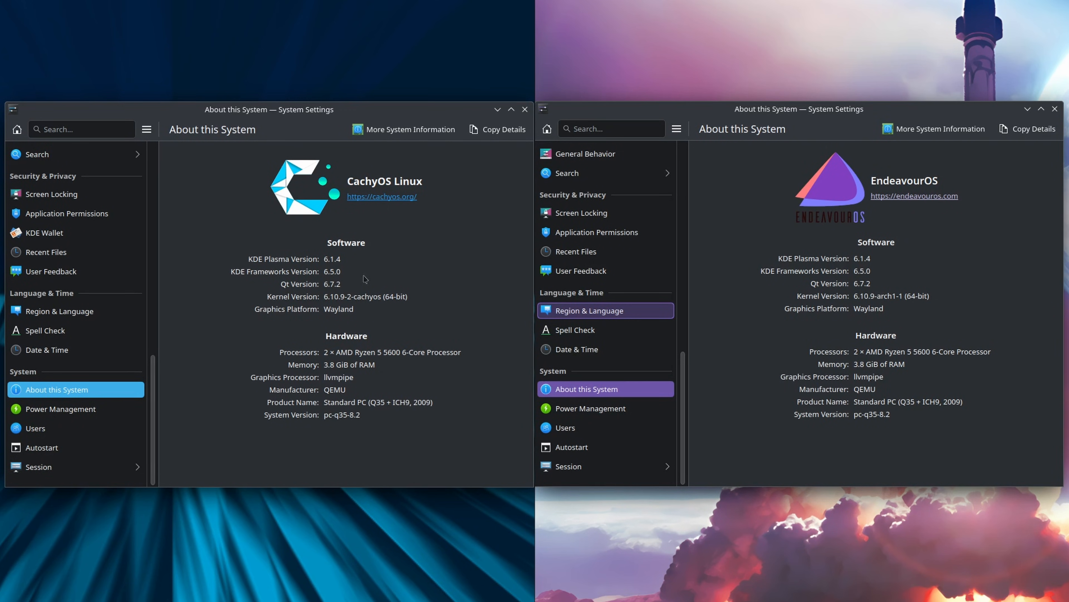
mouse_move(347, 266)
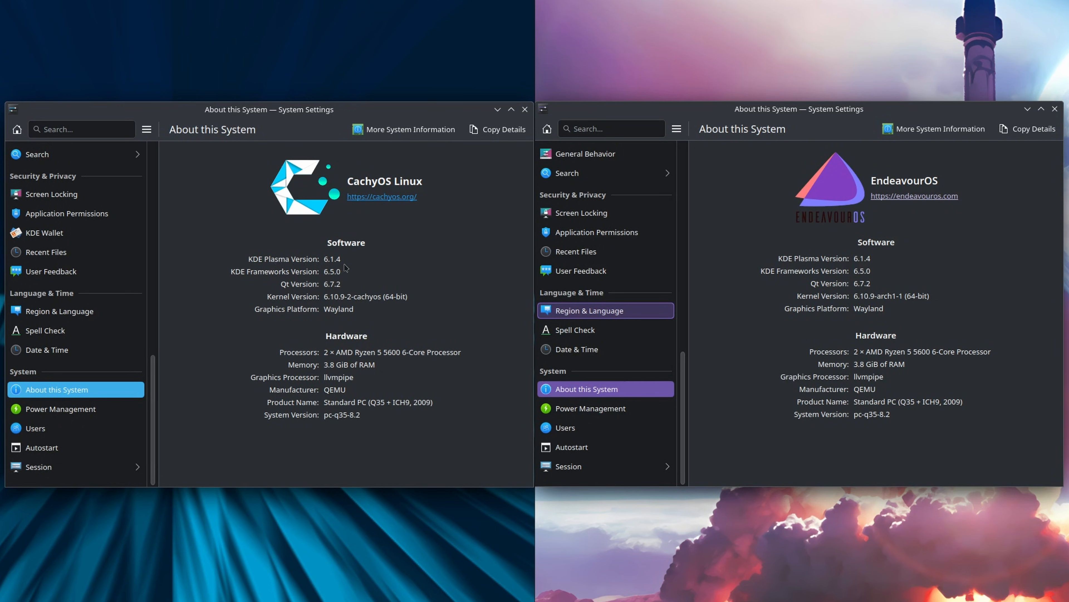
mouse_move(321, 275)
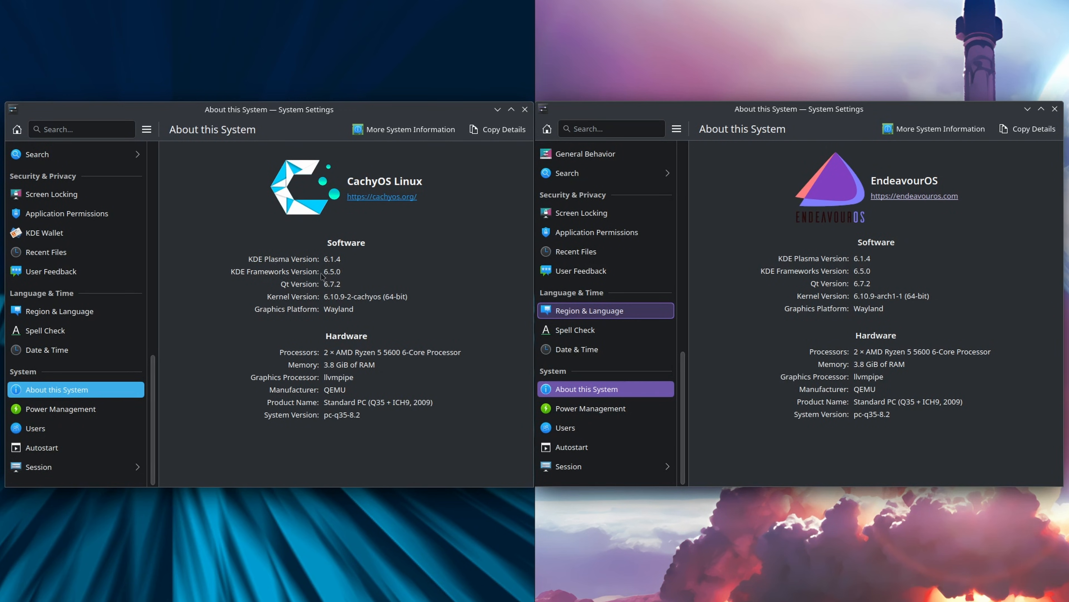
mouse_move(292, 293)
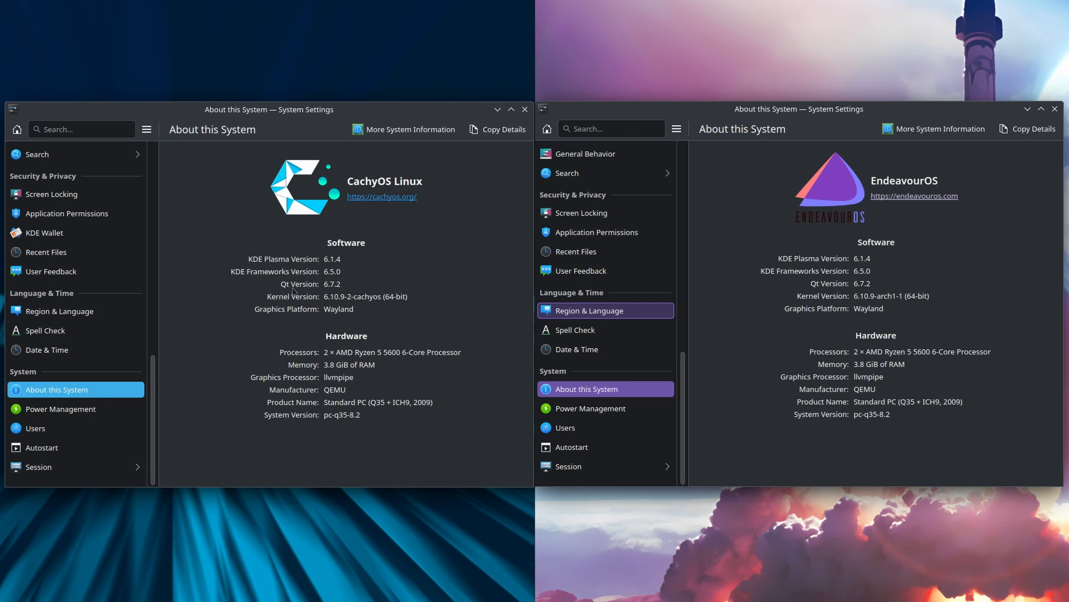
mouse_move(352, 308)
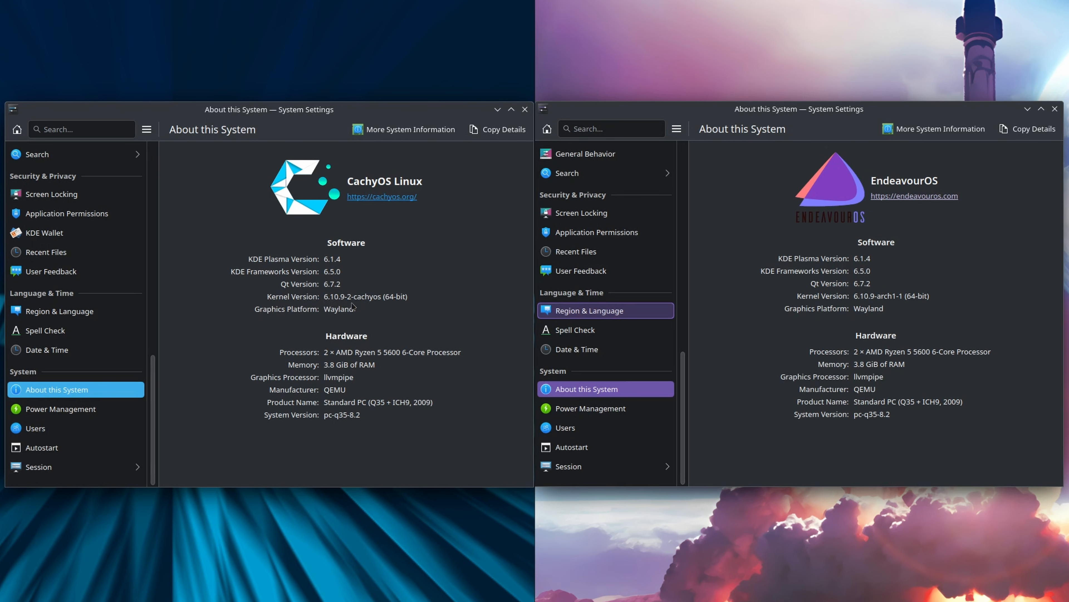
mouse_move(358, 318)
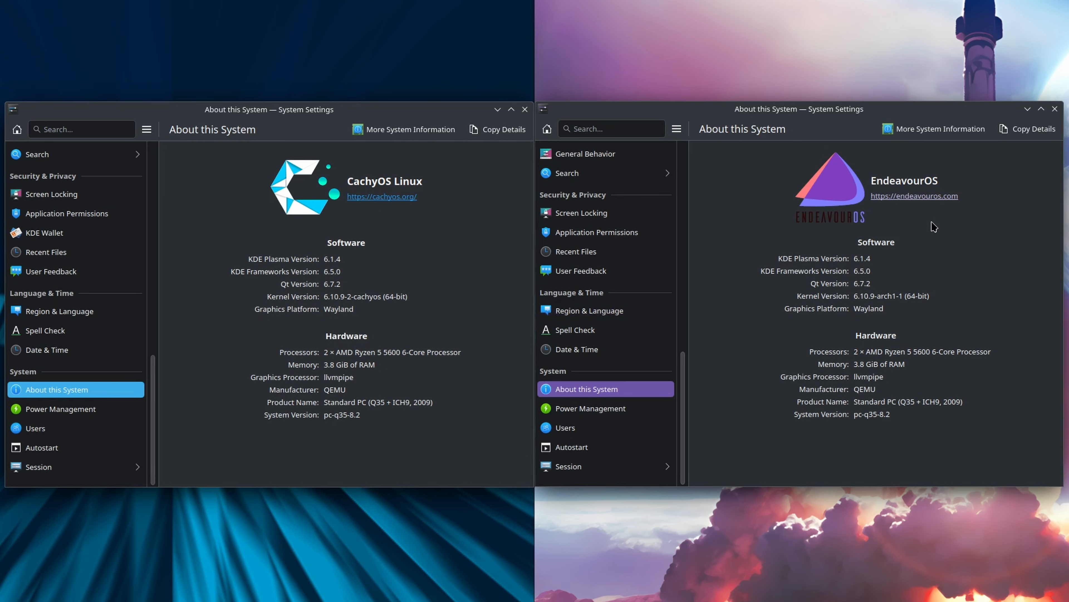
mouse_move(844, 266)
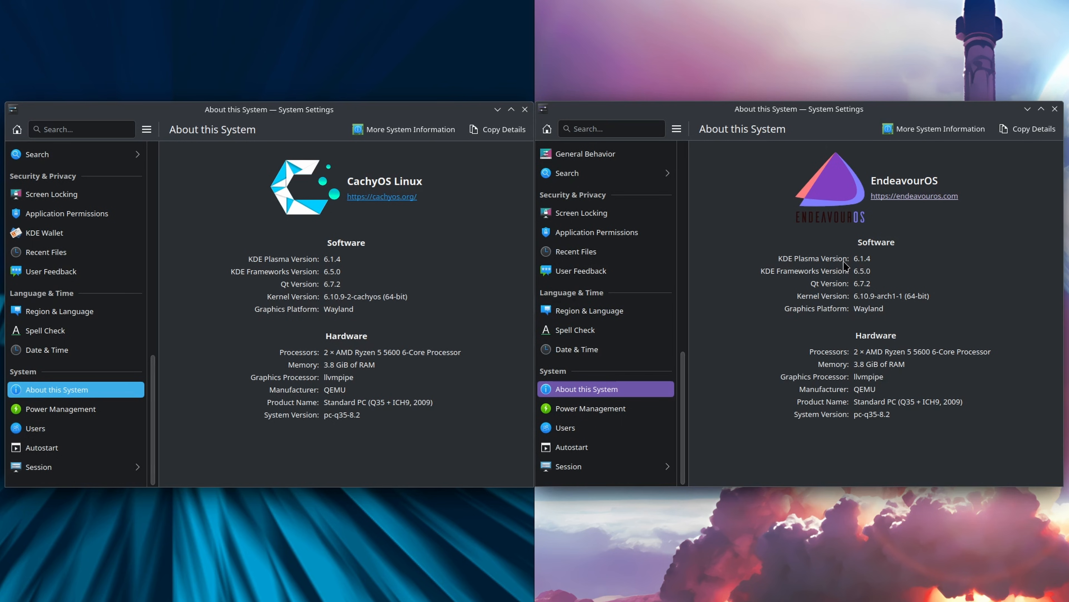
mouse_move(870, 270)
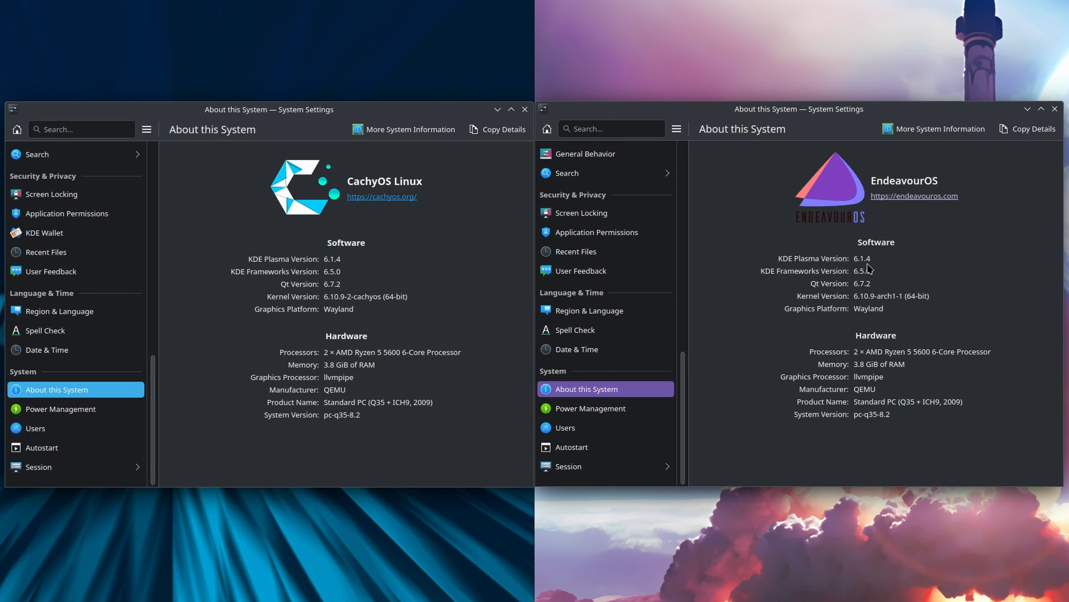
mouse_move(864, 283)
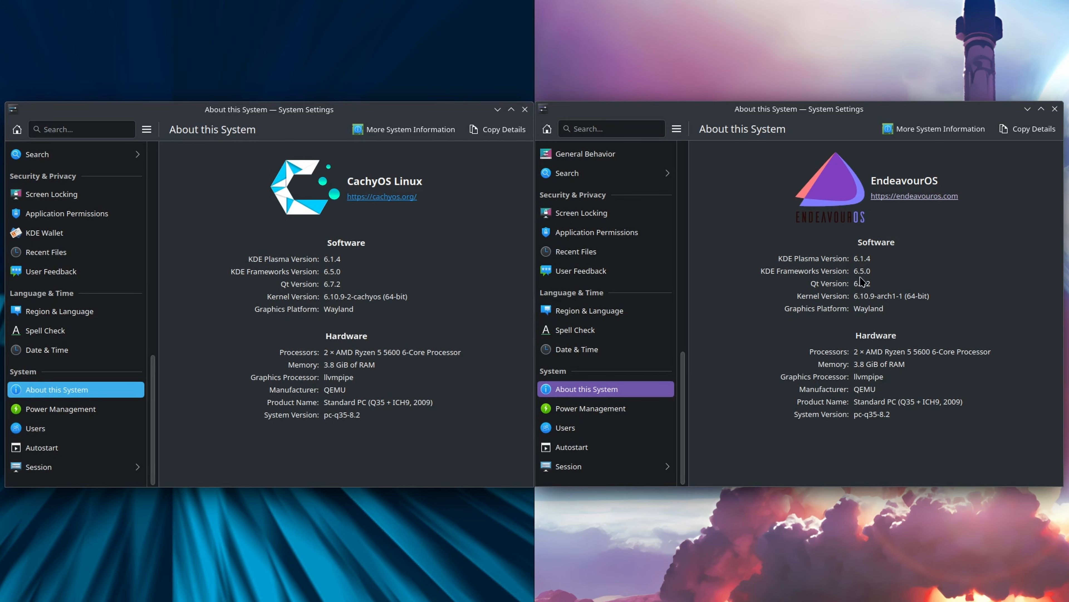
mouse_move(851, 297)
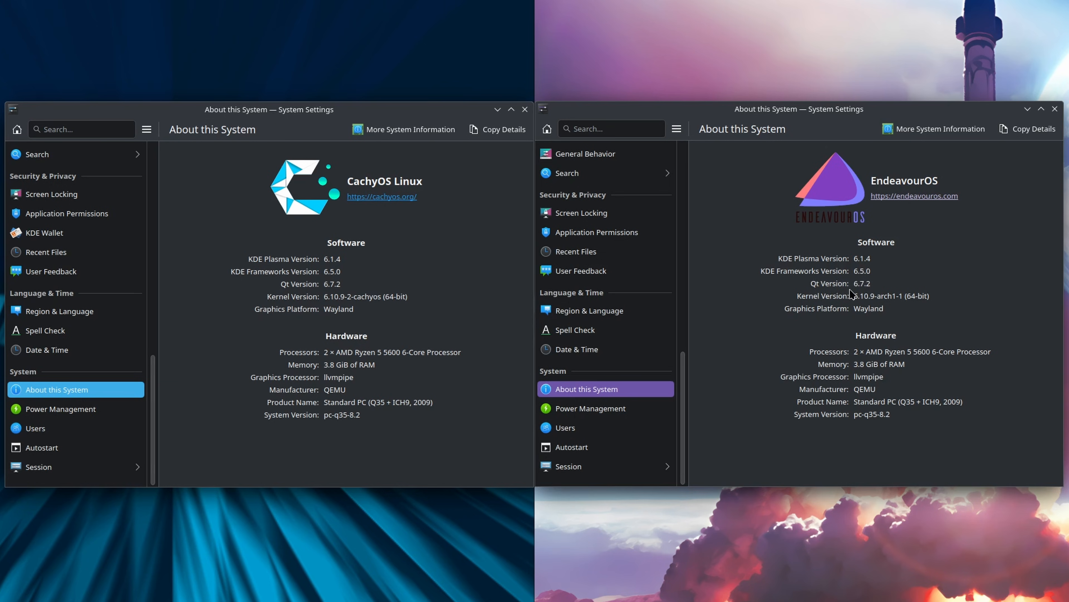
mouse_move(872, 298)
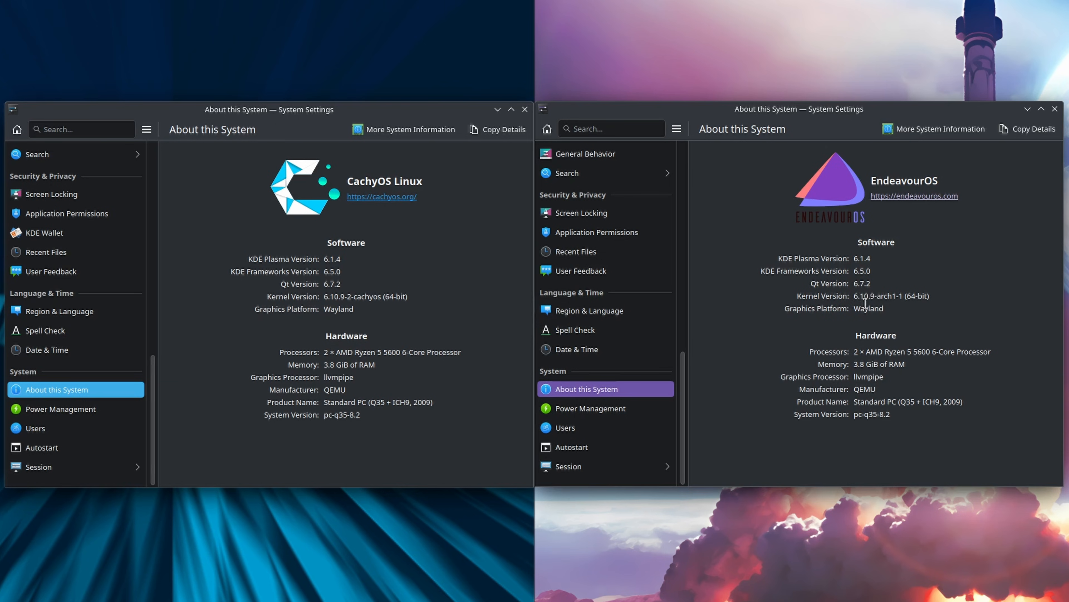
mouse_move(888, 310)
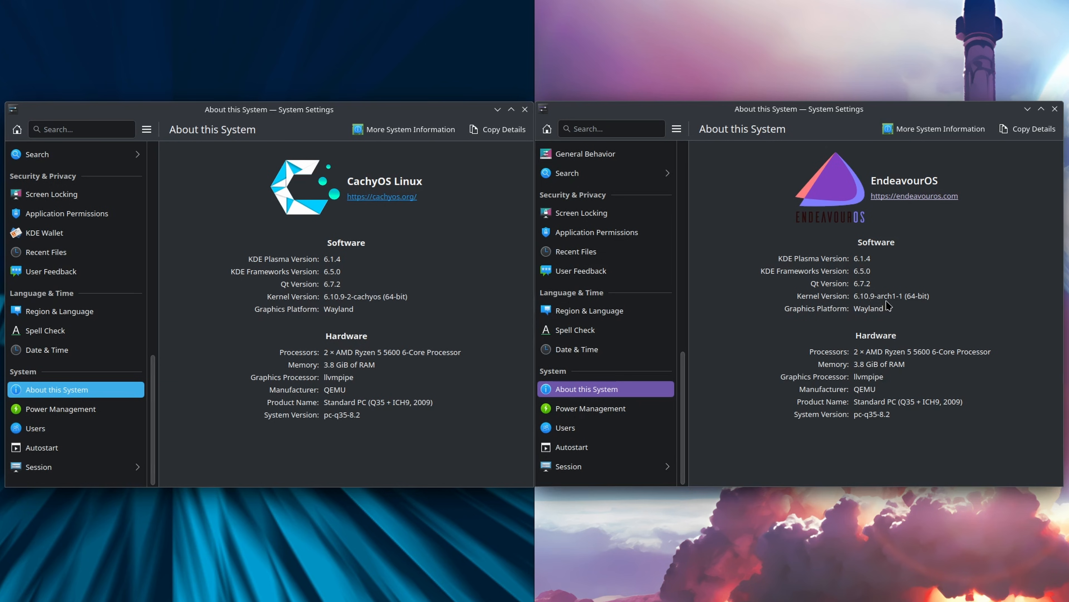
mouse_move(909, 338)
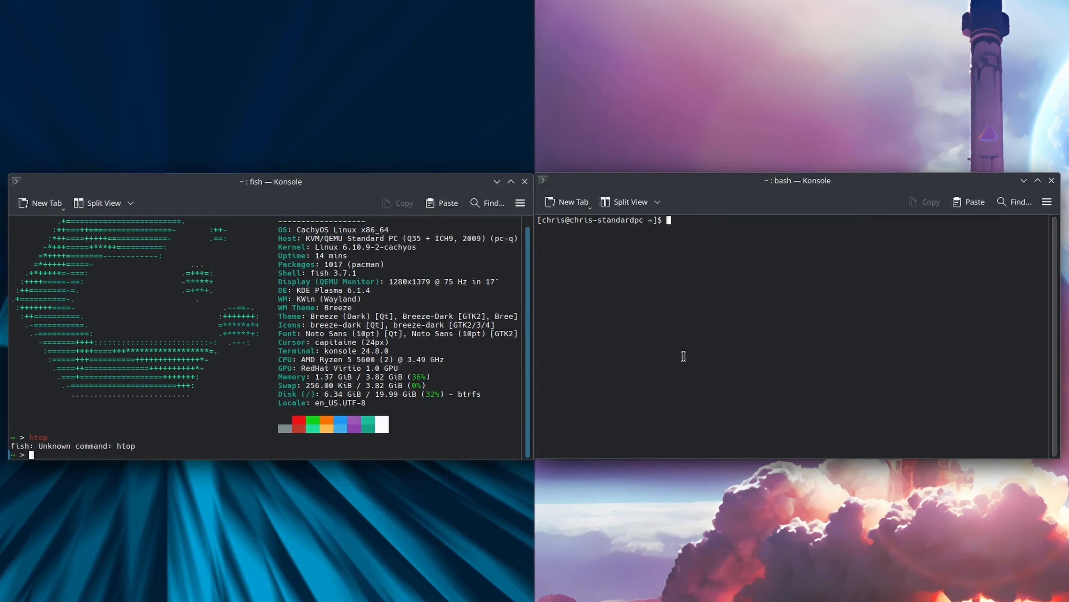
- Find htop missing, then install it with sudo pacman -S htop and the sudo password
type("htop")
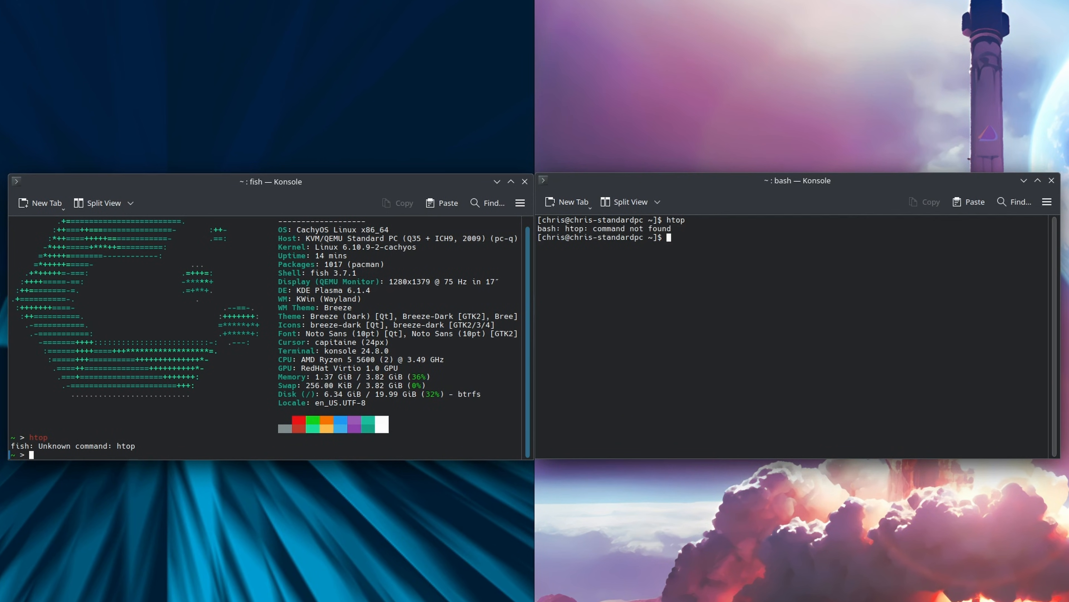
type("sudo")
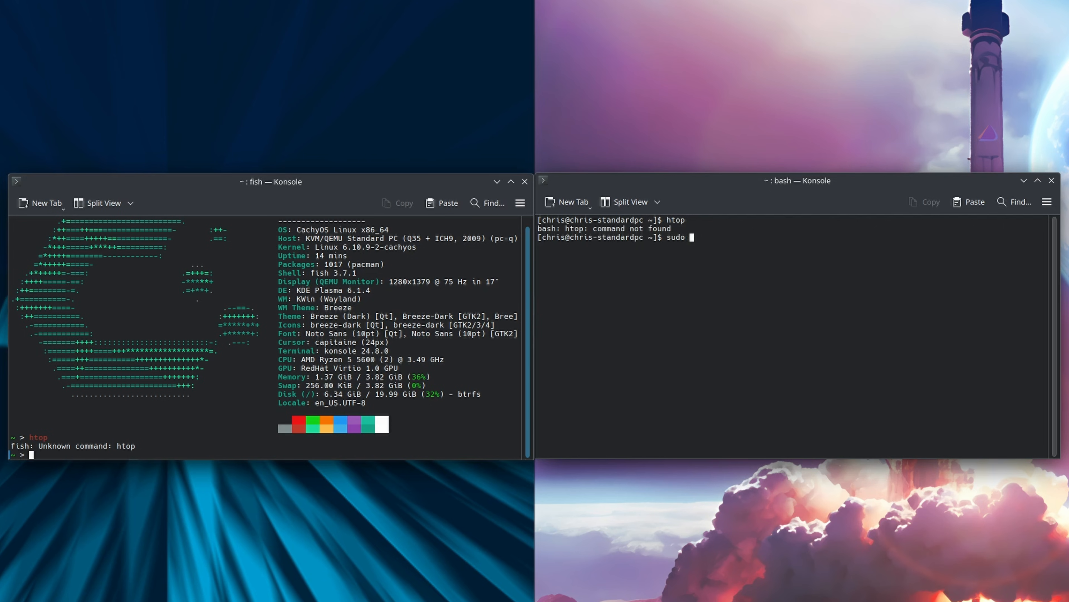
type("pacman -S htop")
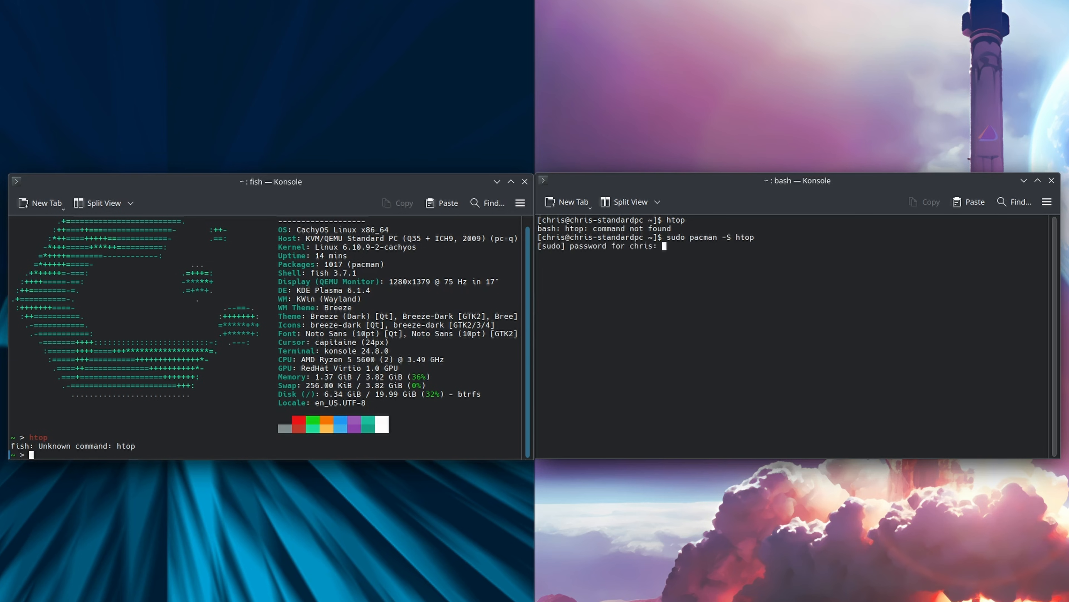
key("Return")
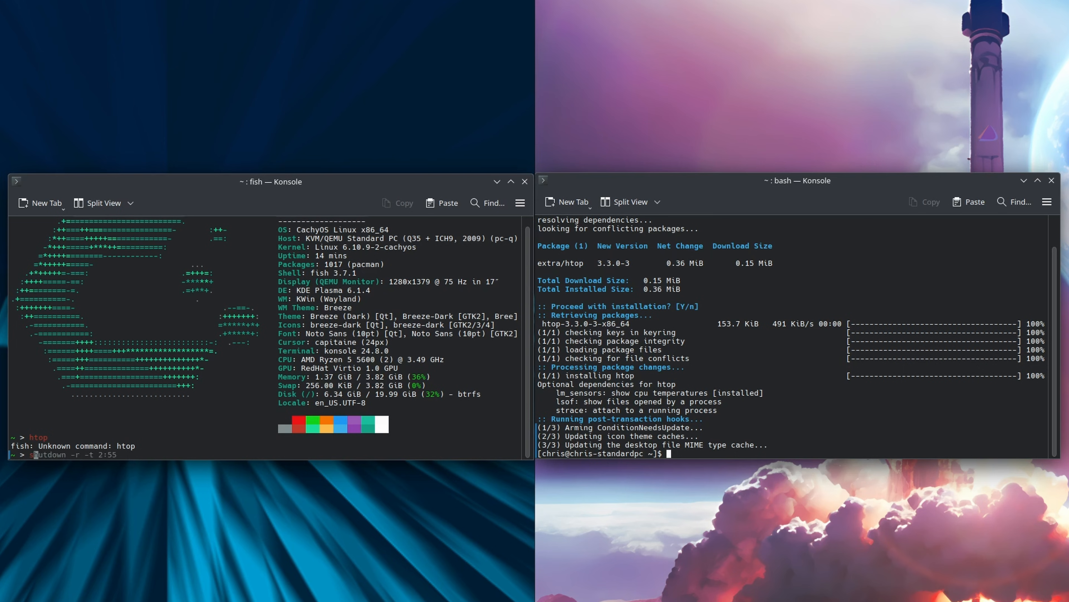
- Repeat the pacman upgrade and htop install on the second system
type("sudo pacman -Syu")
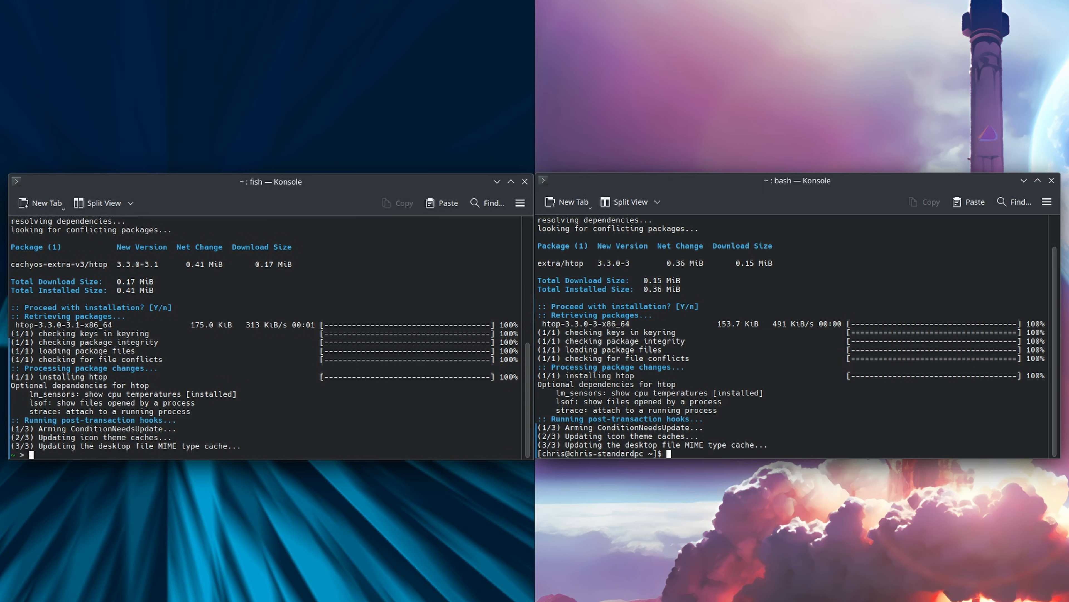
type("htop")
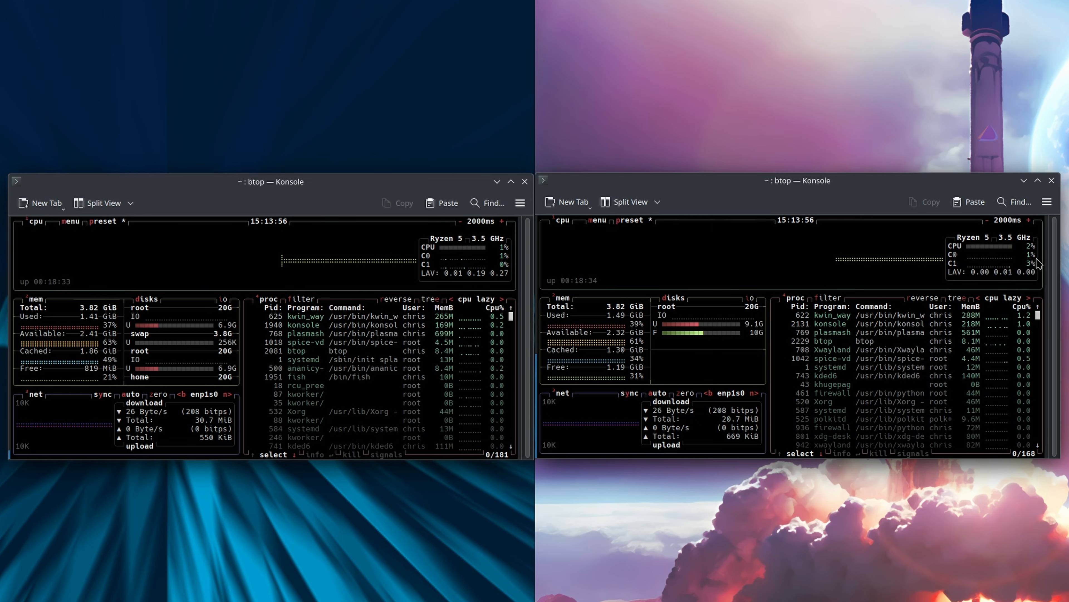
mouse_move(706, 311)
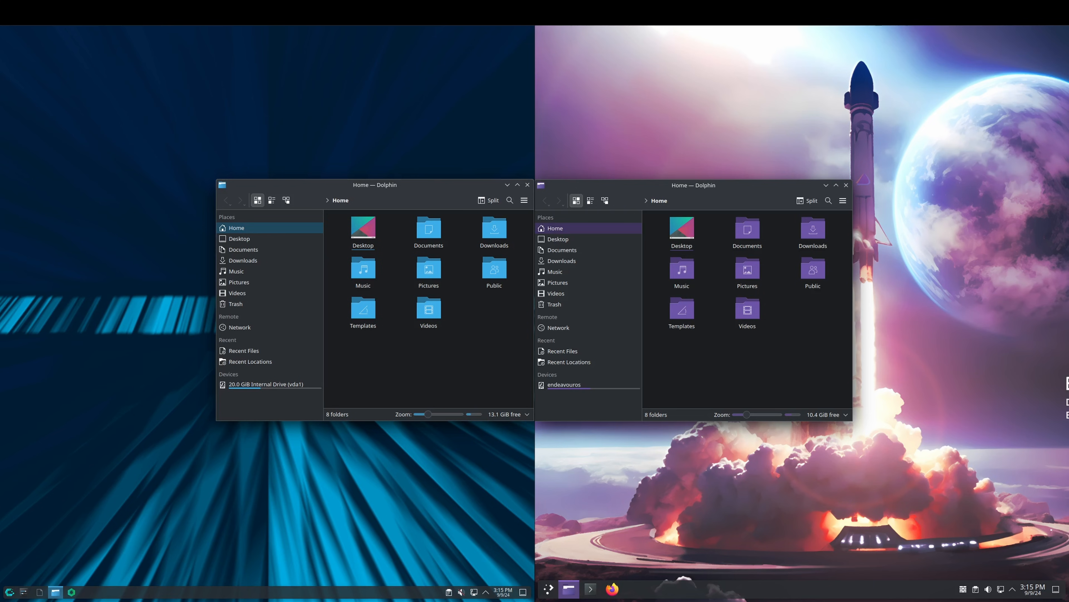
- Show About Dolphin (version 24.08.0) on CachyOS and the Help menu on EndeavourOS
left_click(523, 200)
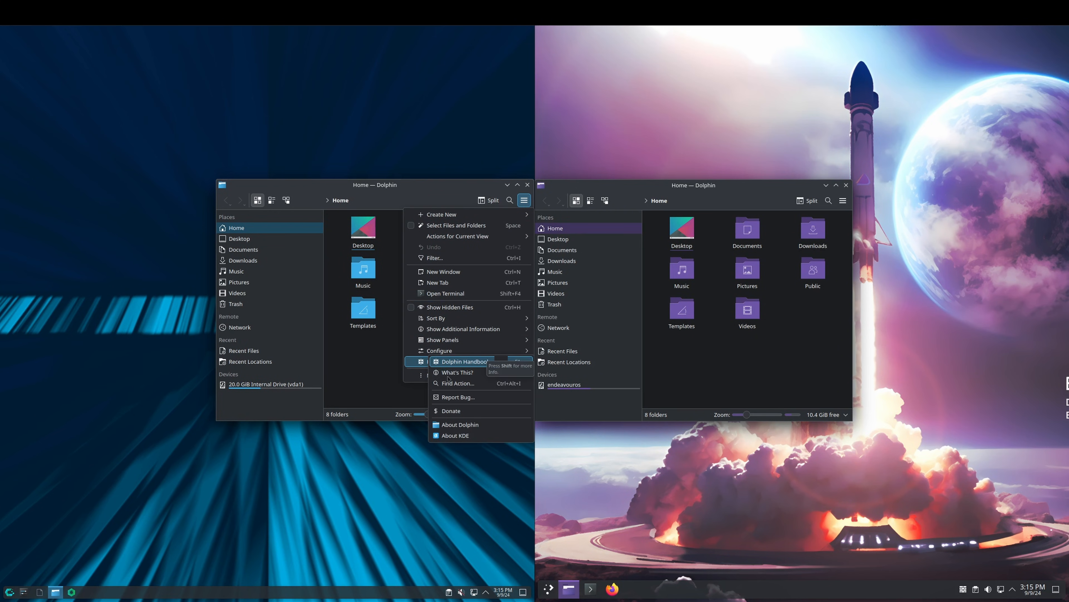
mouse_move(468, 426)
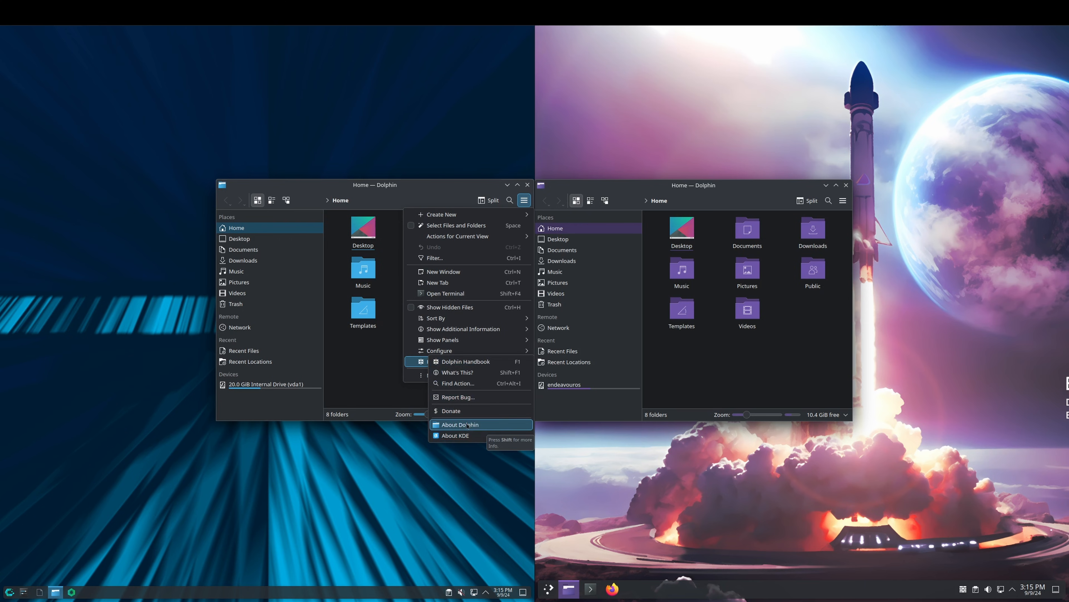
left_click(461, 424)
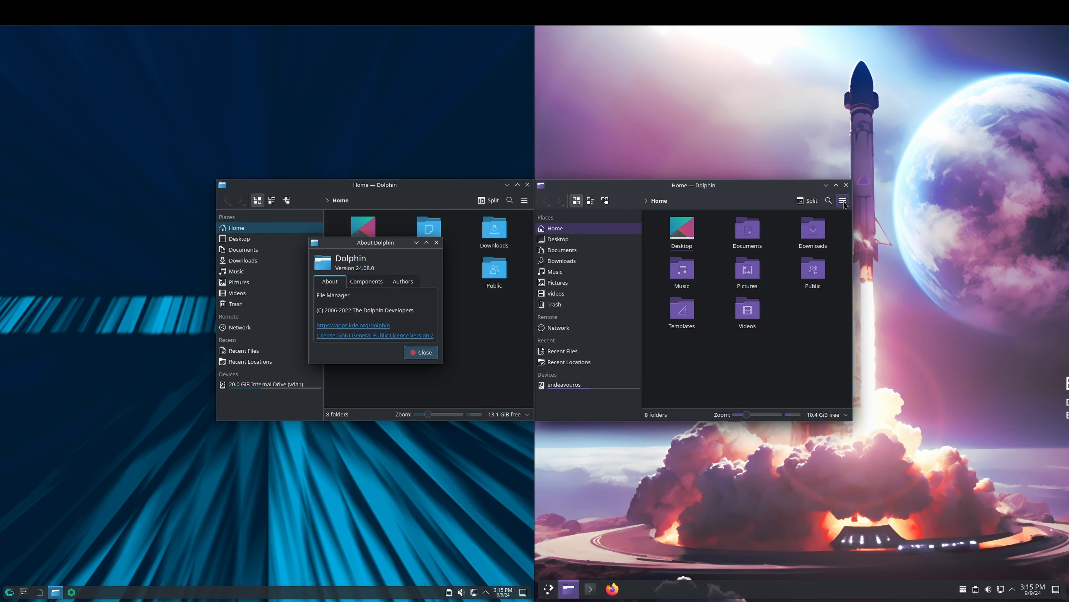
left_click(842, 200)
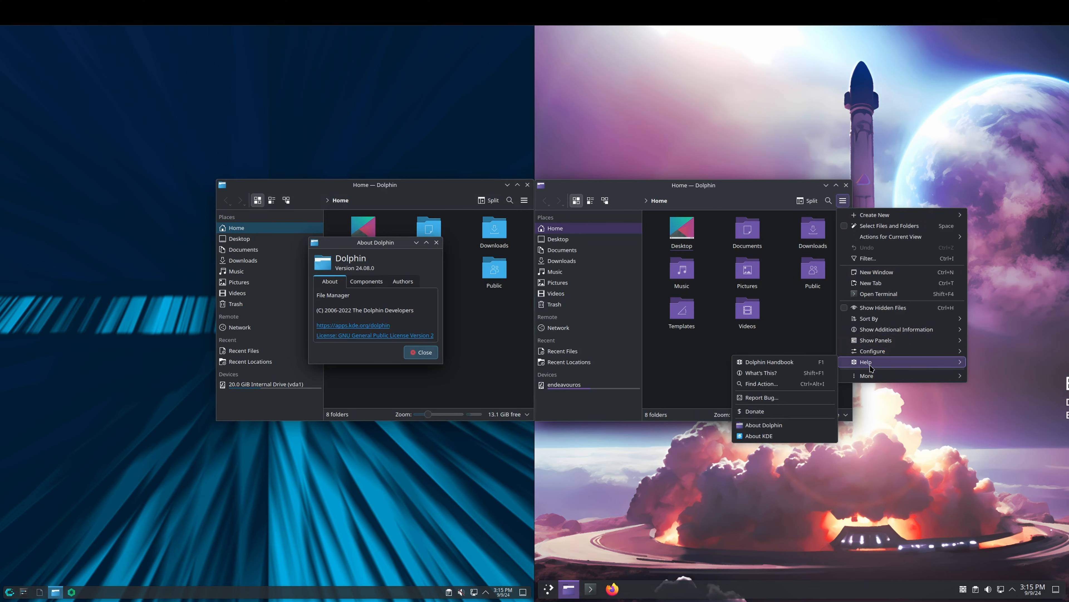
left_click(764, 425)
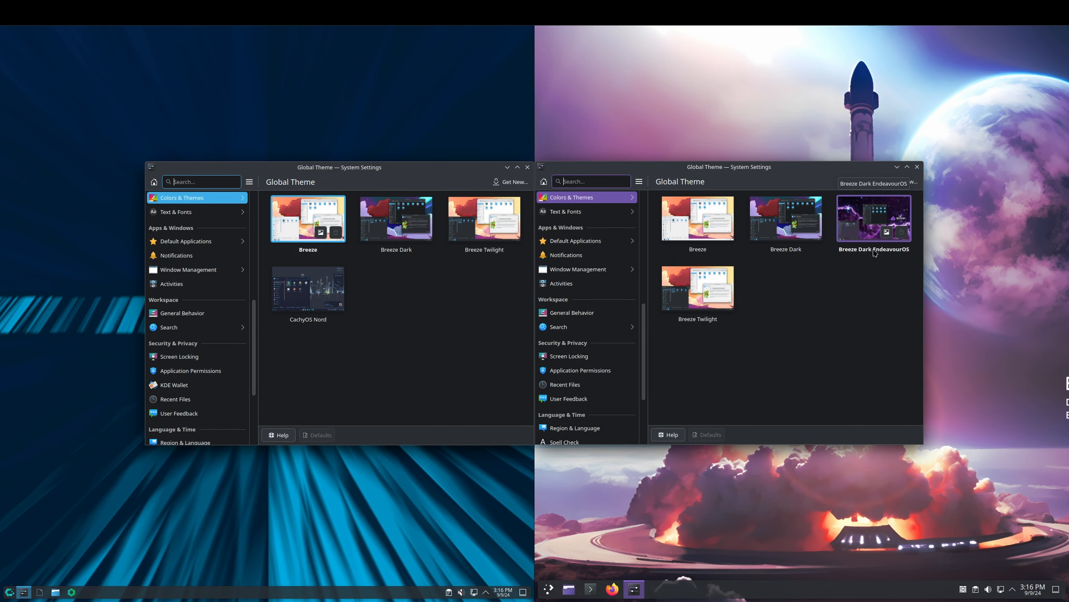
mouse_move(873, 235)
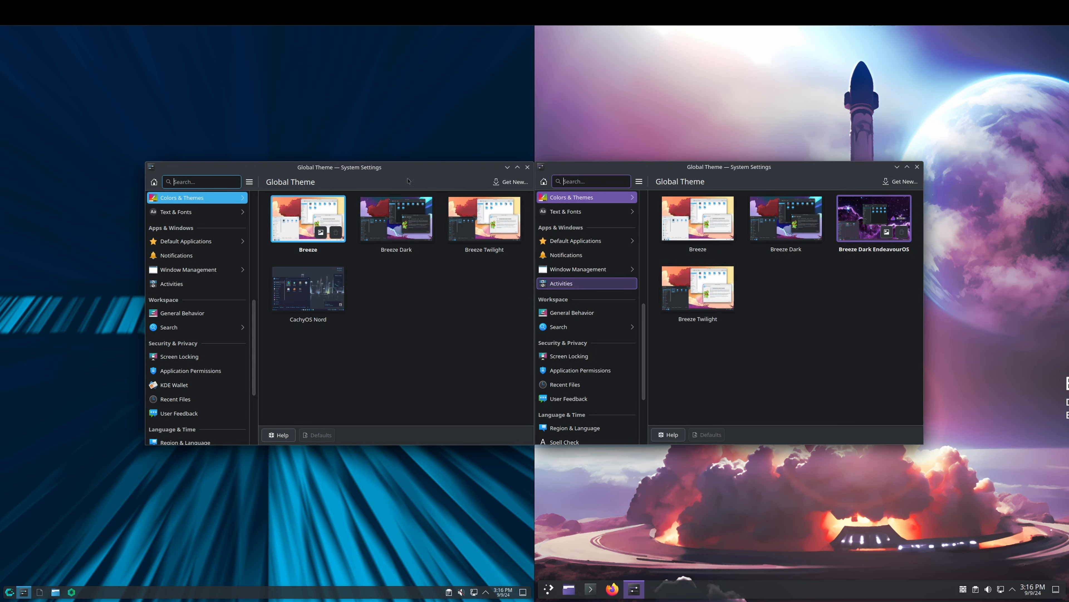
- Apply the CachyOS Nord global theme, review EndeavourOS theme choices, and close settings
left_click(308, 289)
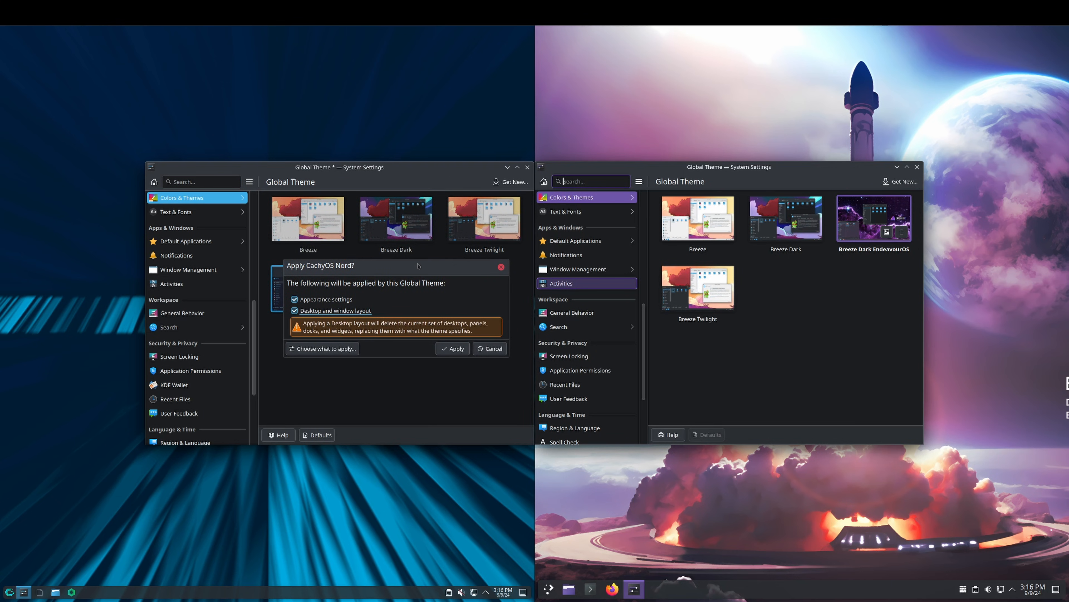
left_click(452, 348)
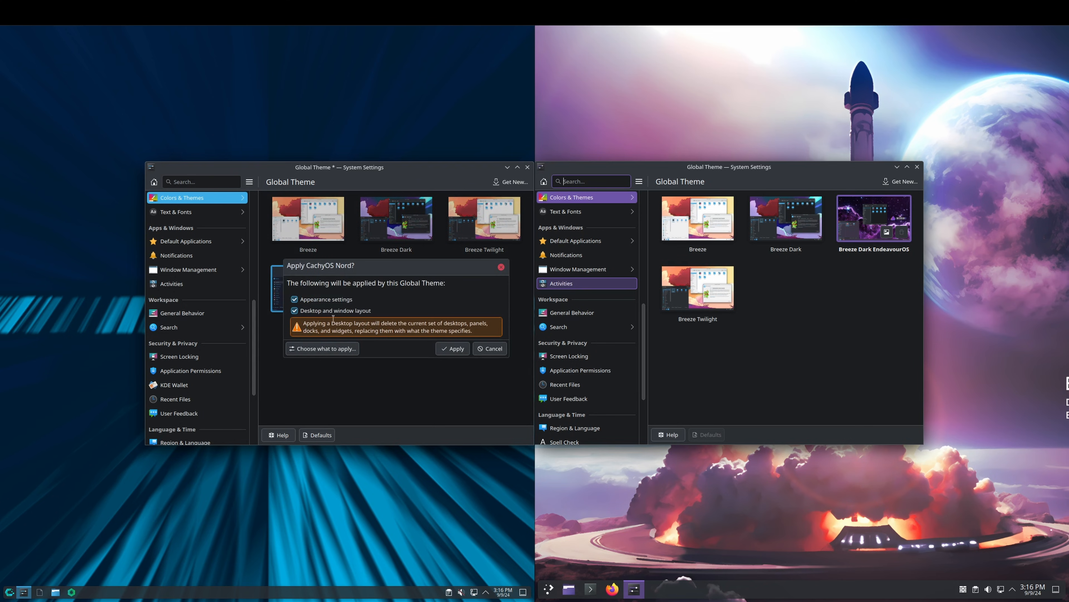
left_click(452, 348)
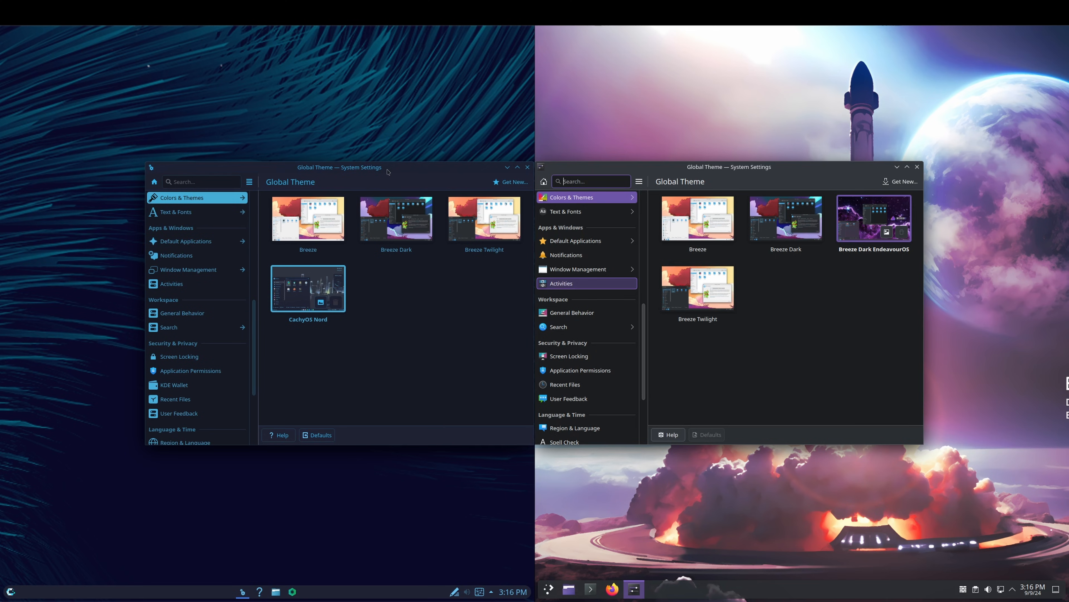
left_click(528, 167)
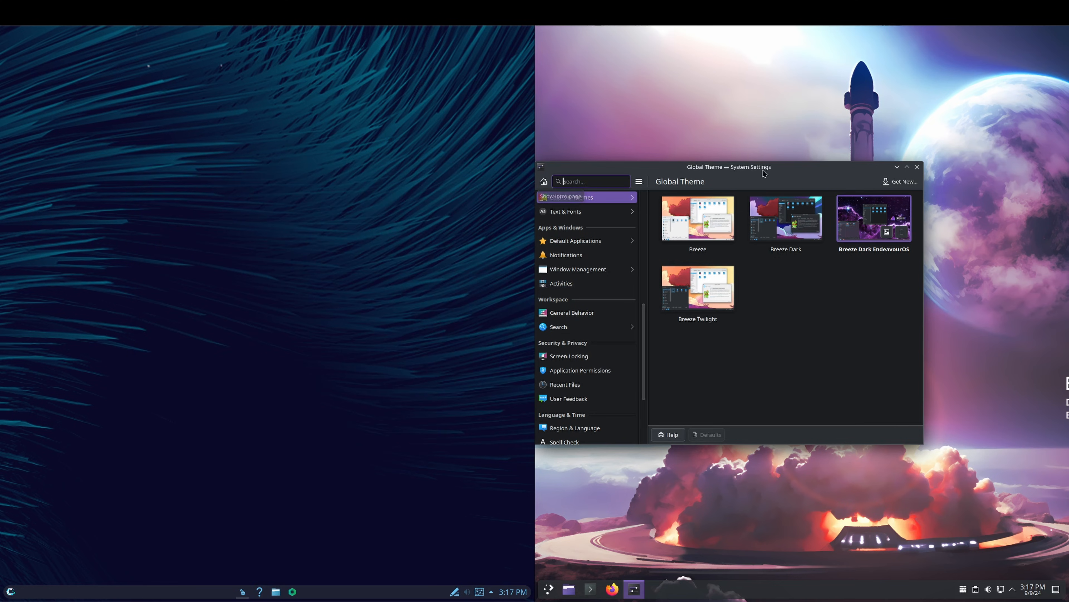
left_click(918, 166)
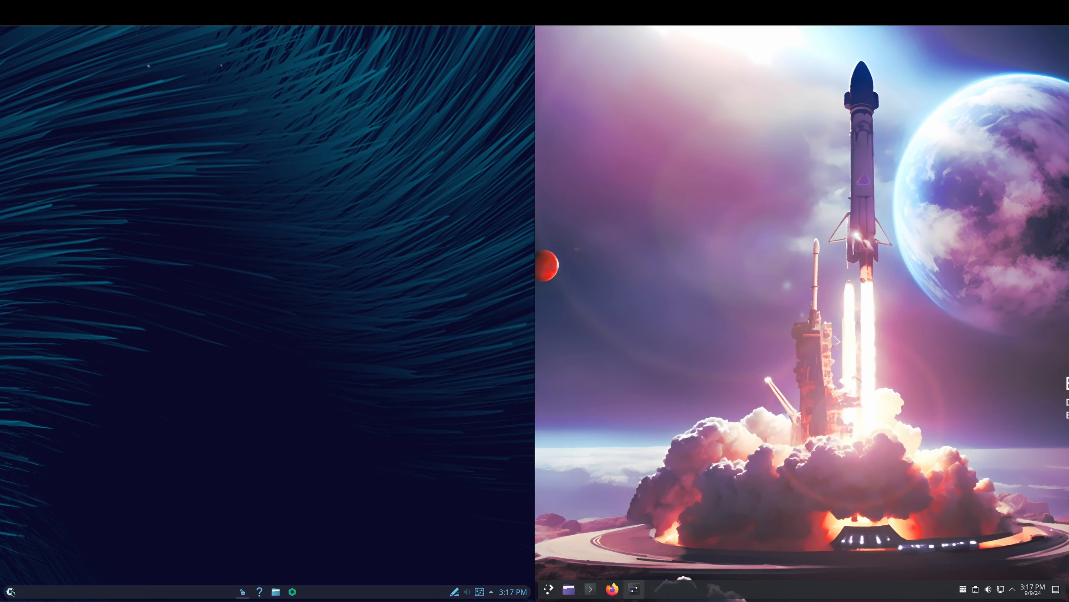
left_click(10, 593)
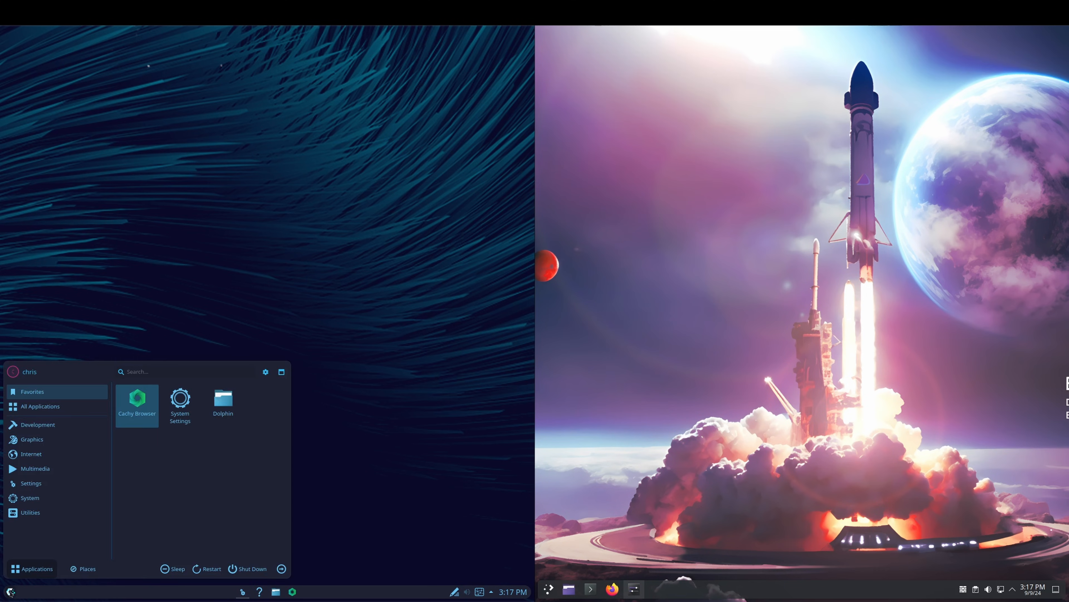
left_click(180, 399)
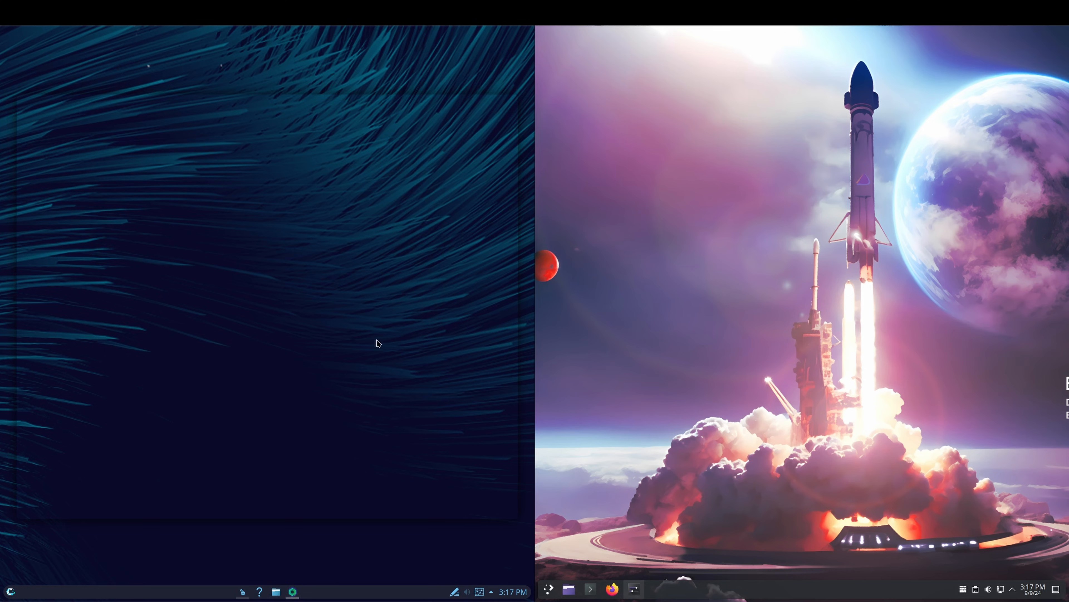
mouse_move(464, 562)
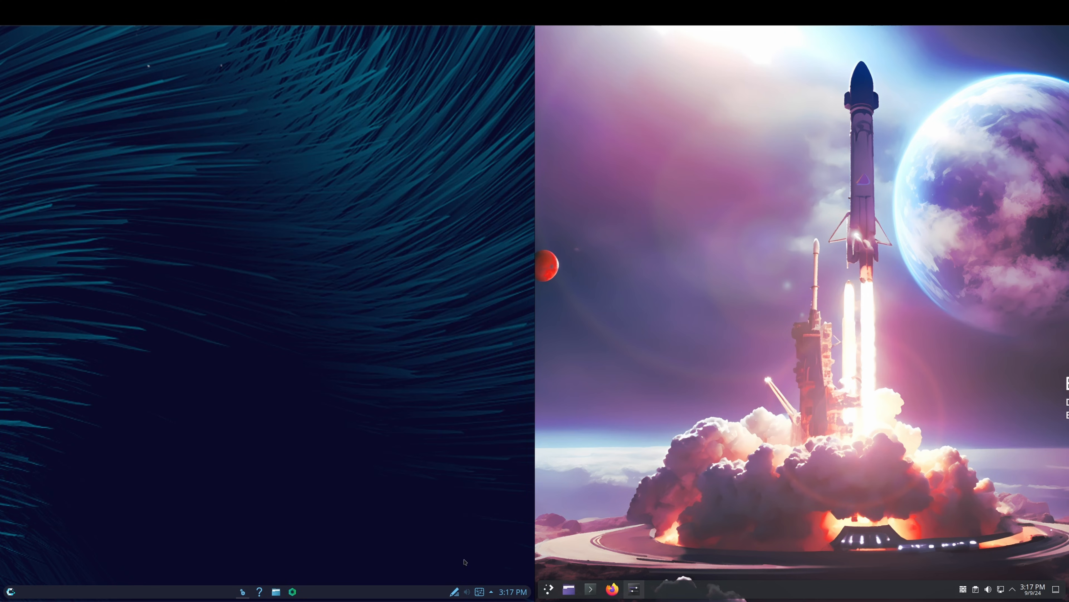
left_click(455, 591)
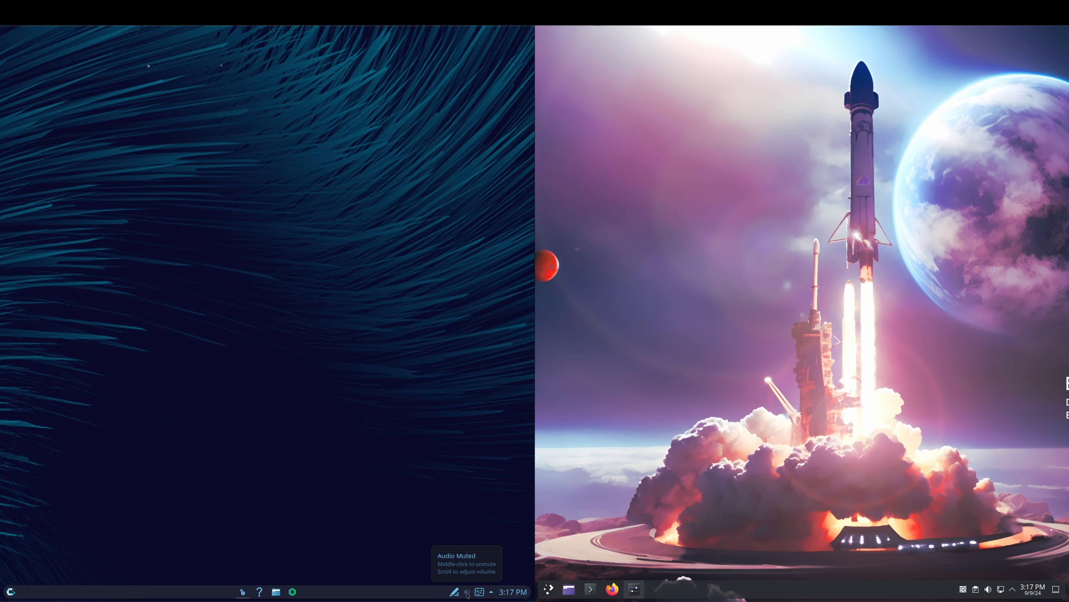
mouse_move(493, 593)
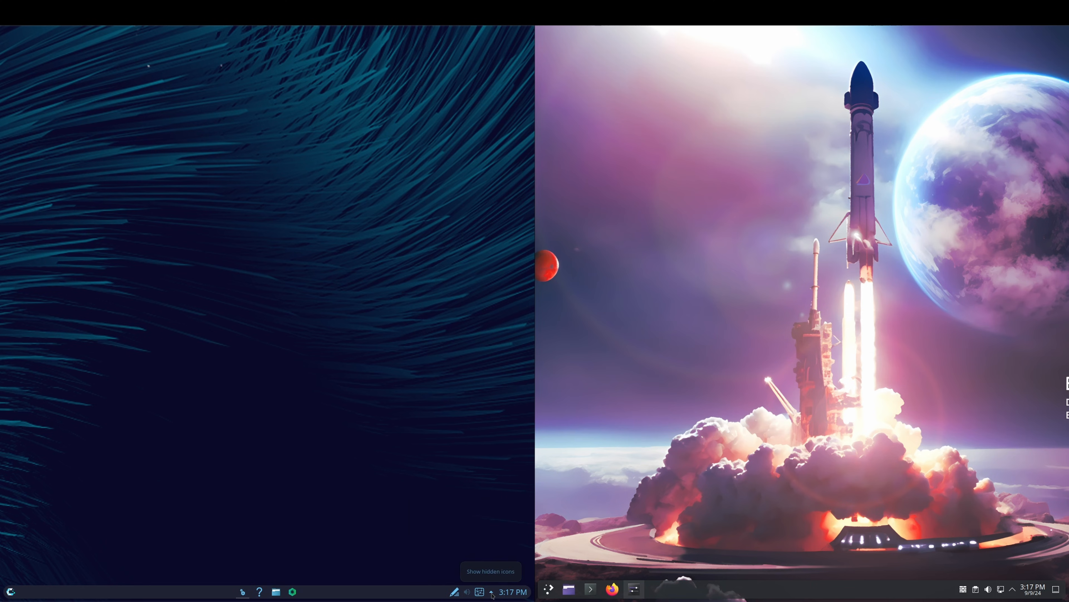
left_click(492, 591)
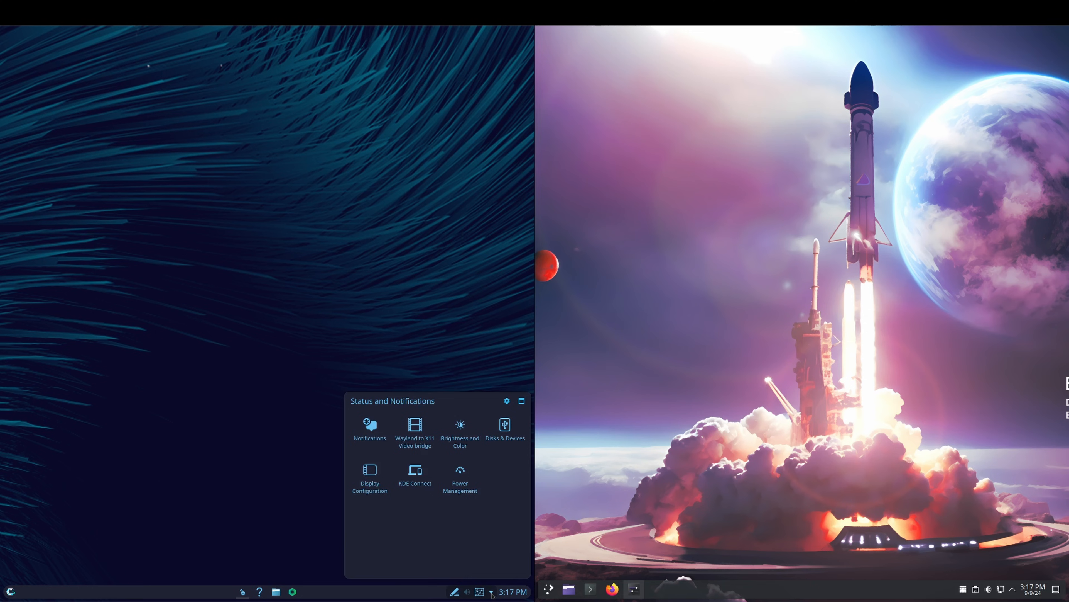
left_click(513, 592)
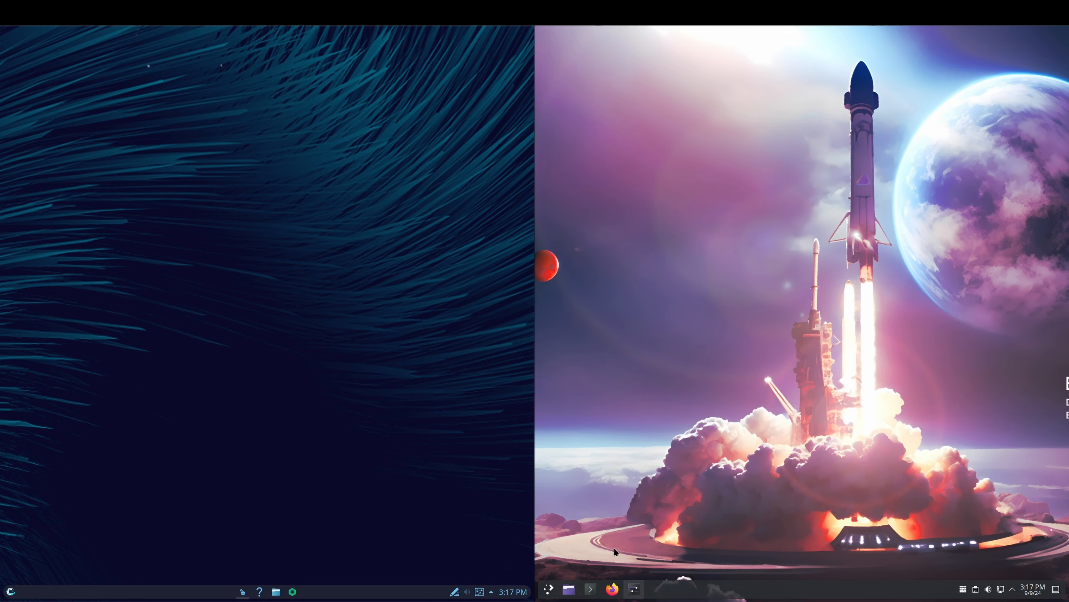
mouse_move(567, 591)
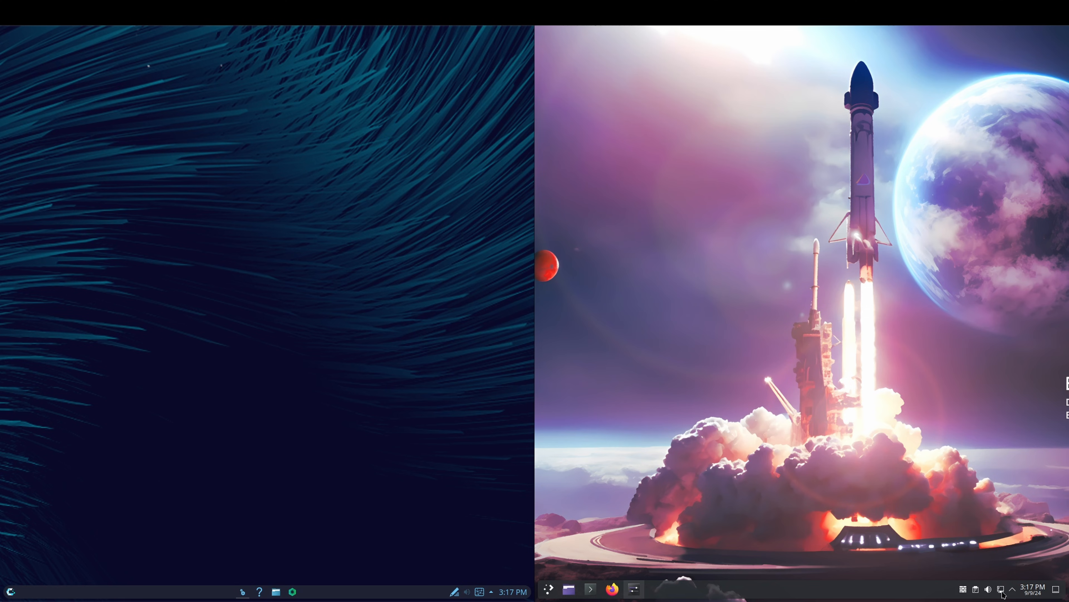
left_click(1001, 590)
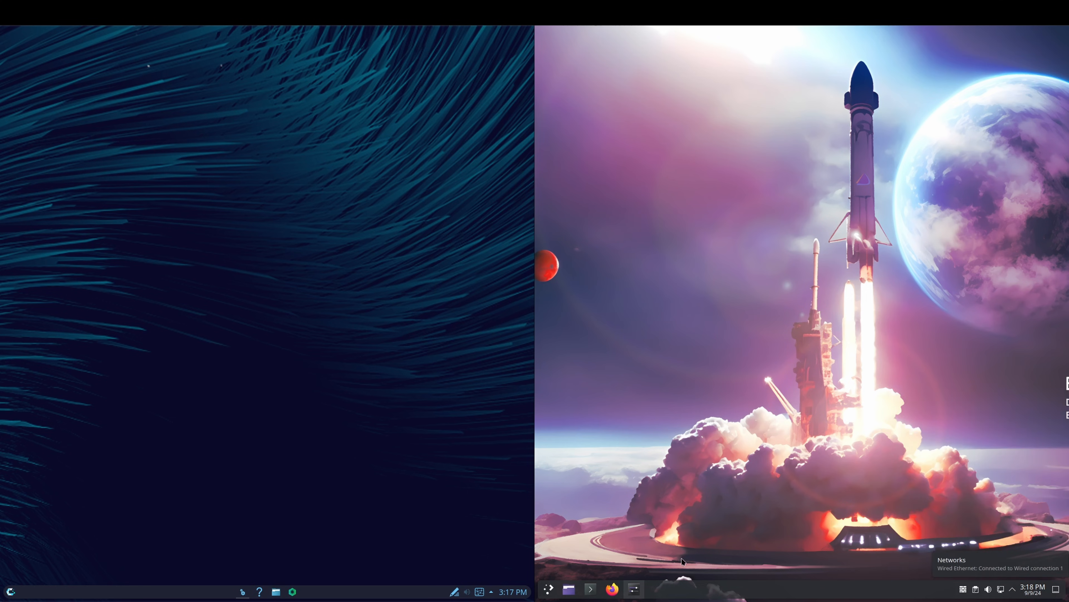
left_click(609, 589)
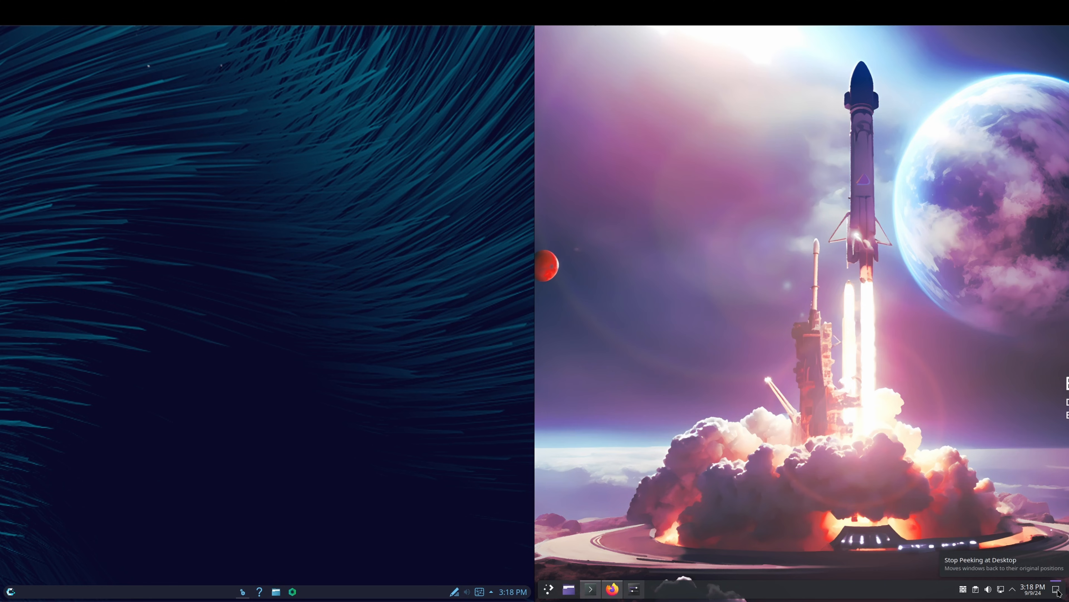
left_click(590, 596)
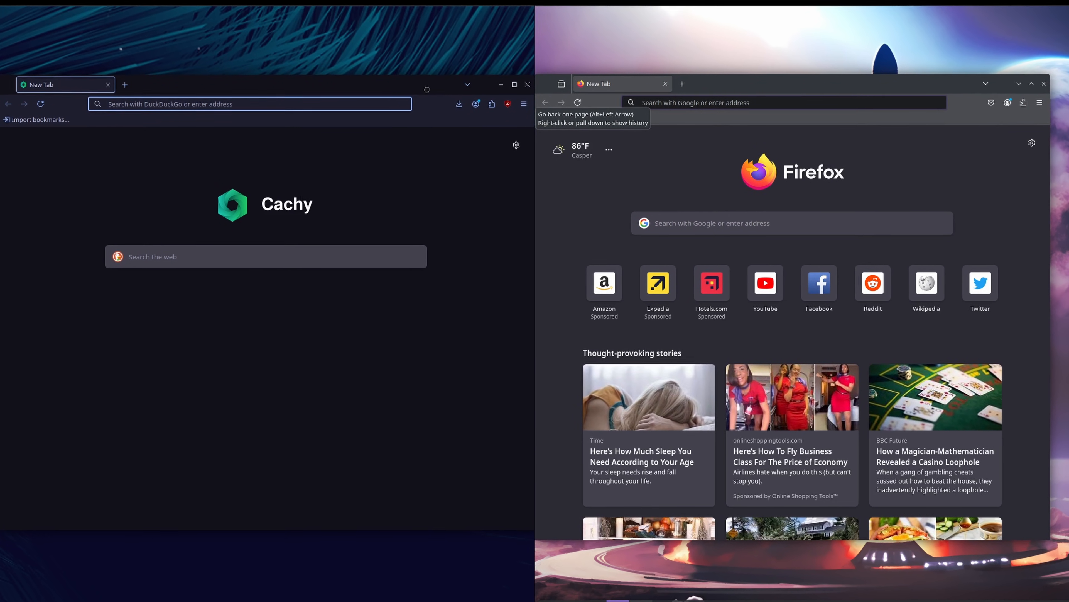
- Show the Cachy Browser and Firefox About windows side by side, both at version 130.0
left_click(523, 104)
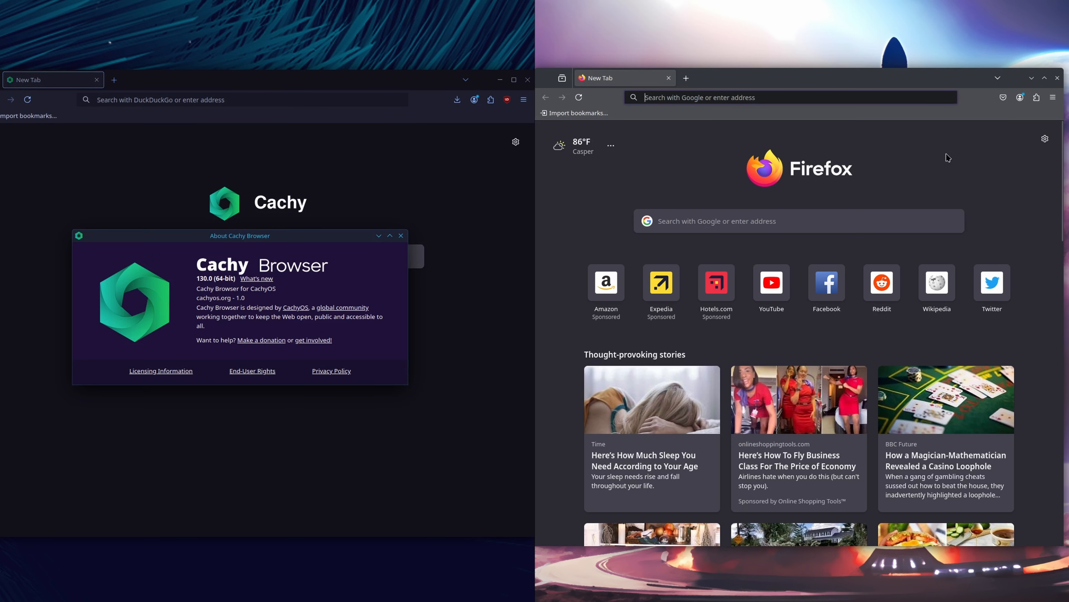
left_click(1052, 97)
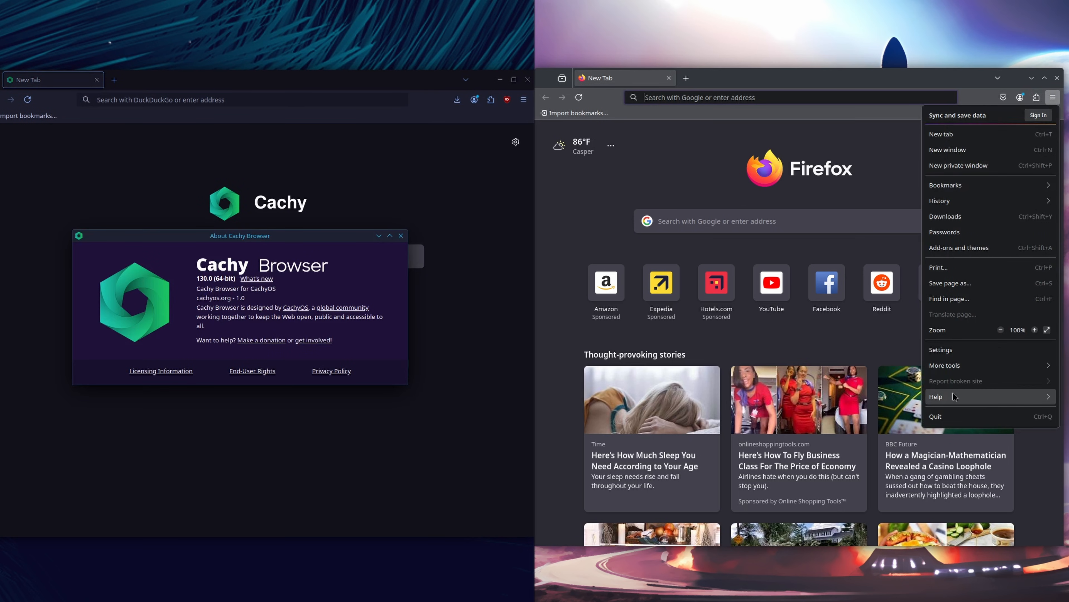
left_click(936, 397)
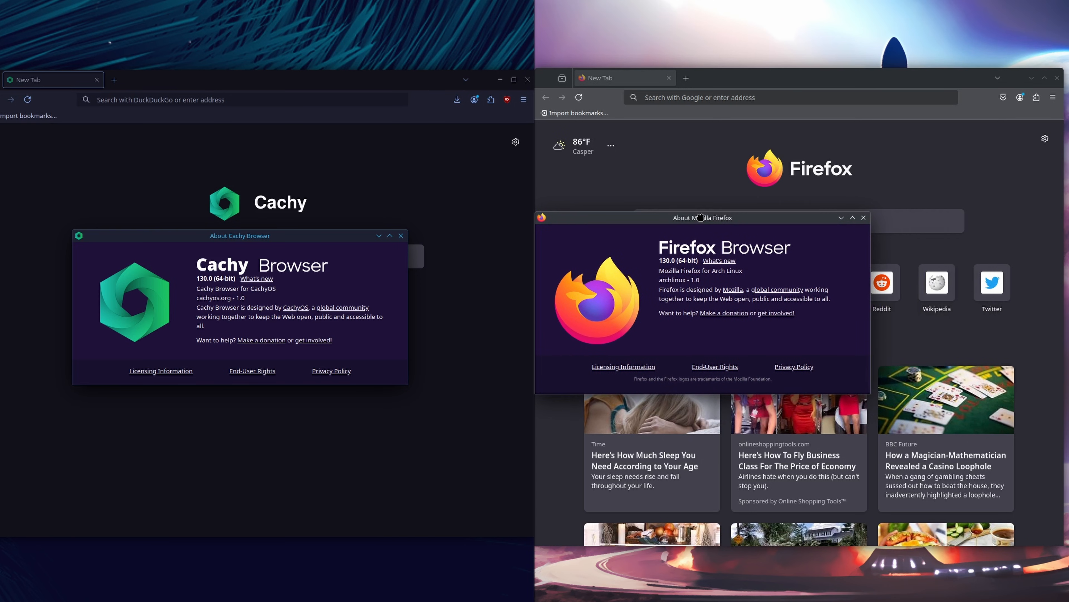
left_click_drag(239, 235, 351, 218)
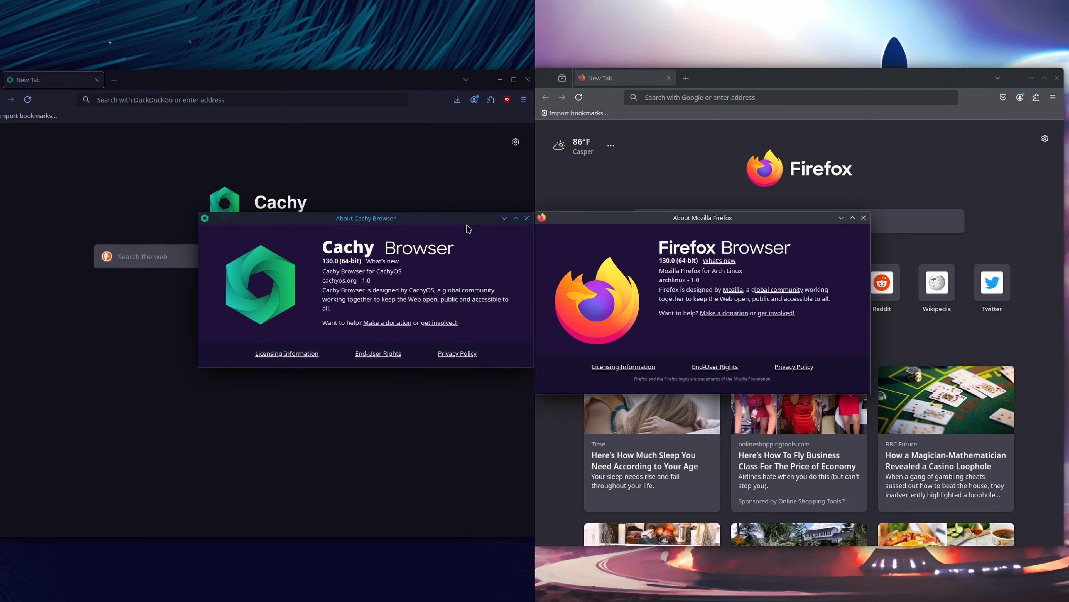
mouse_move(435, 246)
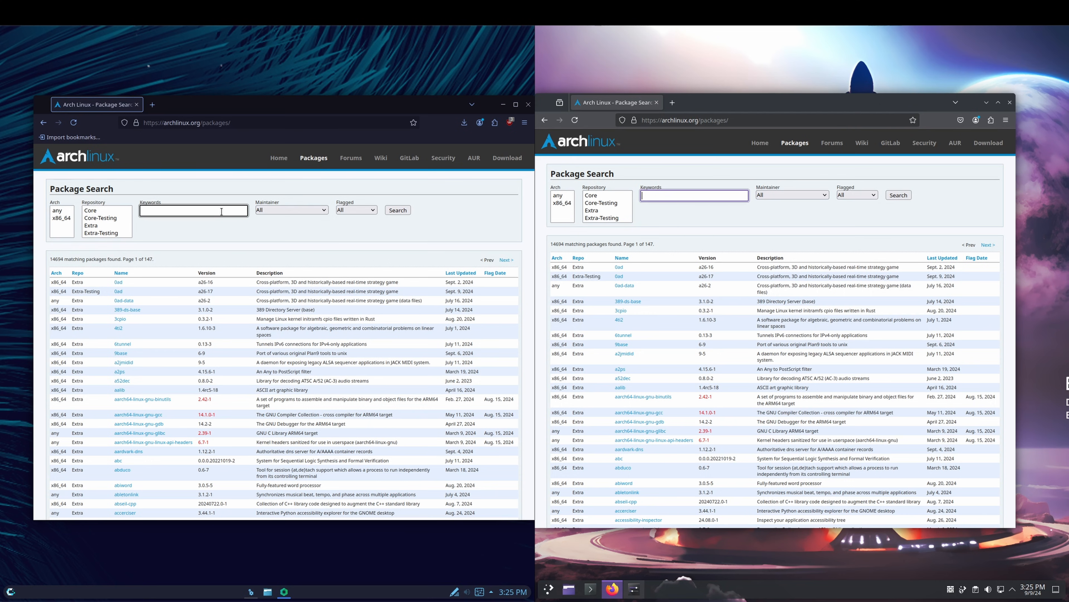
mouse_move(482, 242)
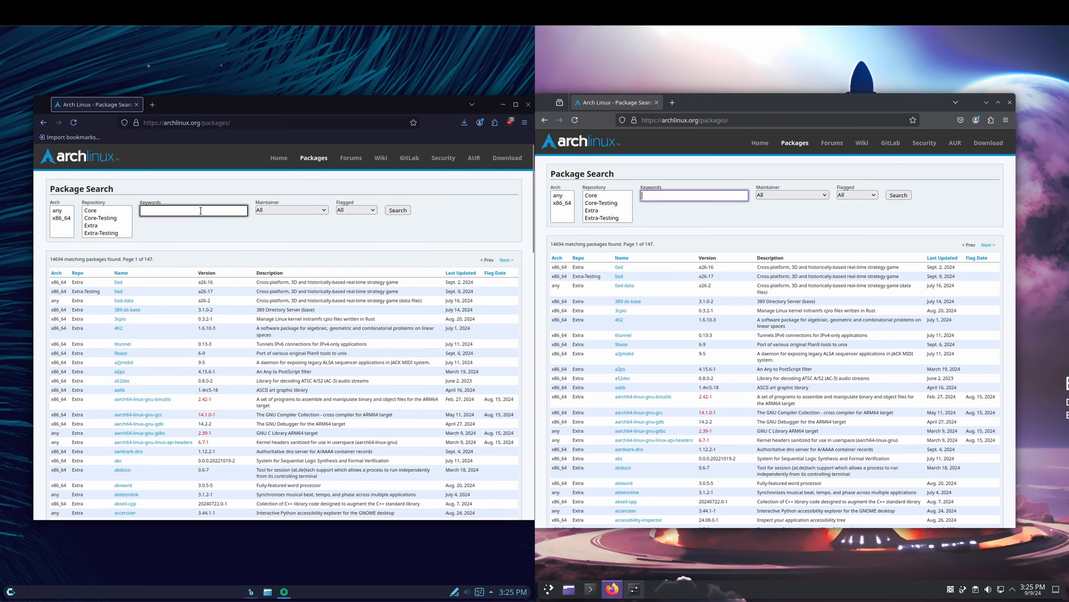
- Search Arch packages for 'obs', open the obs-studio 30.2.1-1 page, then switch to the terminal
type("obs")
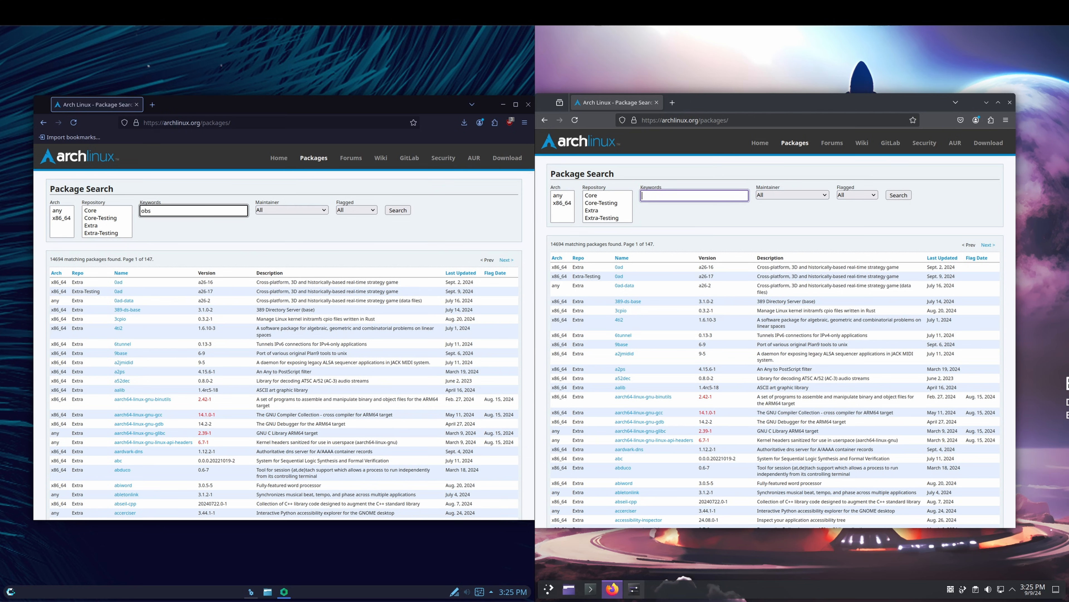
left_click(397, 210)
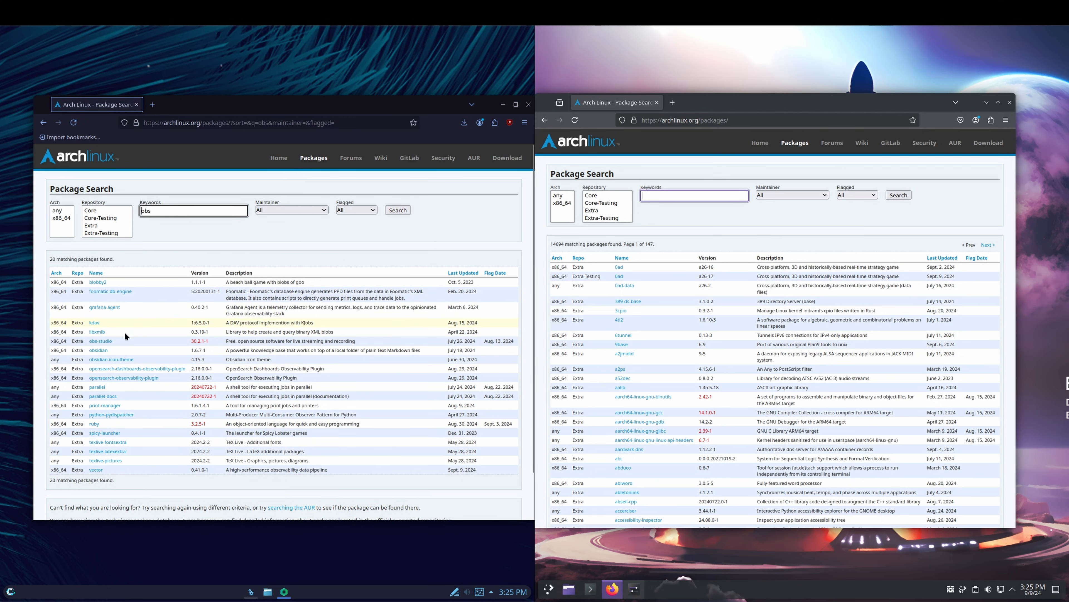
mouse_move(99, 345)
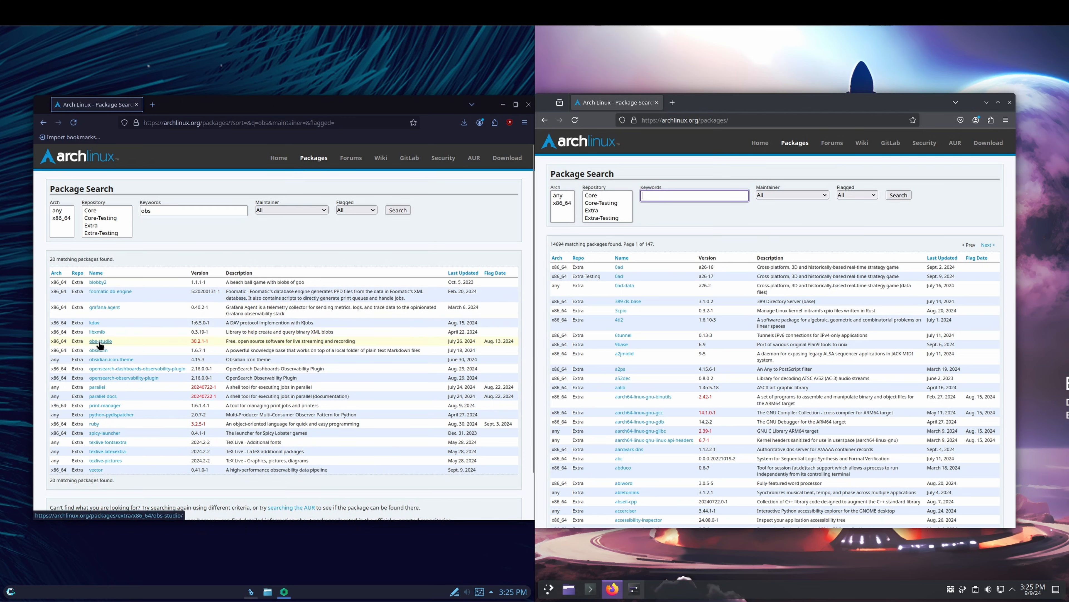
left_click(100, 341)
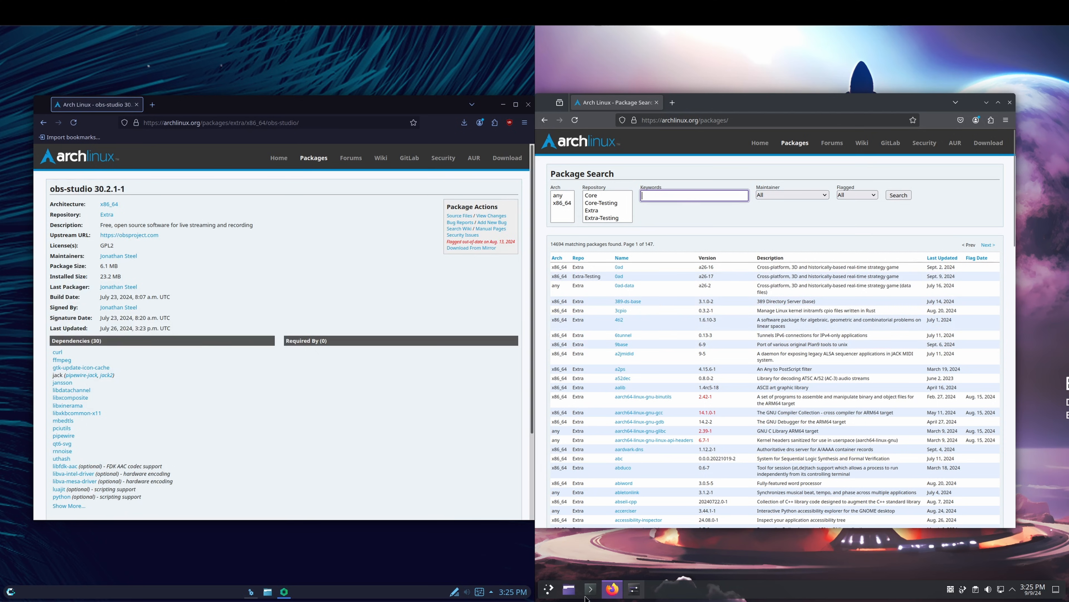
left_click(591, 589)
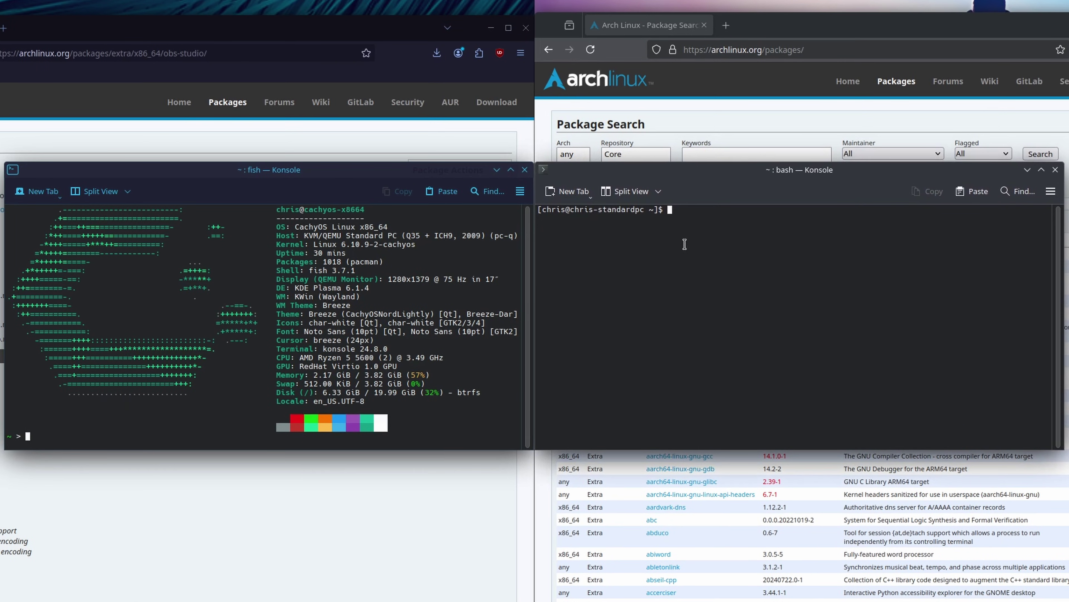
- Enter sudo pacman -S obs-studio in the first terminal
type("sudo pacman")
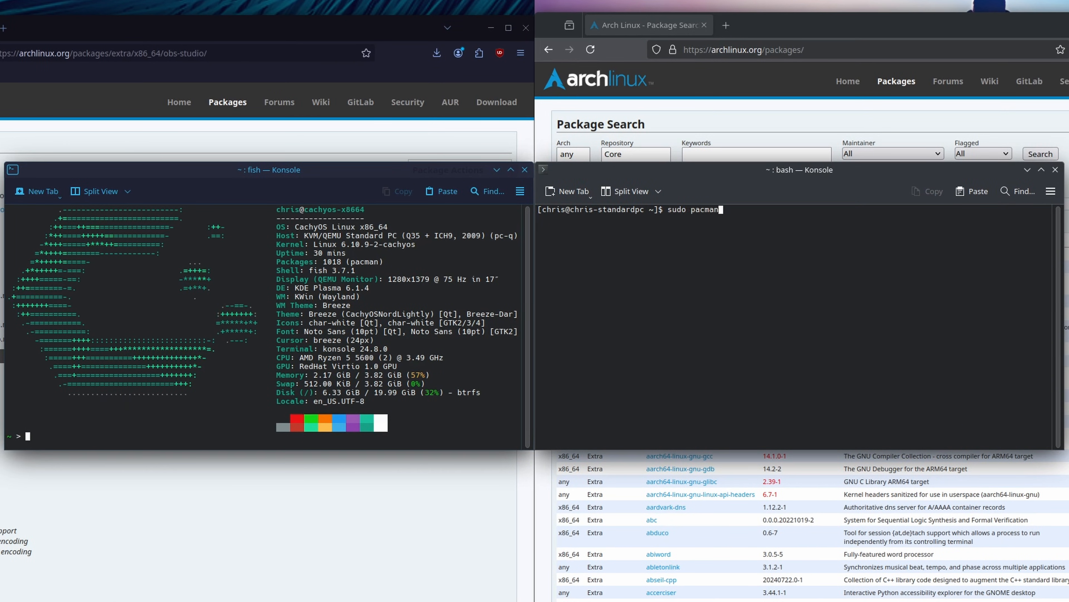
type("-S")
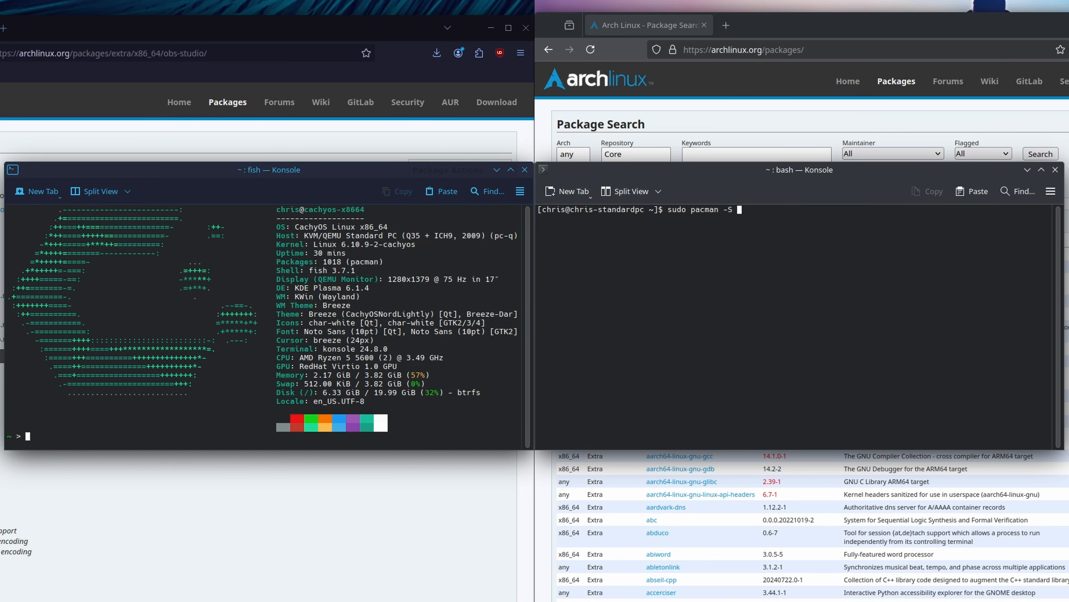
type("obs-s")
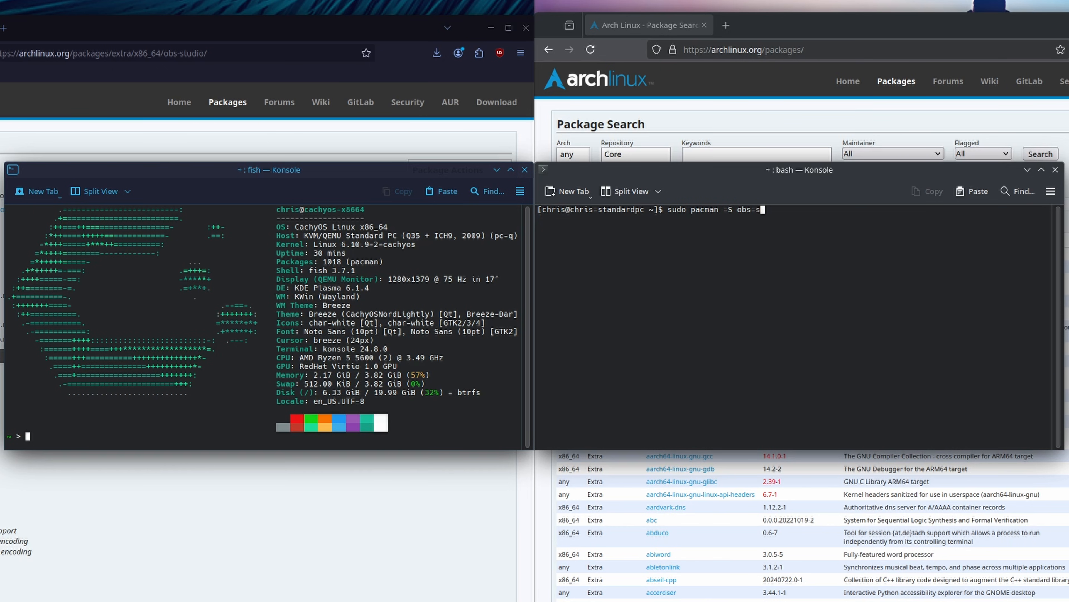
type("tudio")
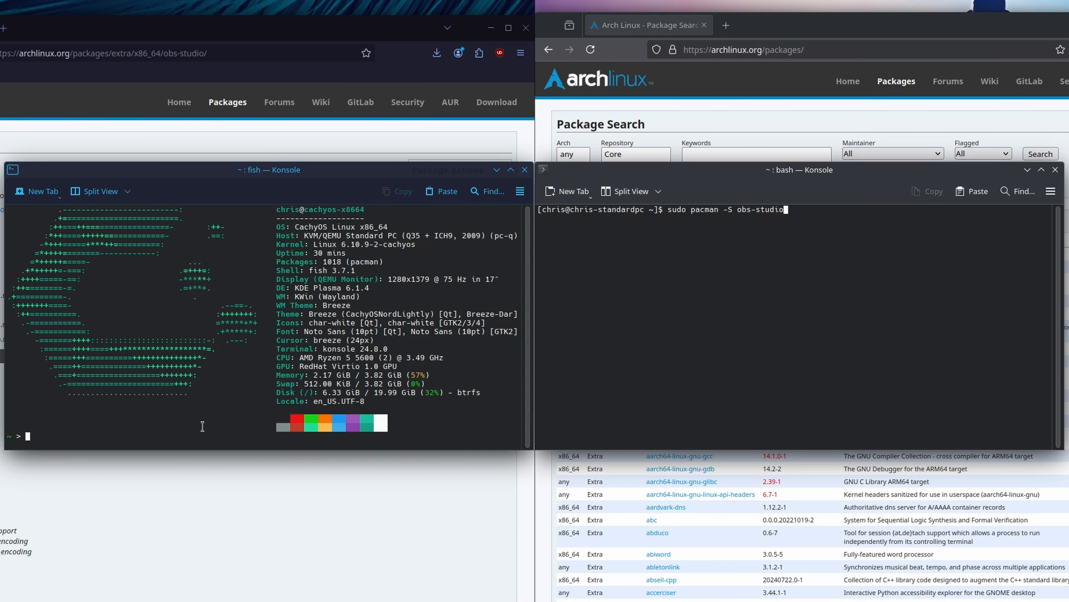
- Run sudo pacman -S obs-studio on the second system, authorise with the password and confirm Y
type("sudo pacman -S htop")
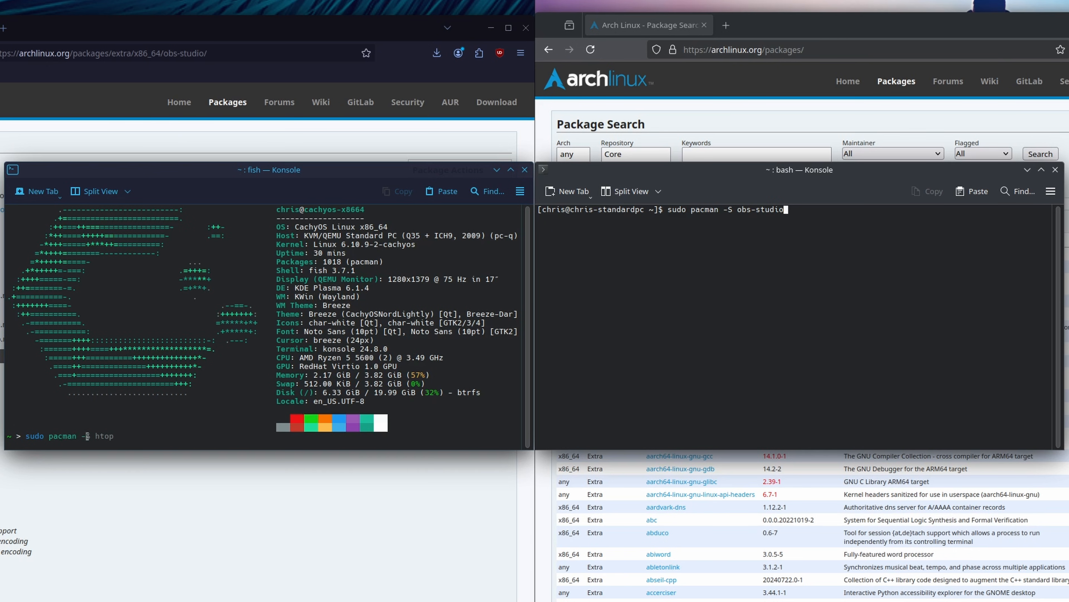
type("o")
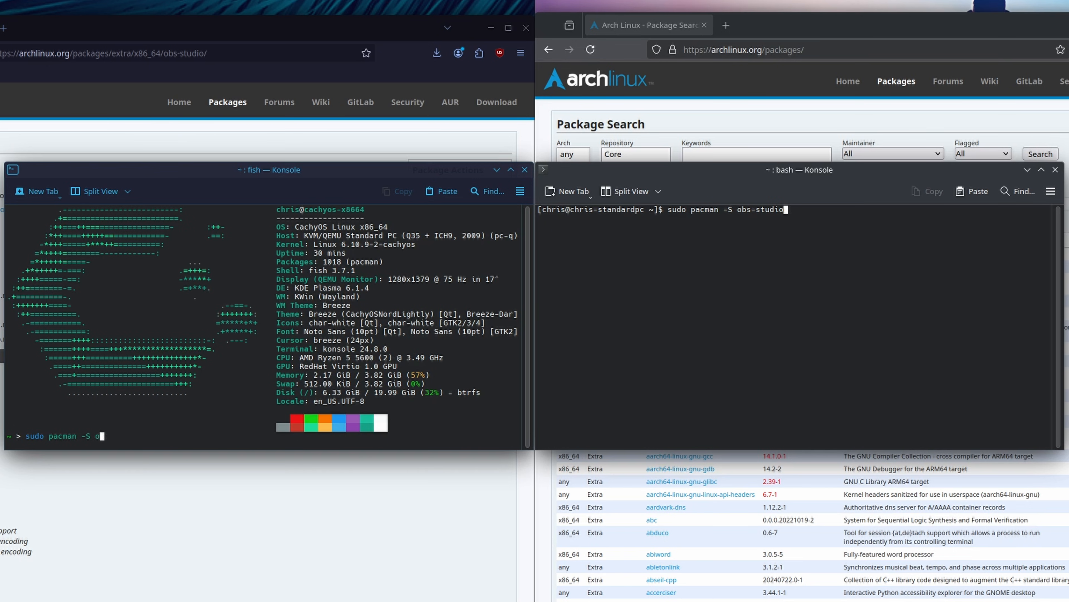
type("bs-studio")
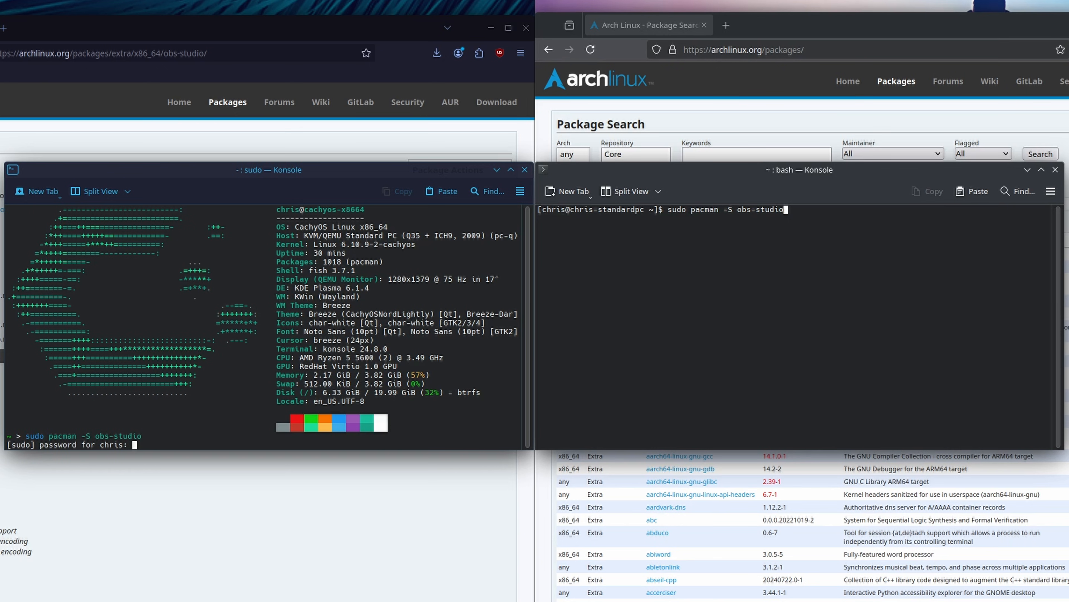
key("Return")
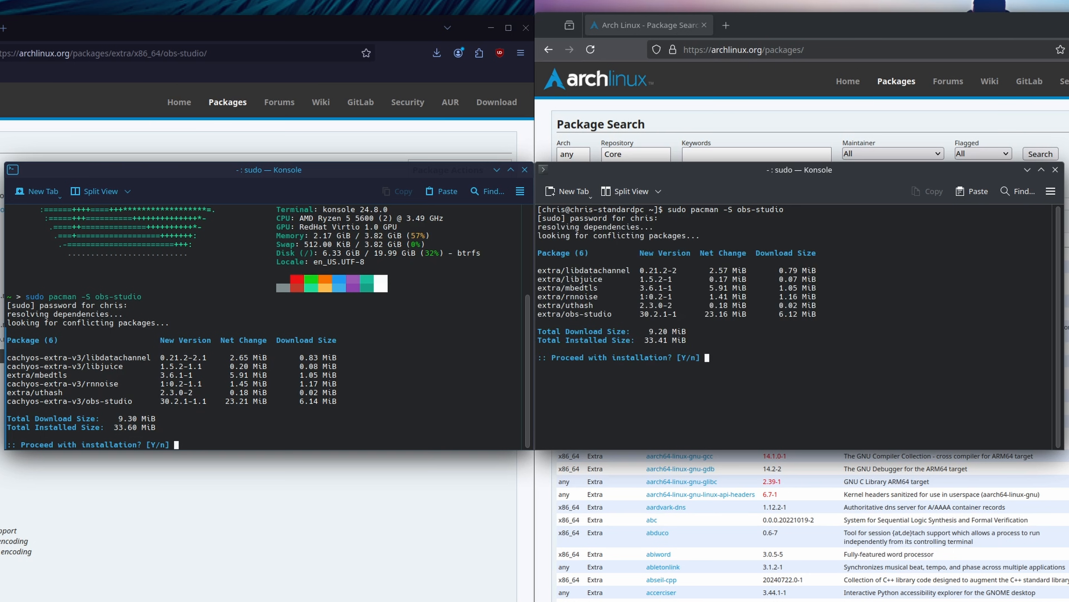
type("Y")
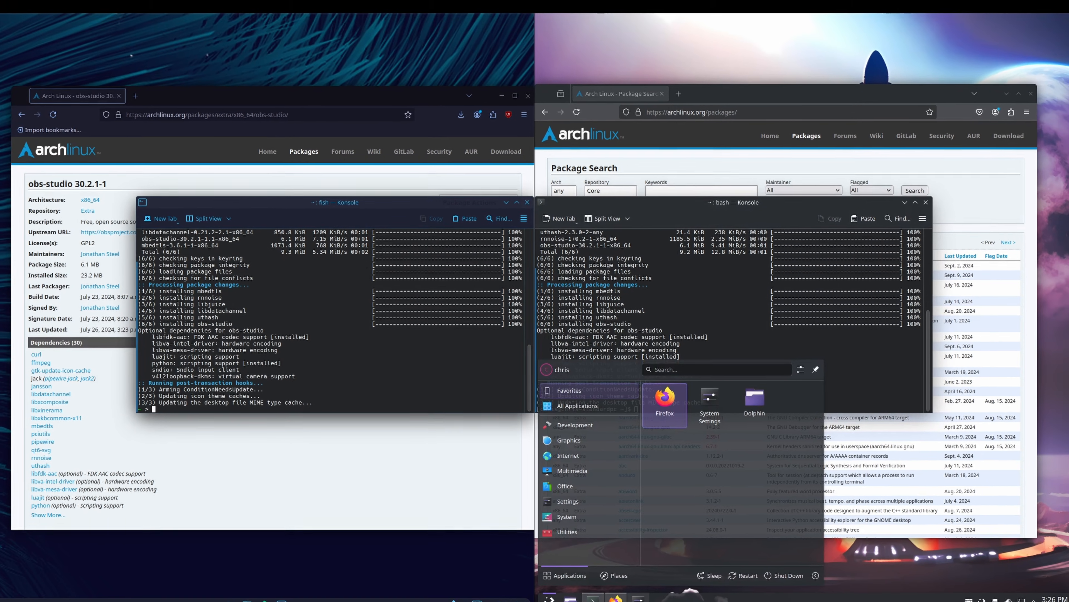
left_click(573, 471)
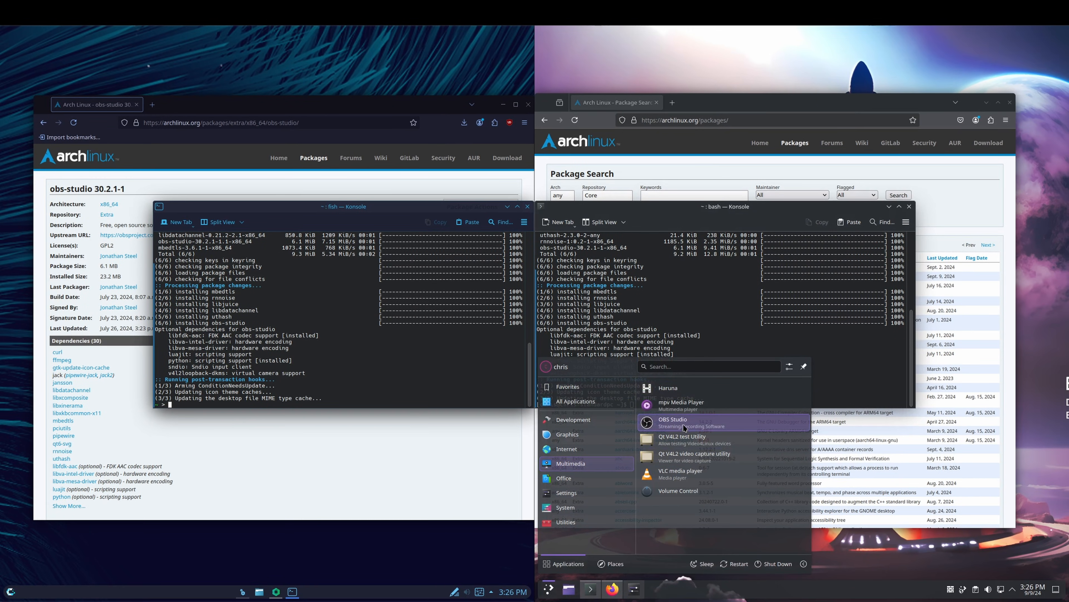
left_click(565, 522)
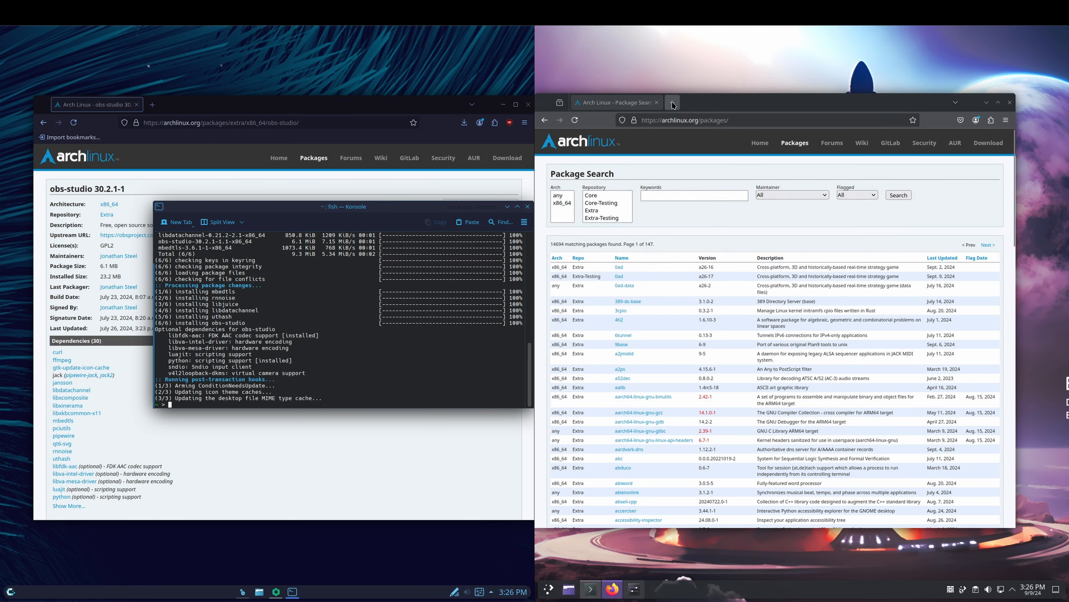
- Open github.com/thelinuxitguy and the The-Linux-IT-Guy-Toolbox repository in Firefox on both systems
type("github.com/thelinuxitguy")
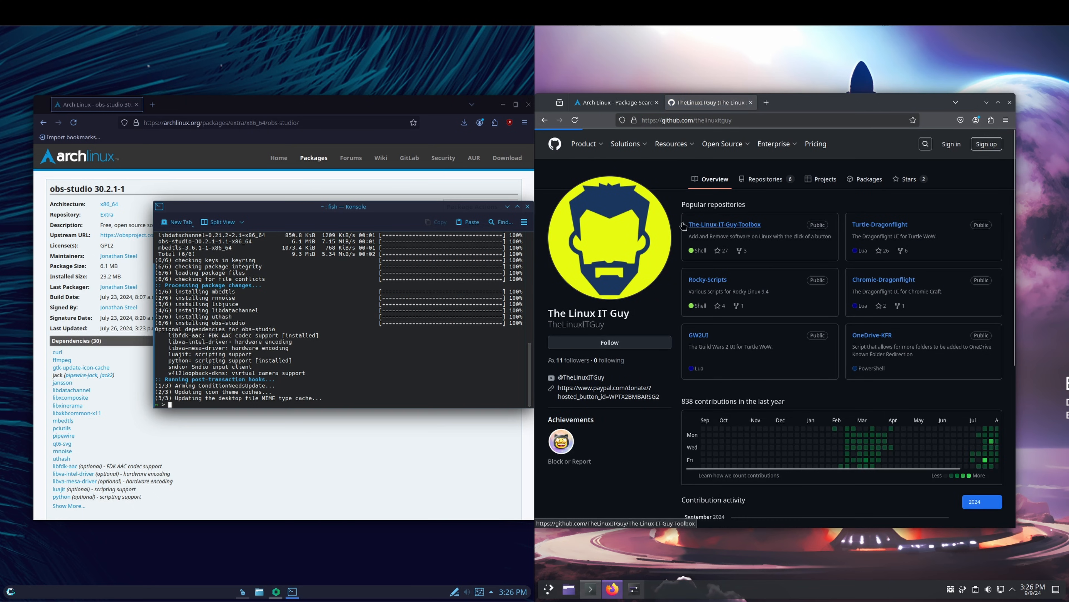
left_click(724, 224)
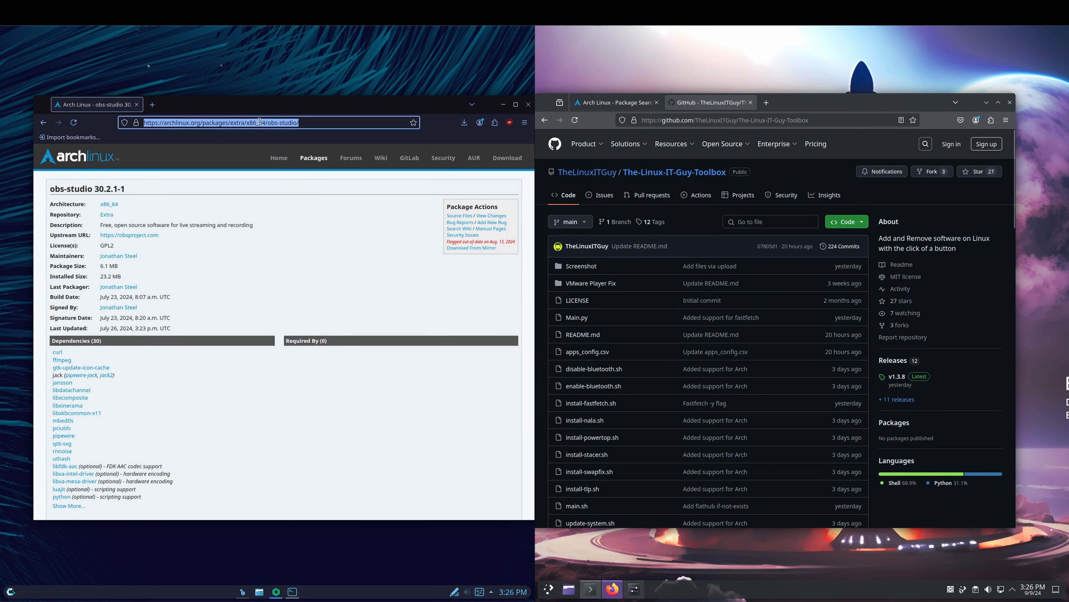
type("github.com/thelinuxitguy")
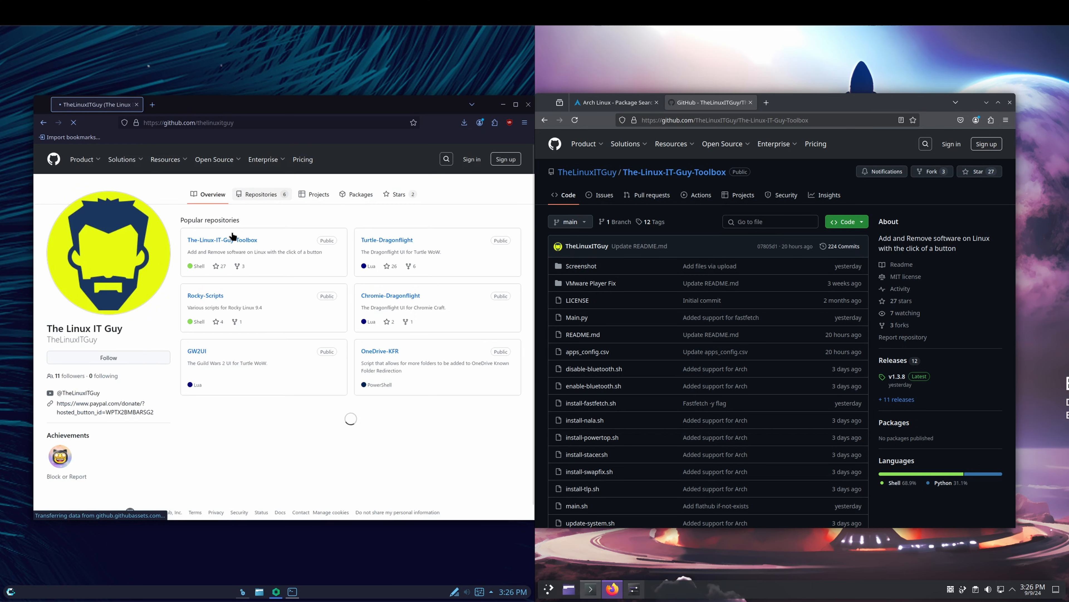
left_click(222, 240)
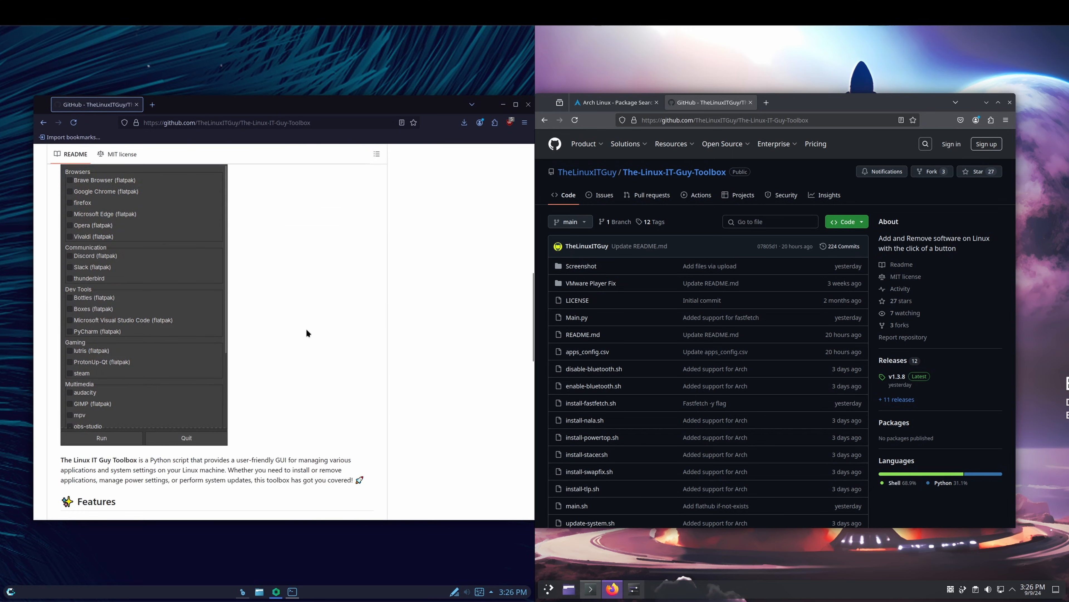
mouse_move(80, 372)
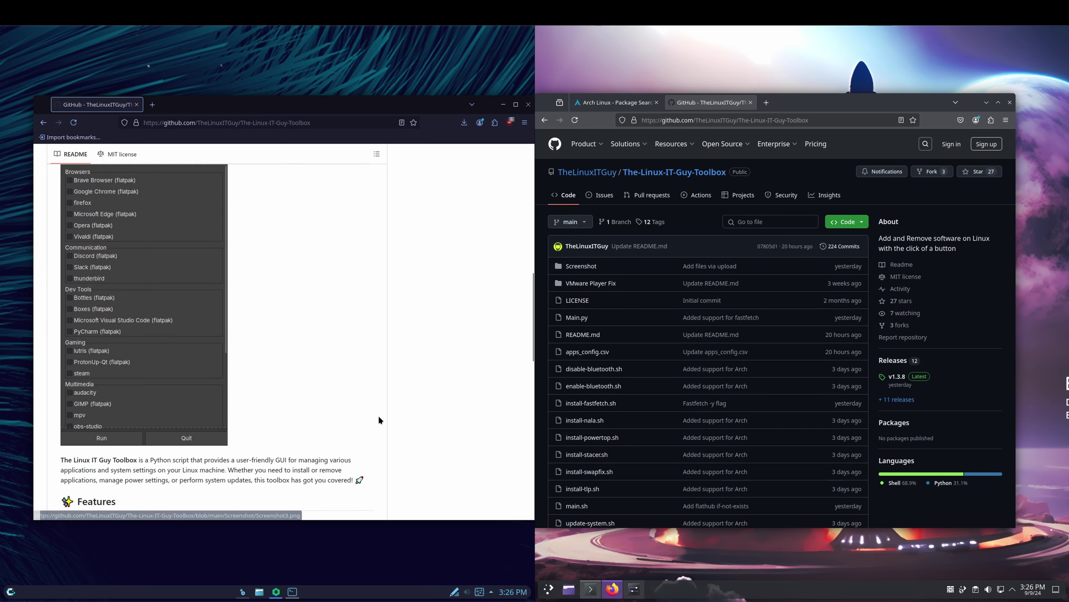
- Scroll the README to the Install section and select the git clone install command
scroll("down", 3)
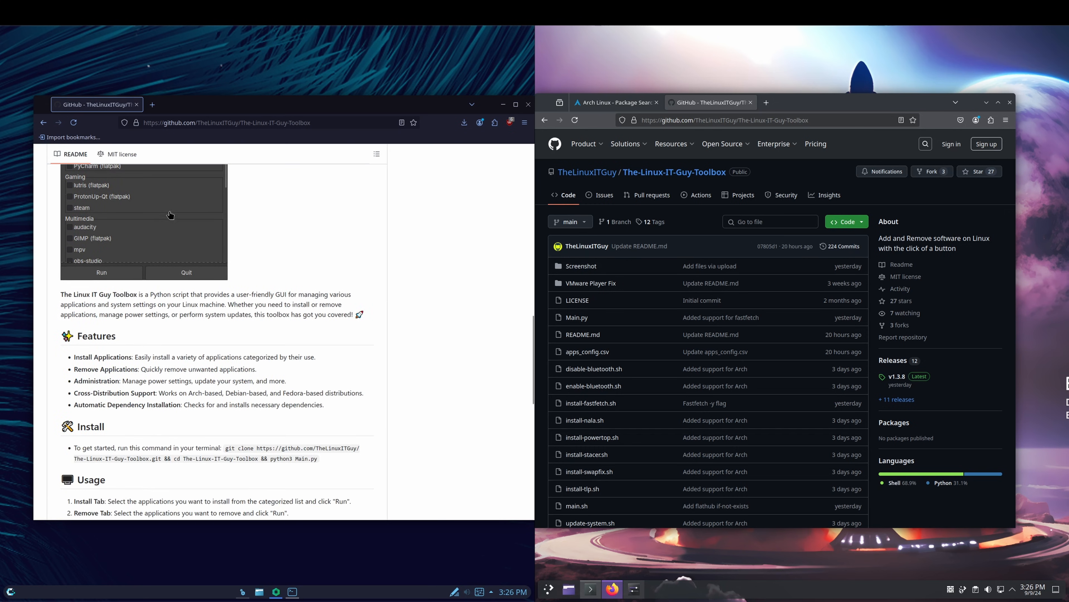
scroll("down", 3)
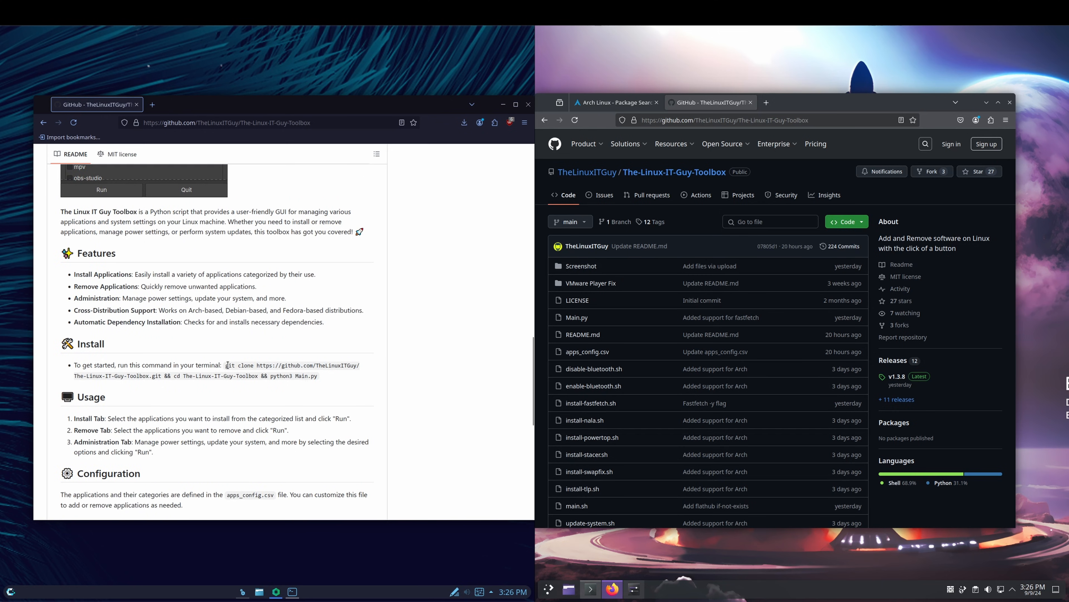
left_click_drag(226, 365, 317, 376)
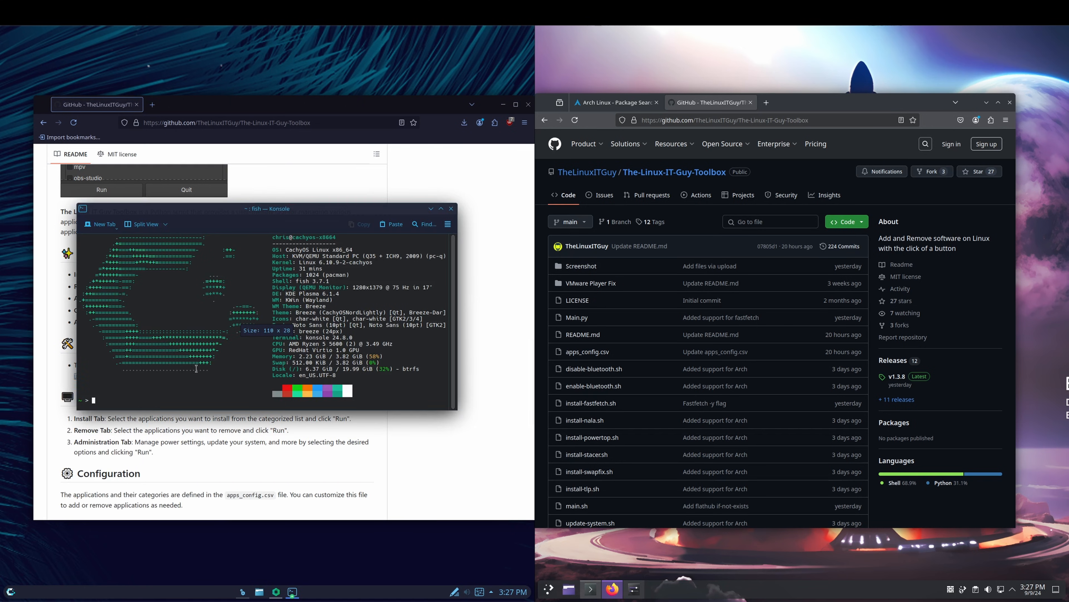
- Paste and run the git clone && python3 Main.py command in Konsole, entering the sudo password
right_click(196, 369)
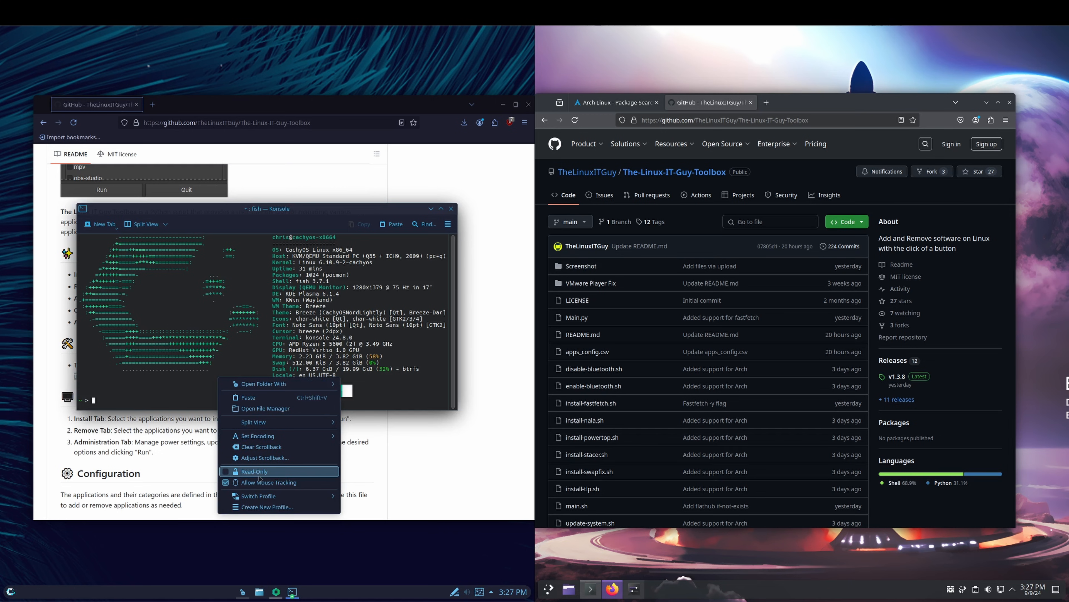
left_click(248, 397)
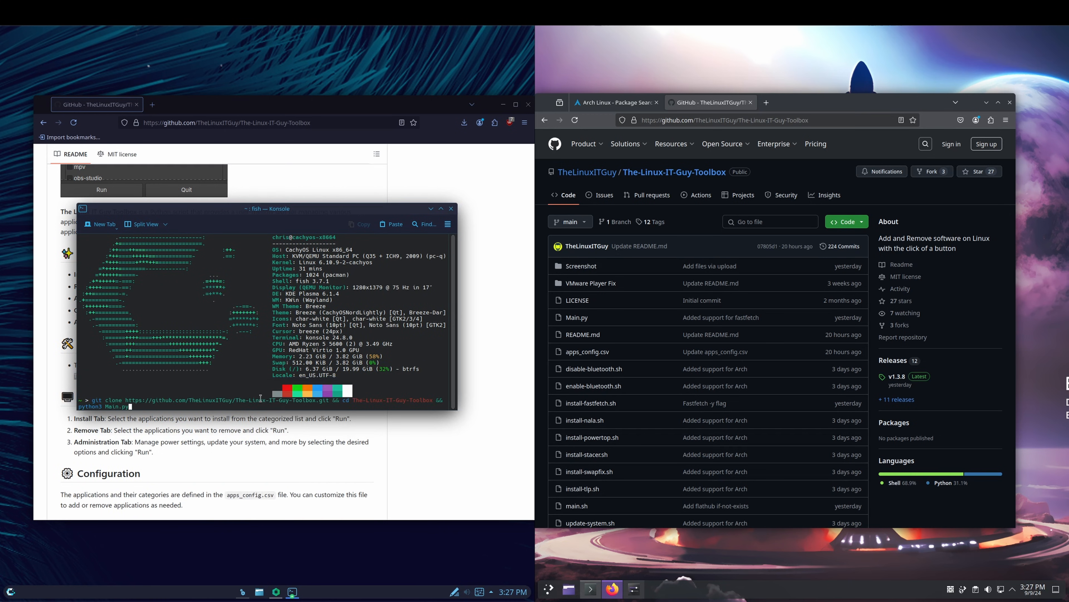
key("Return")
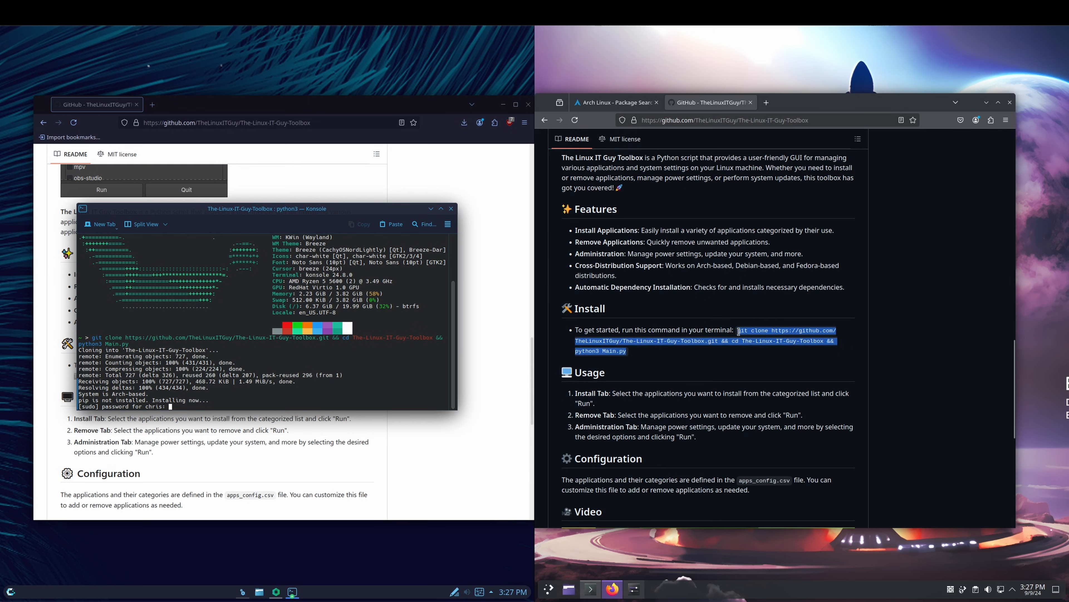
left_click(589, 589)
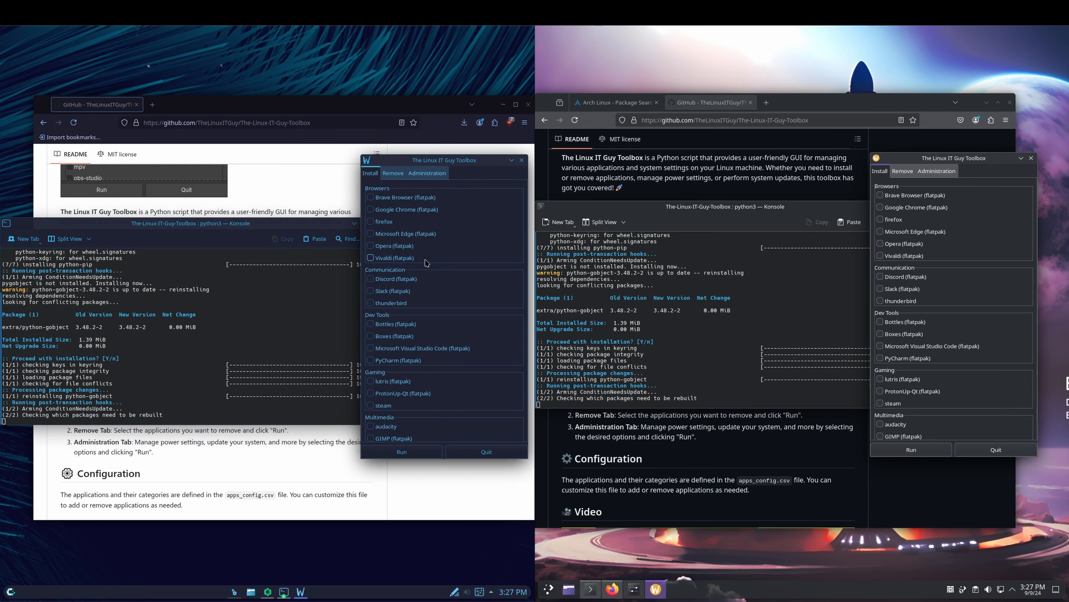
- Tick mpv under Multimedia in both Toolbox windows and run the installation
scroll("down", 3)
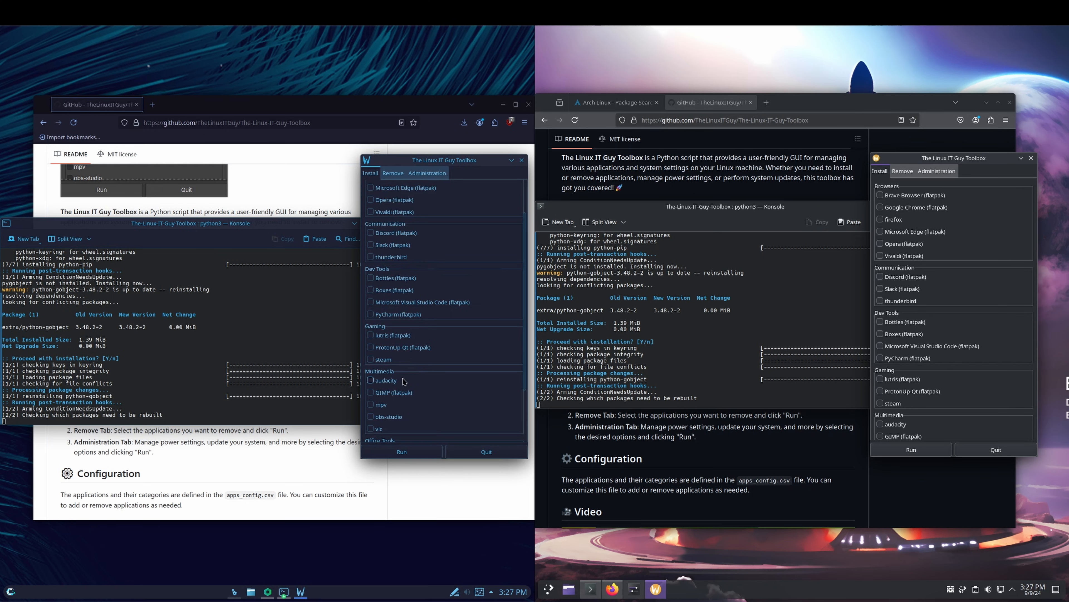
left_click(371, 404)
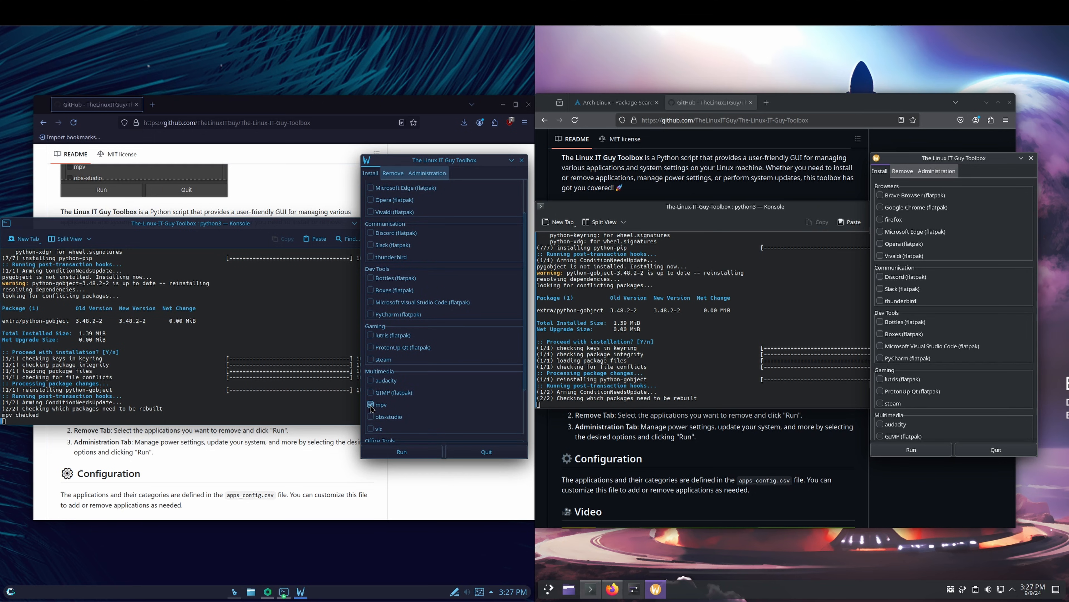
scroll("down", 3)
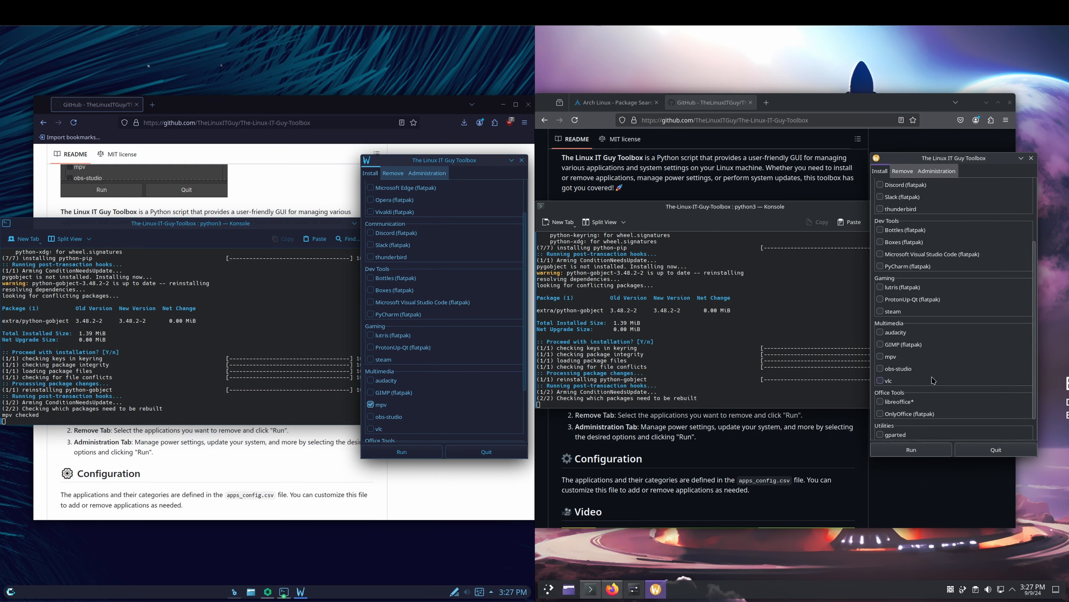
left_click(911, 449)
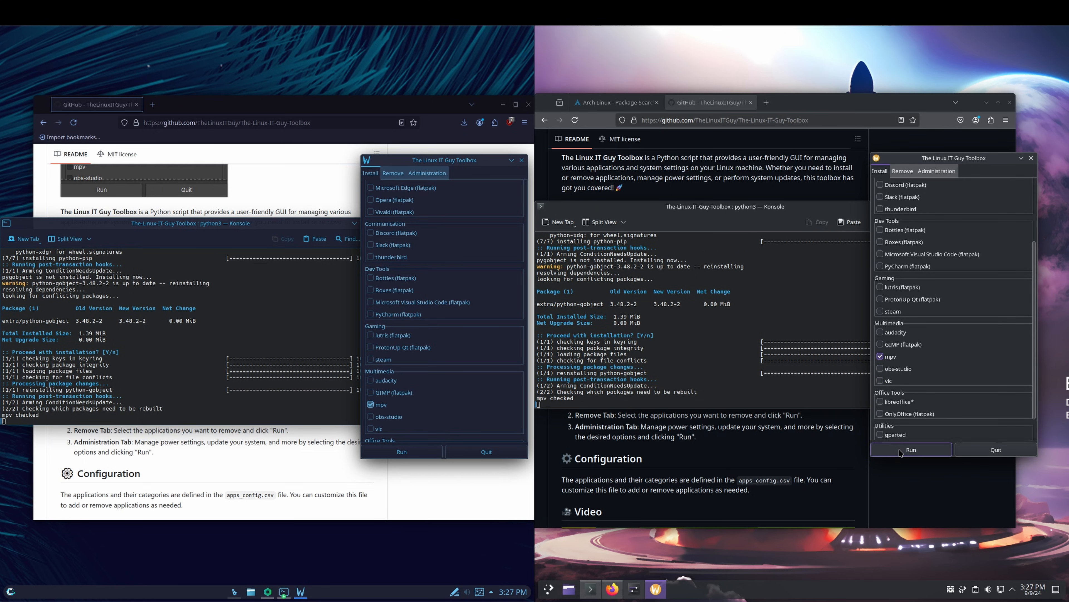
left_click(401, 451)
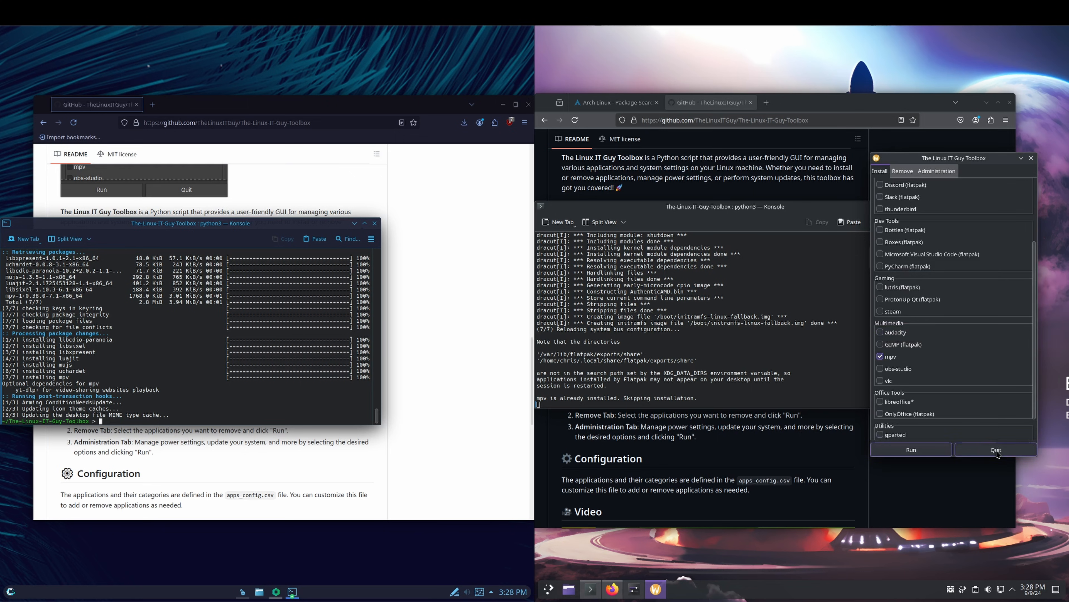
left_click(548, 589)
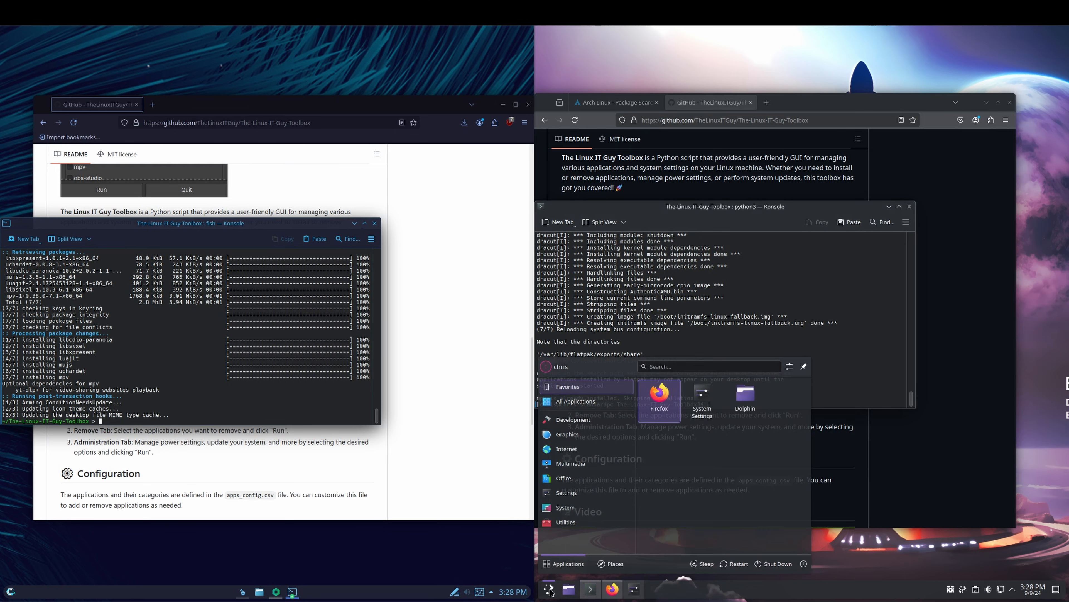
left_click(570, 463)
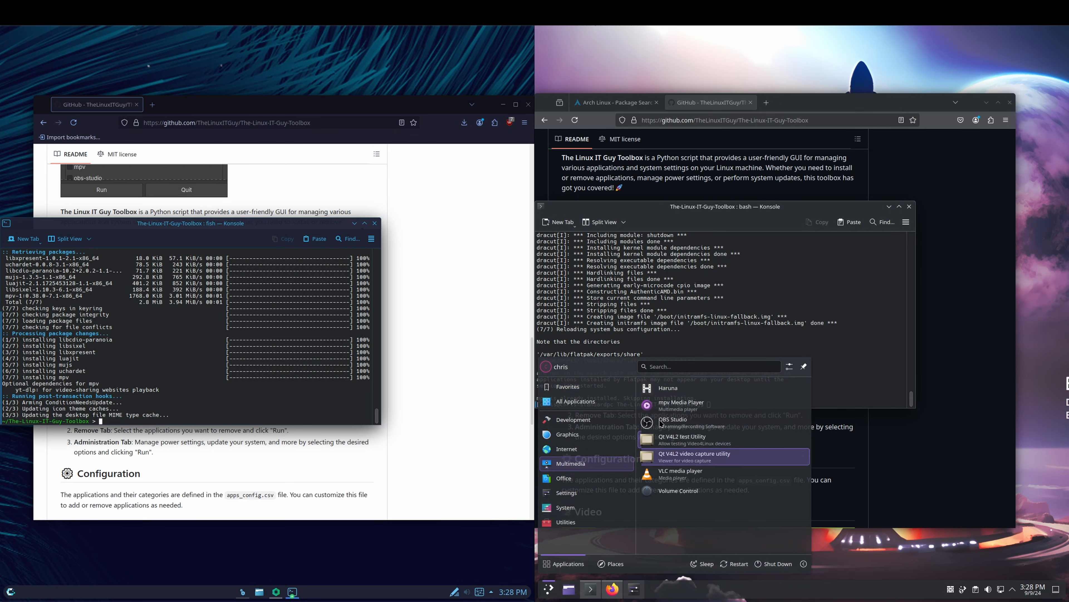
left_click(567, 448)
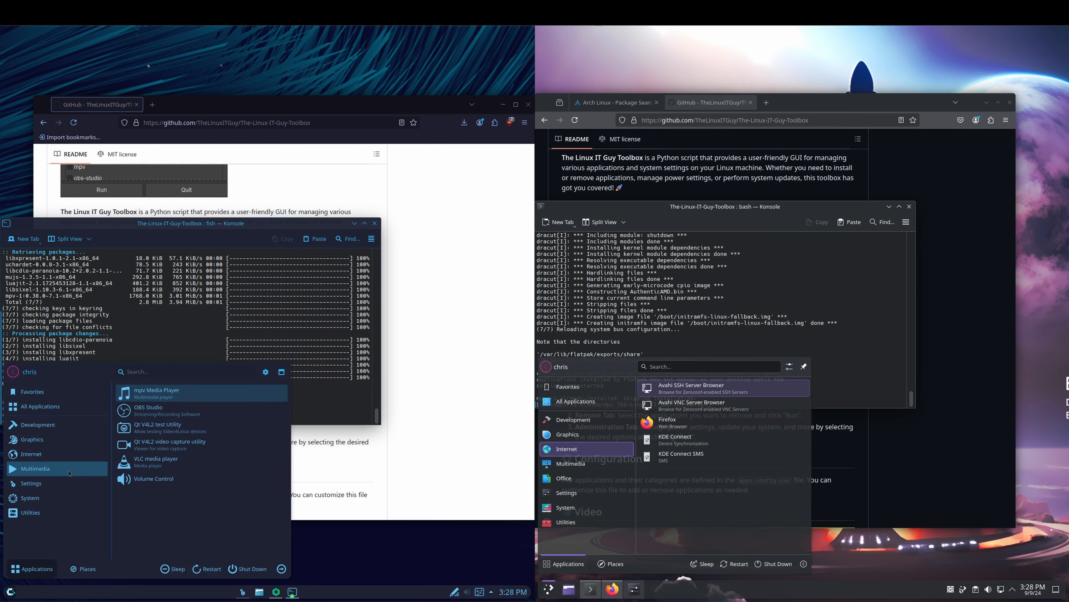
mouse_move(169, 396)
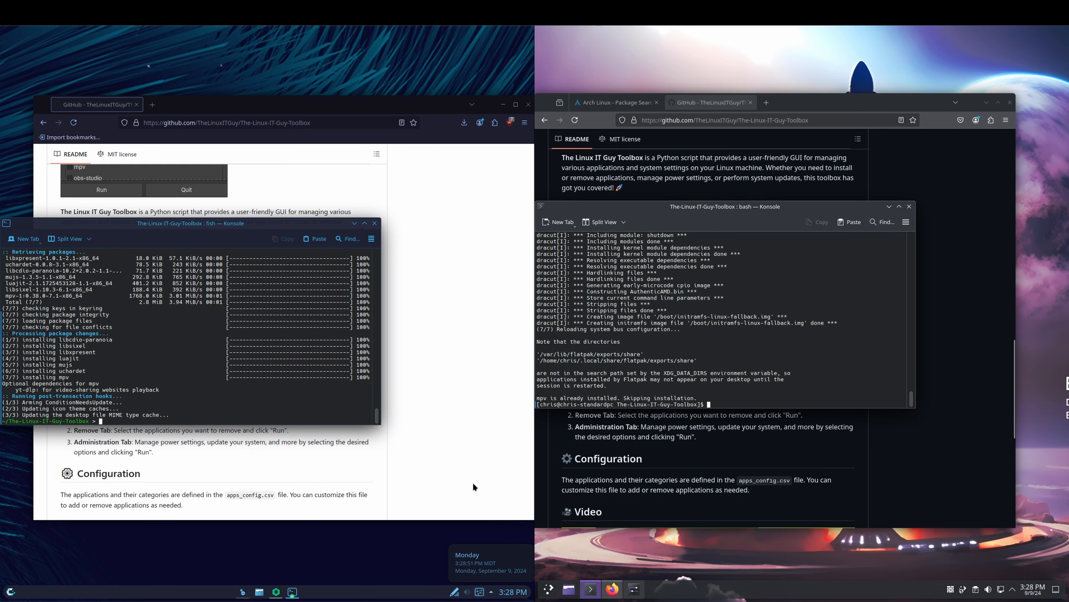
mouse_move(390, 470)
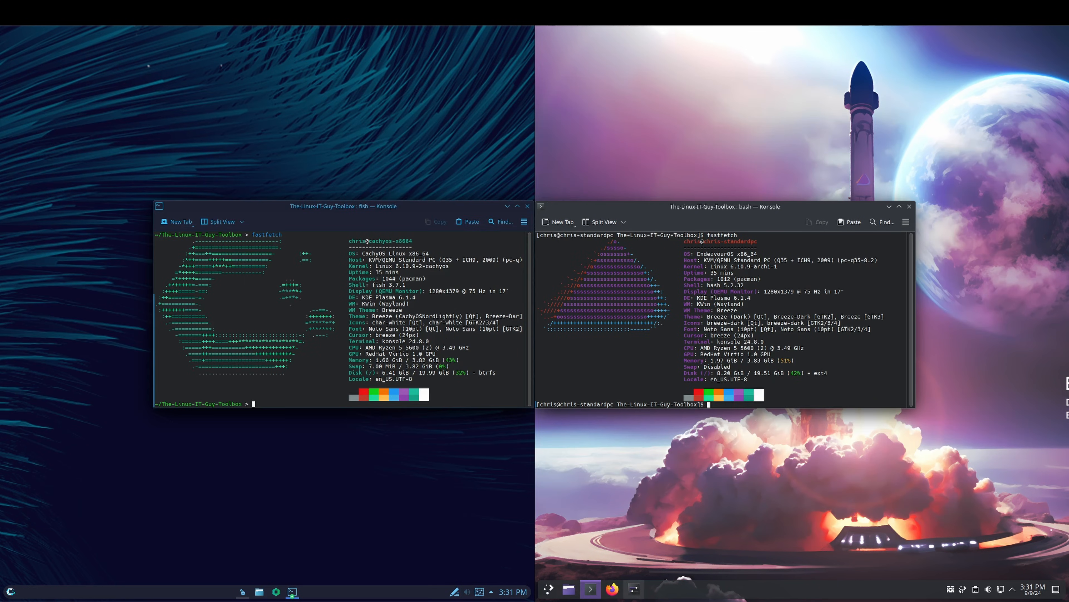
mouse_move(159, 442)
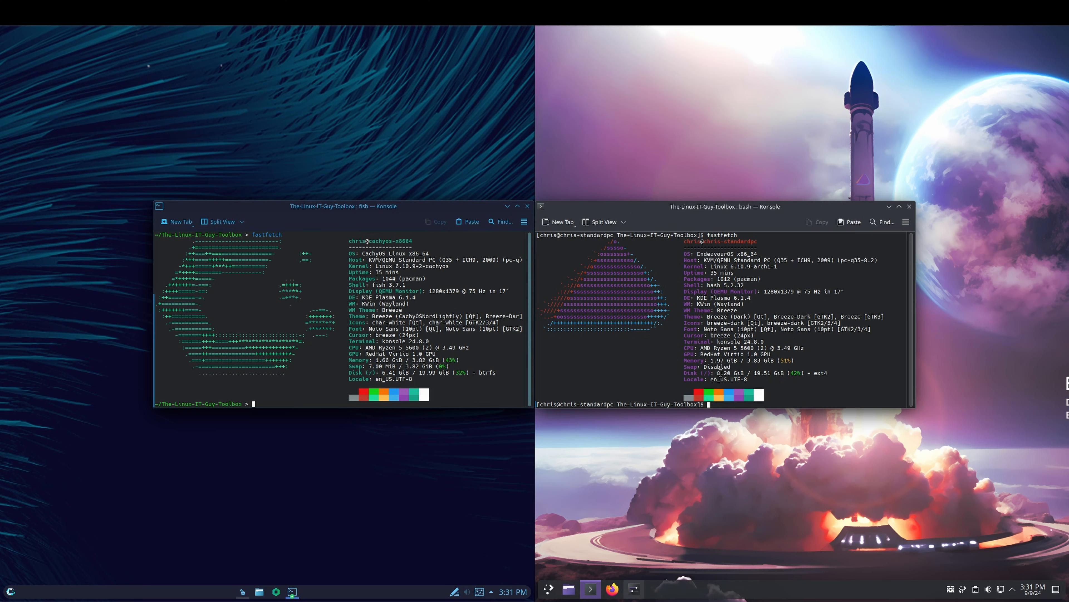
mouse_move(795, 399)
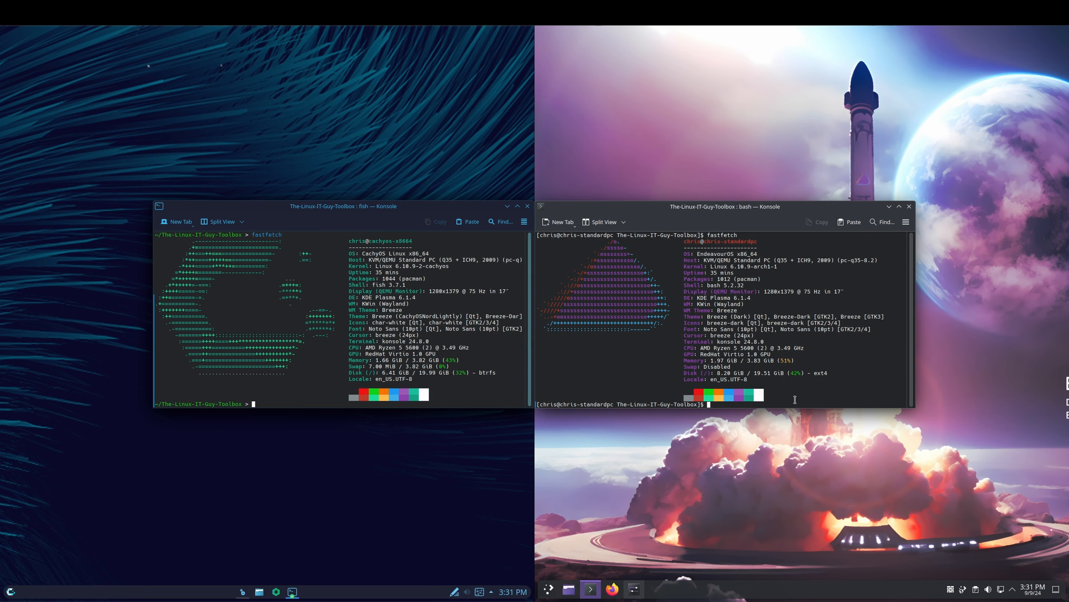
- Clear the terminal and open ~/.config/fastfetch/config.jsonc in nano with sudo
type("clear")
type("fastfetch --gen-config")
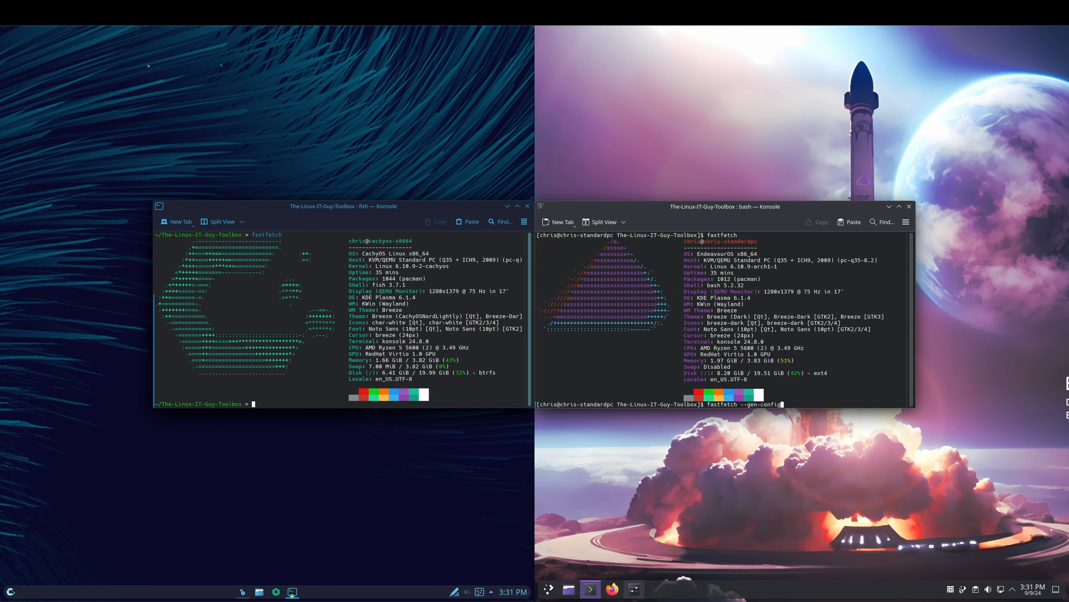
type("sudo nano ~/.config/fastfetch/config.jsonc")
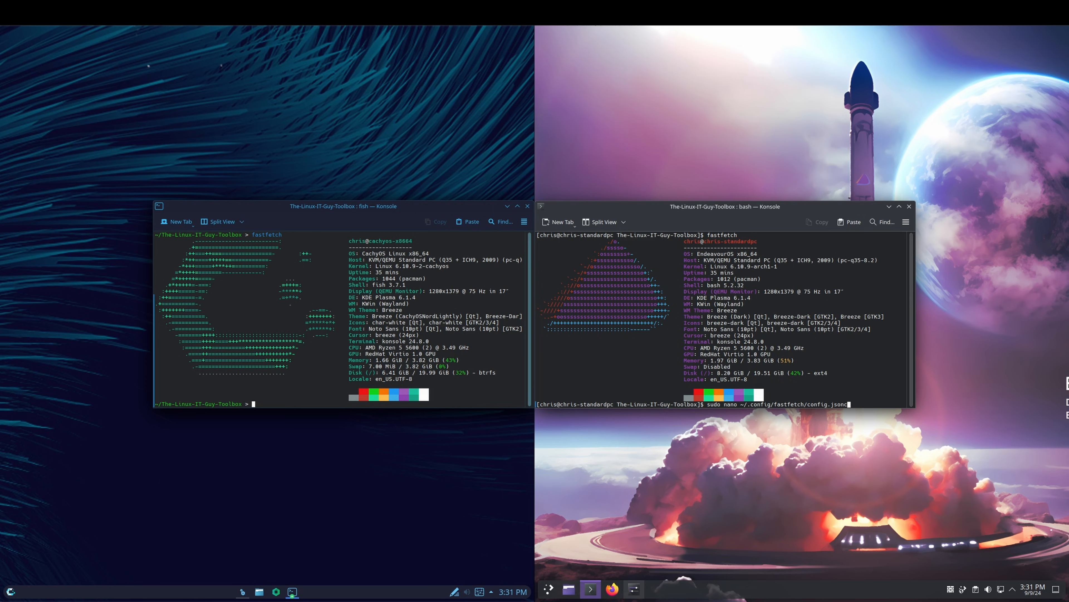
key("Return")
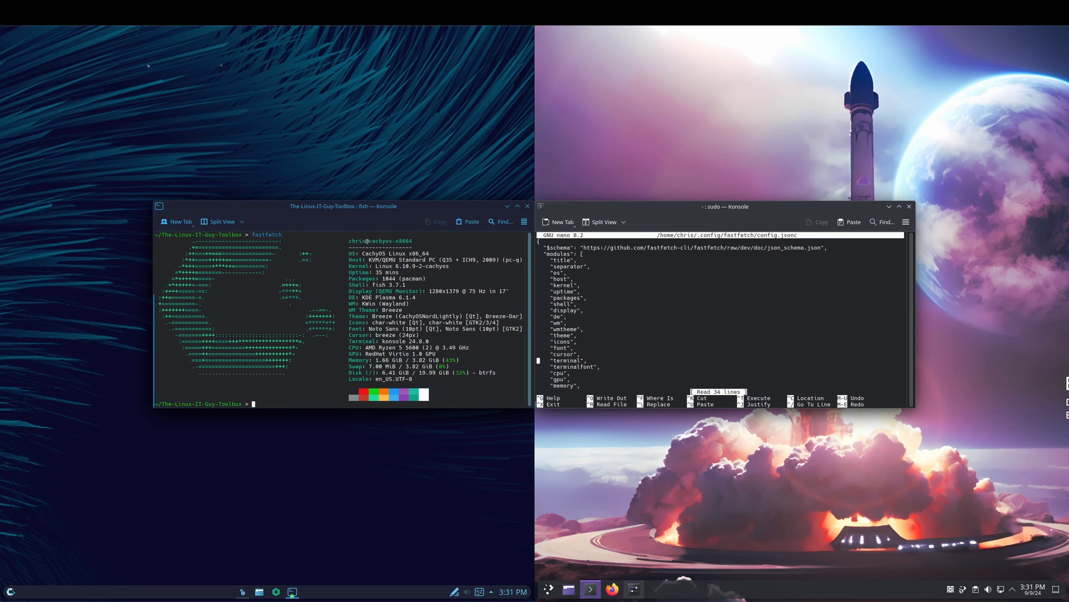
- Scroll through the fastfetch modules list in config.jsonc in nano
scroll("down", 3)
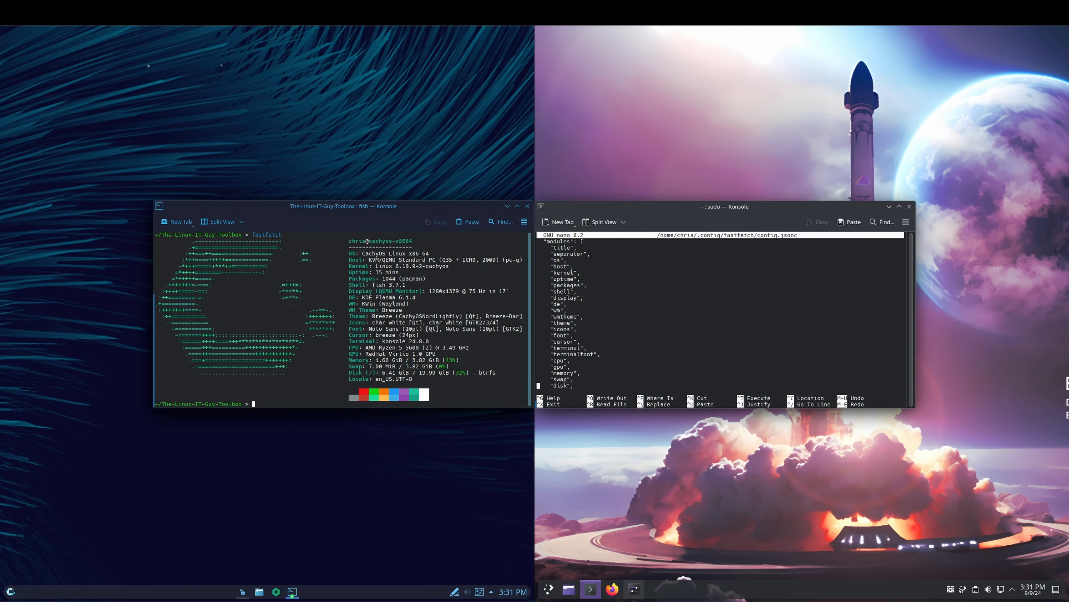
scroll("down", 3)
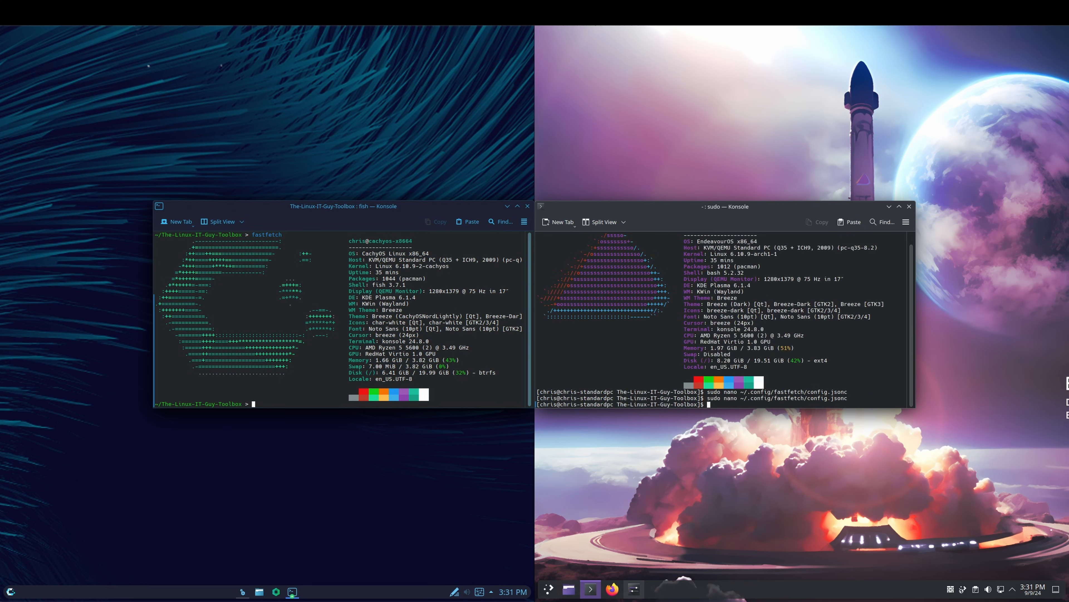
- Clear the EndeavourOS terminal and rerun fastfetch to show its system summary
type("clea")
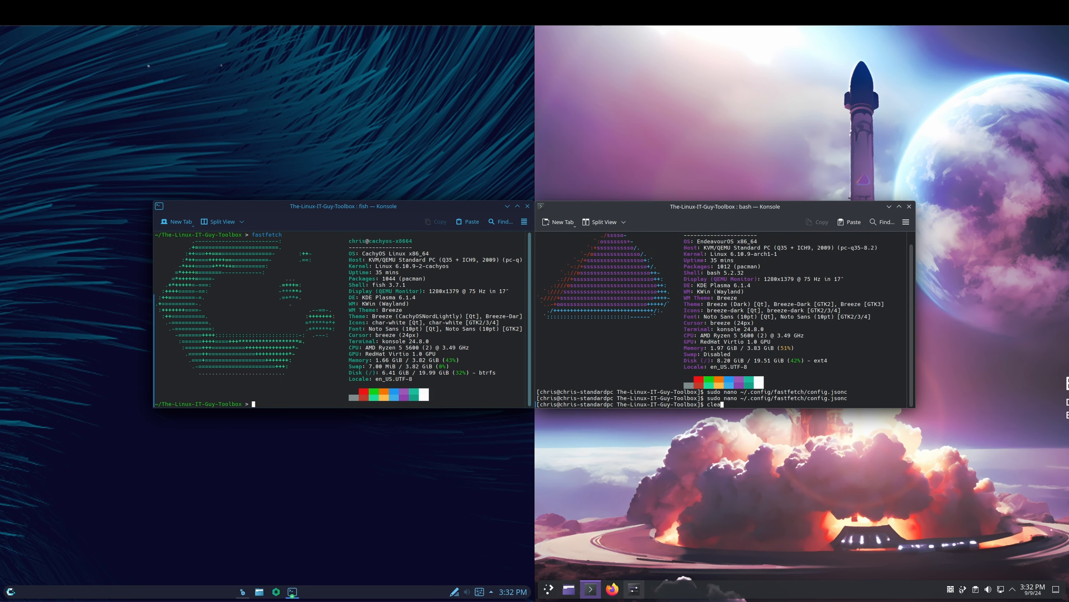
type("fastfetc")
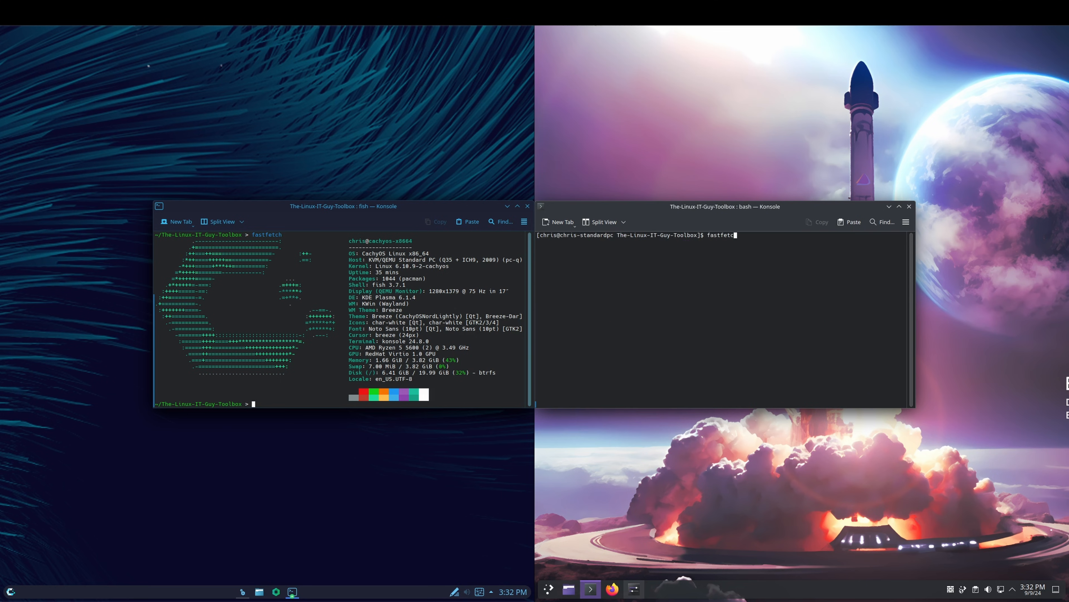
key("Return")
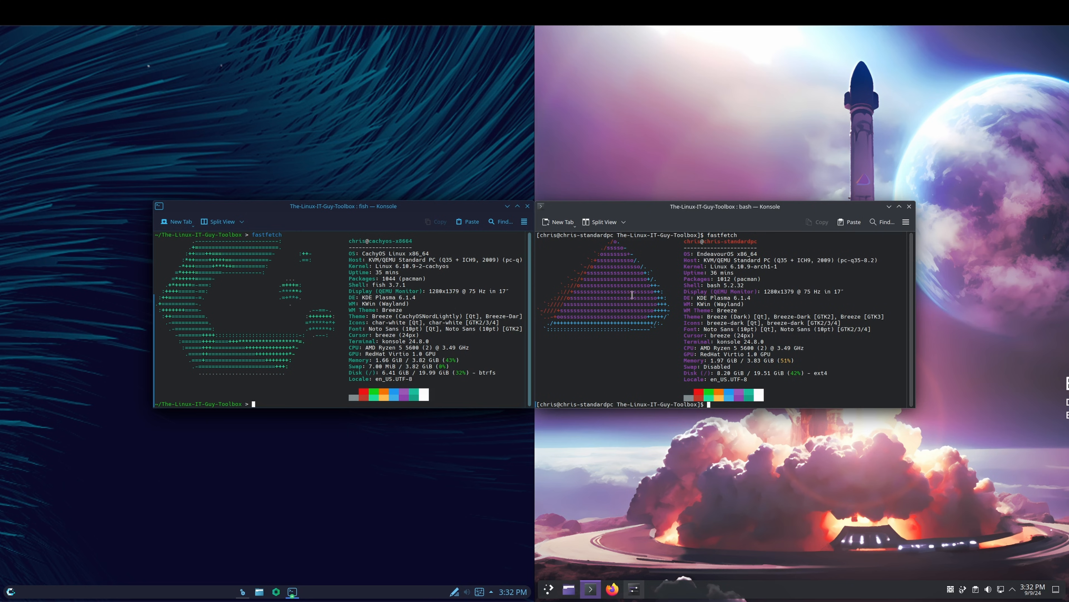
mouse_move(368, 215)
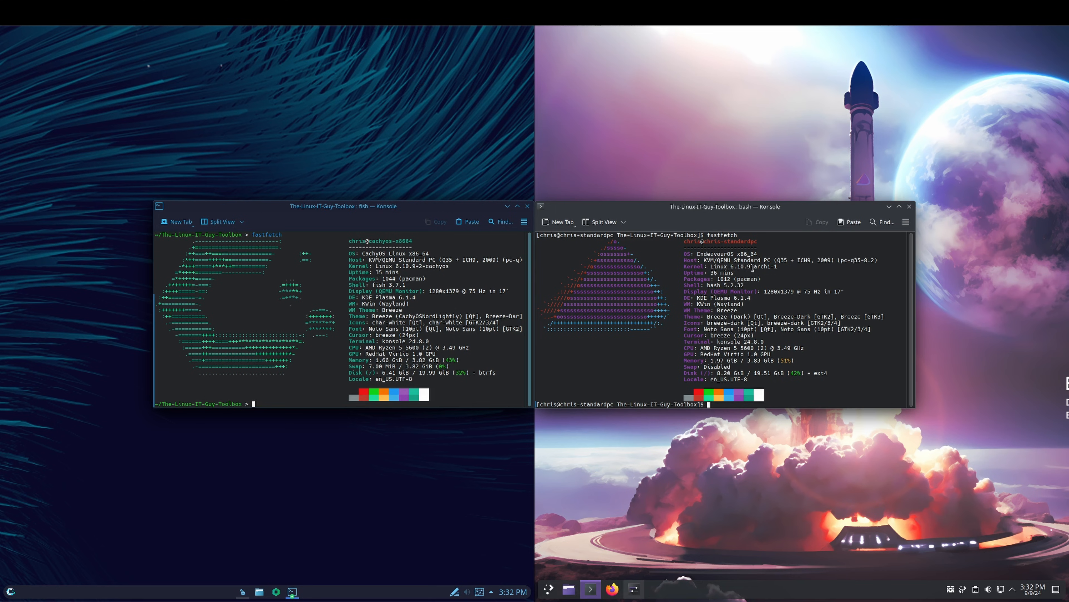
mouse_move(780, 269)
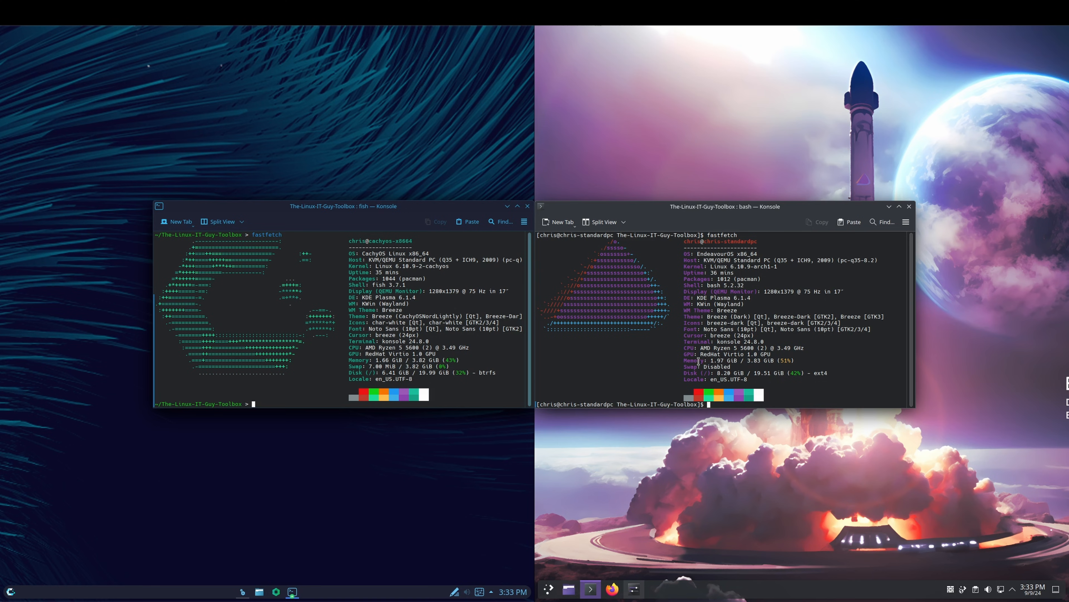
mouse_move(377, 342)
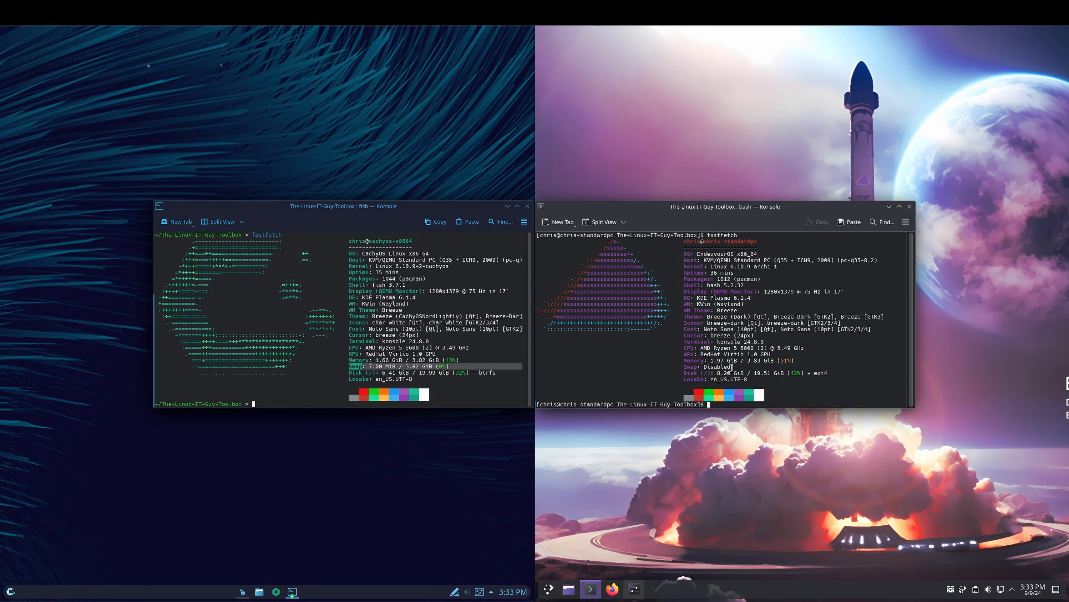
mouse_move(728, 477)
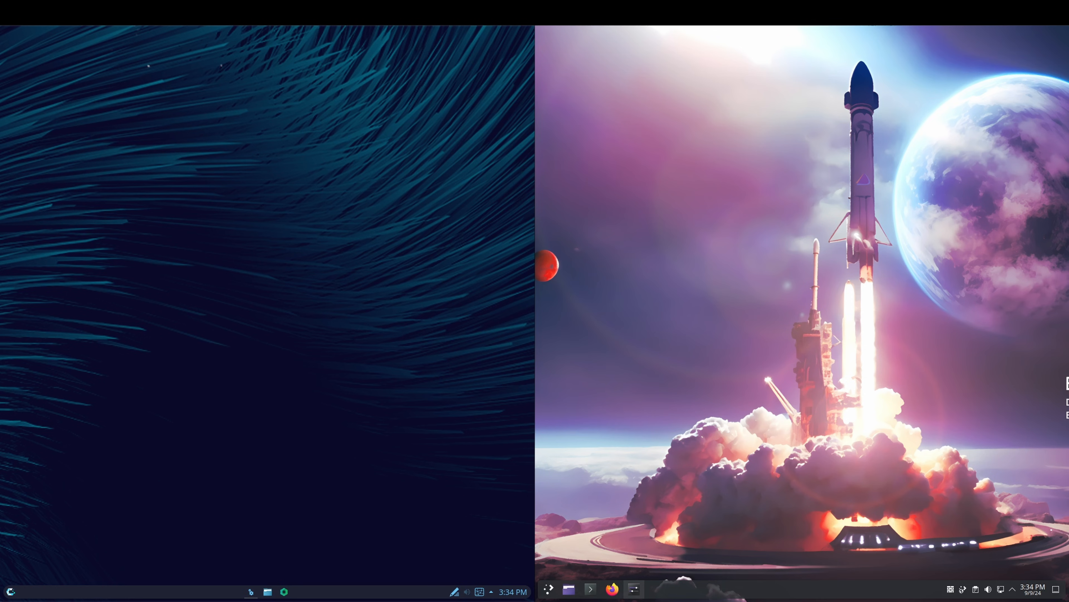
- Open Desktop and Wallpaper from the desktop menu and maximize both Desktop Folder Settings windows
right_click(354, 315)
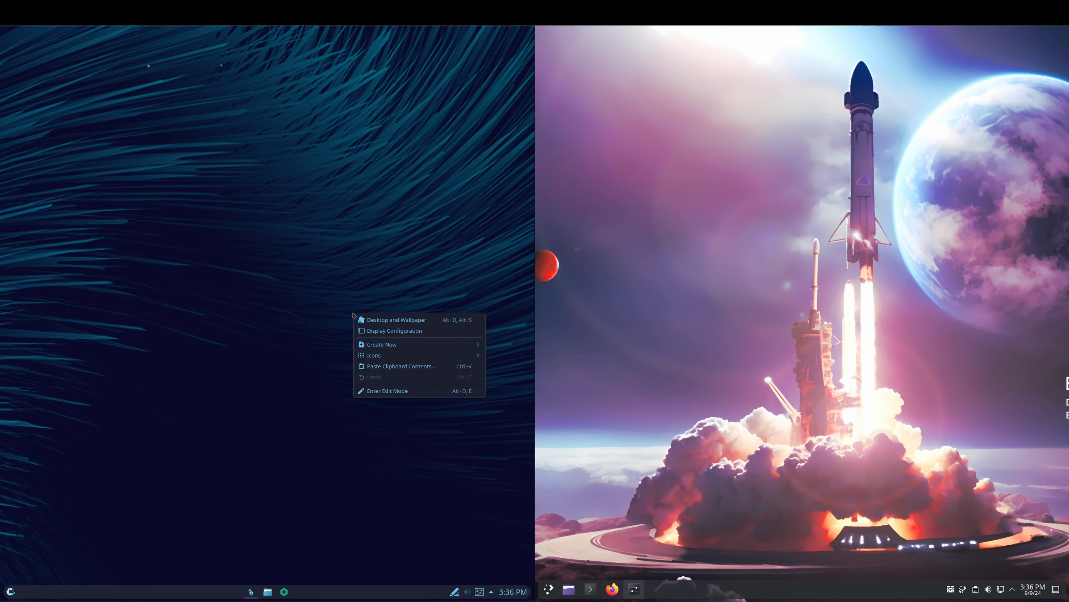
left_click(396, 319)
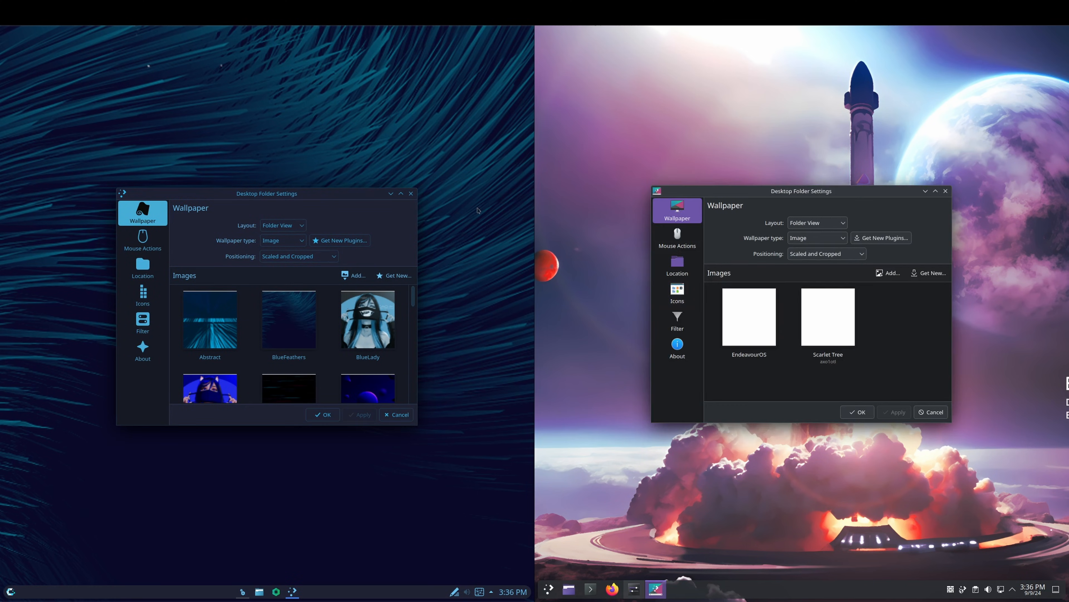
left_click(401, 194)
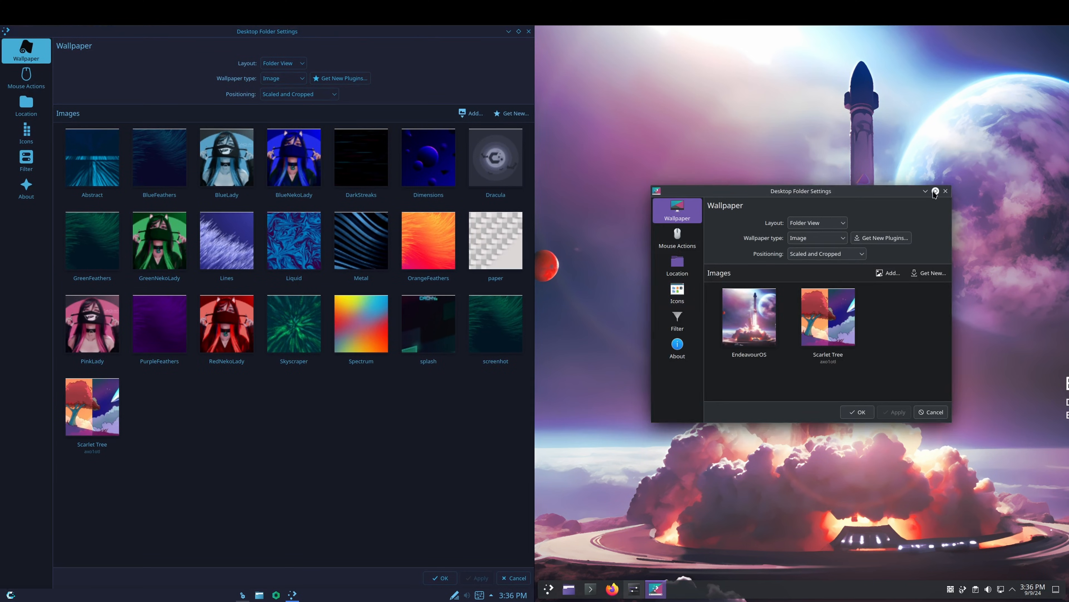
left_click(936, 191)
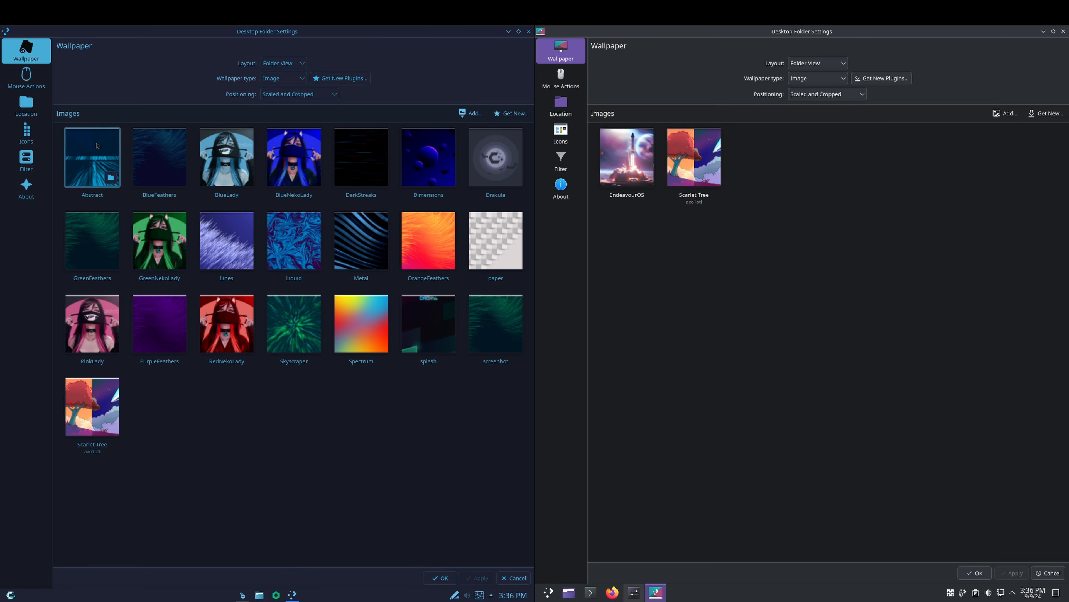
- Browse the bundled wallpaper thumbnails in the CachyOS Desktop Folder Settings
left_click(148, 162)
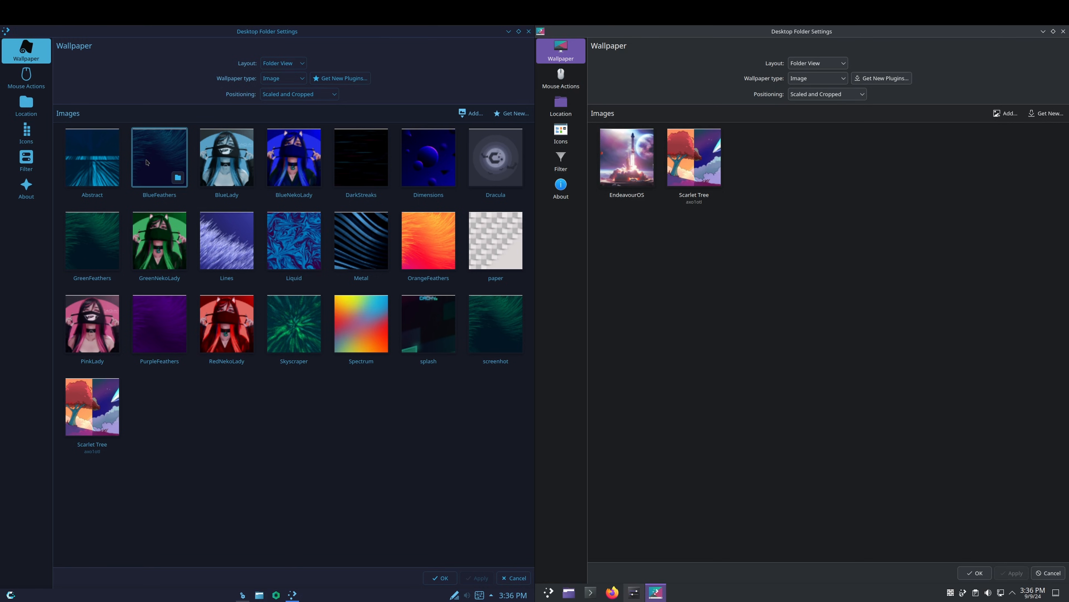
left_click(295, 158)
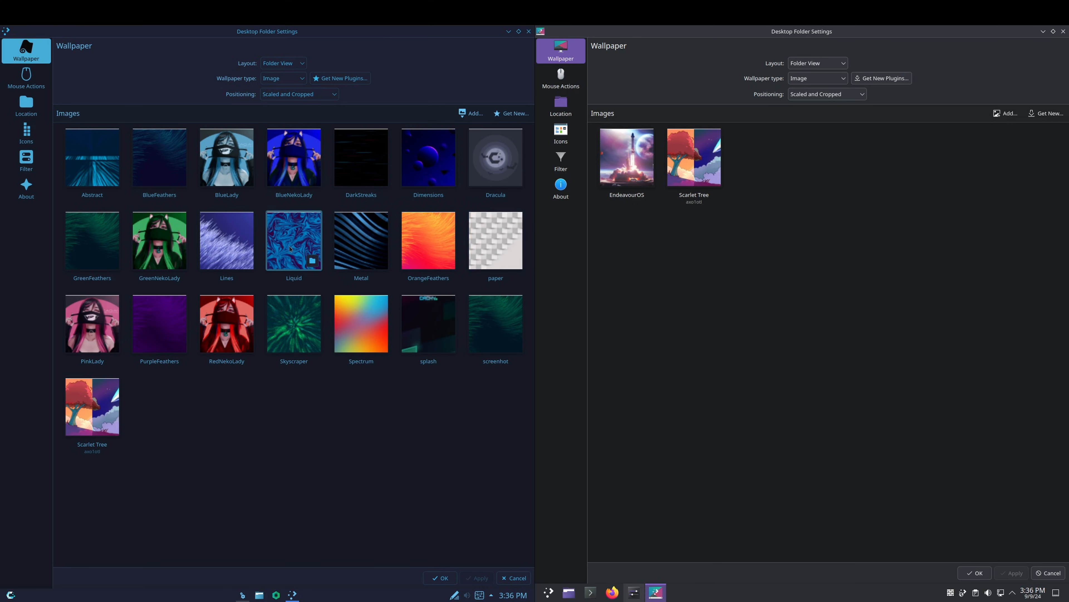
mouse_move(518, 483)
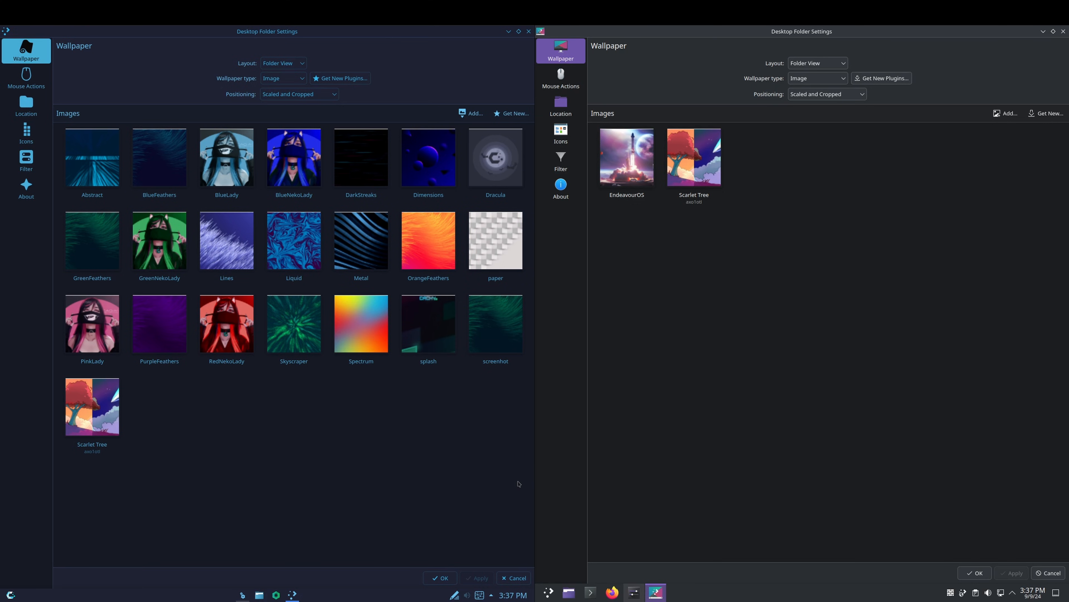